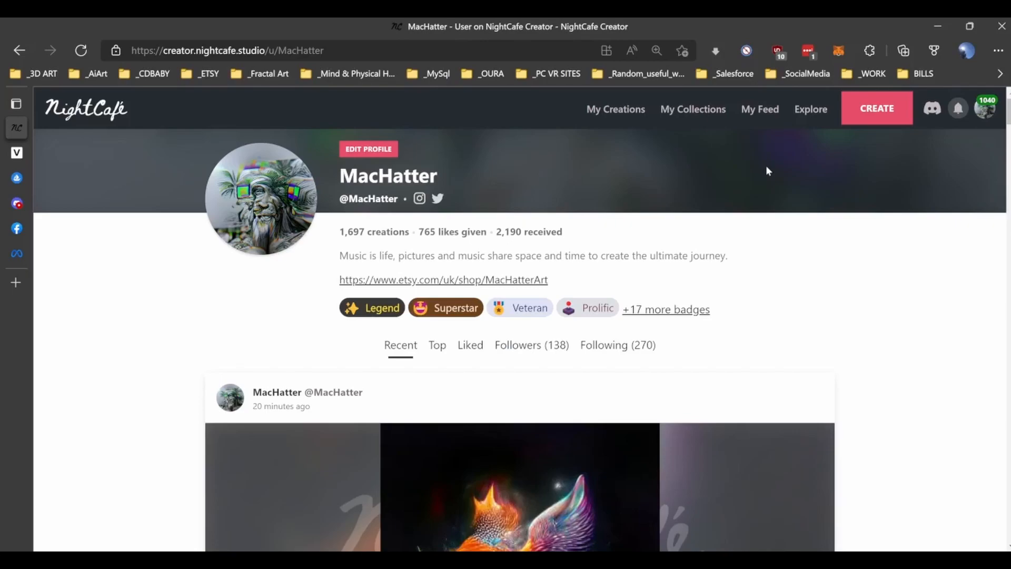
{"action": "mouse_move", "coordinate": [767, 181]}
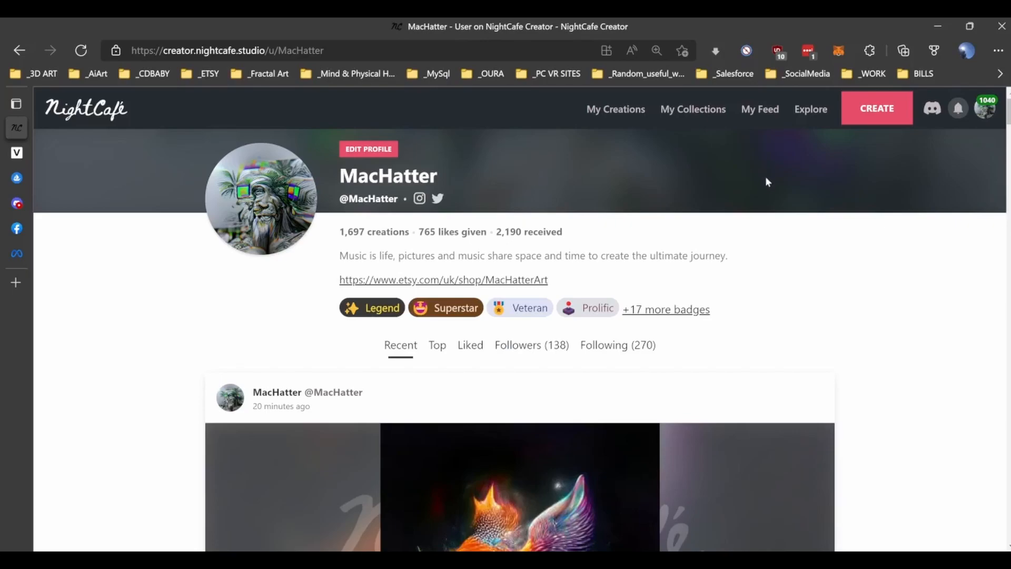
{"action": "mouse_move", "coordinate": [775, 199]}
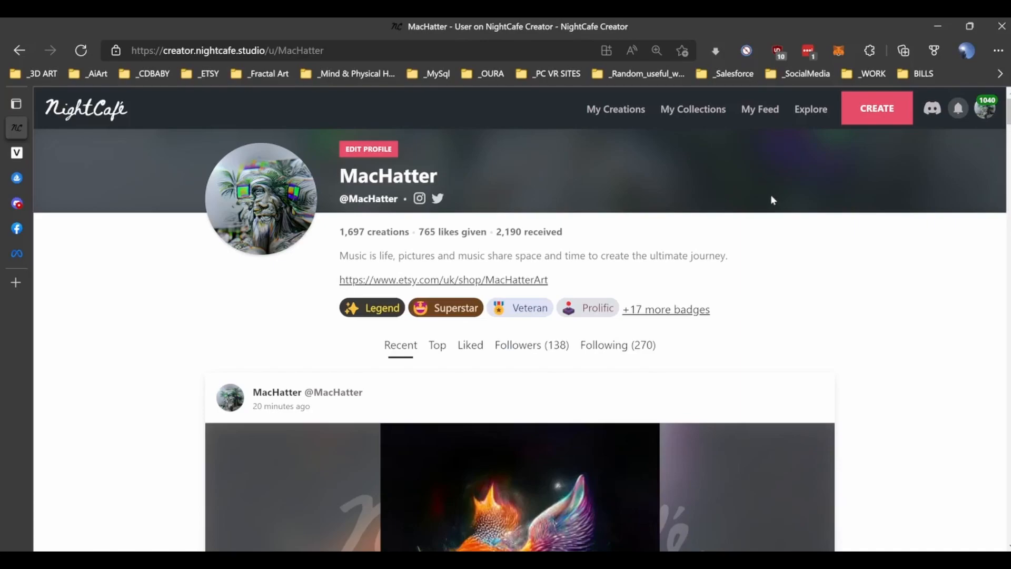
{"action": "mouse_move", "coordinate": [768, 202]}
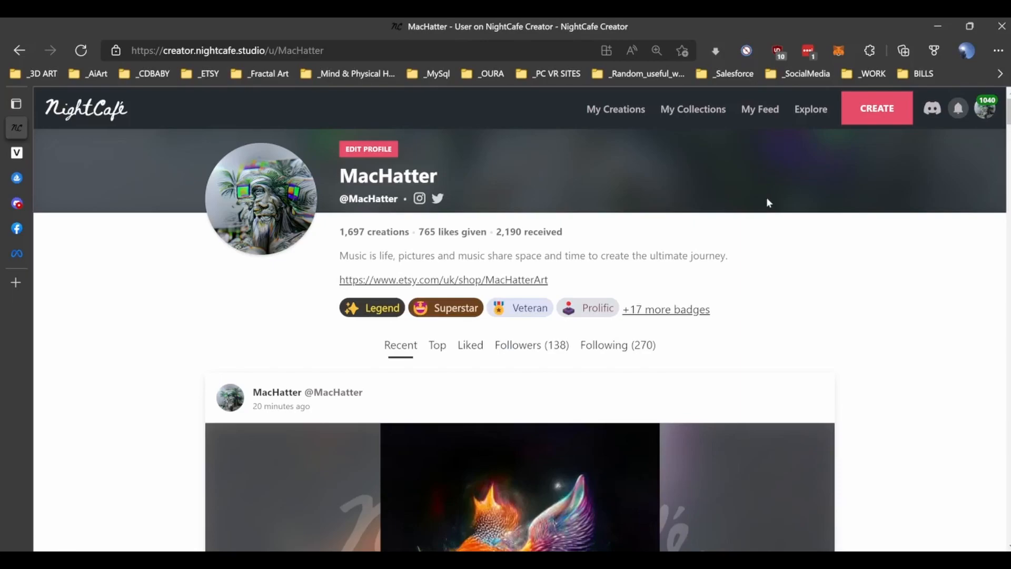
{"action": "mouse_move", "coordinate": [772, 203]}
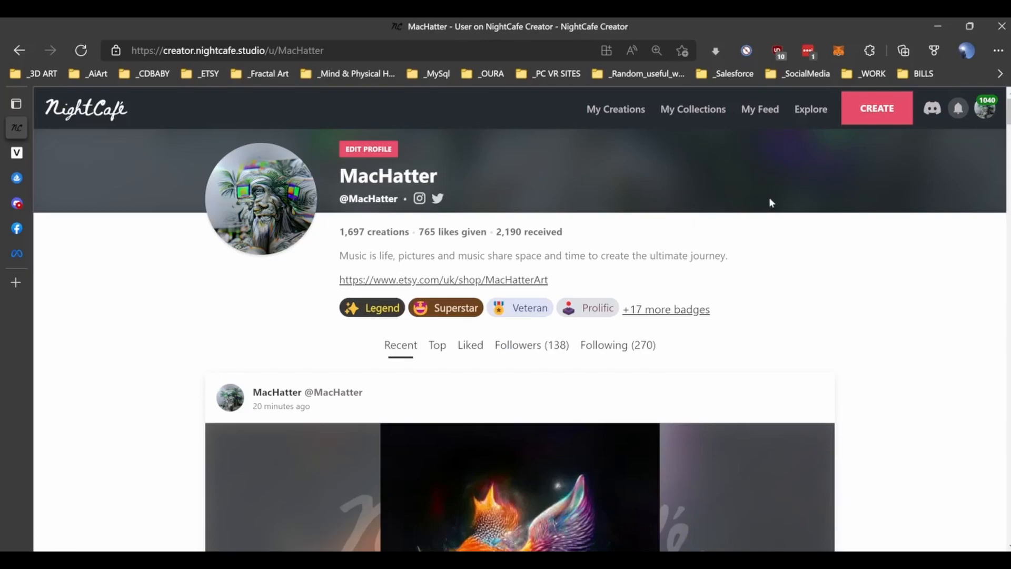
{"action": "mouse_move", "coordinate": [21, 233]}
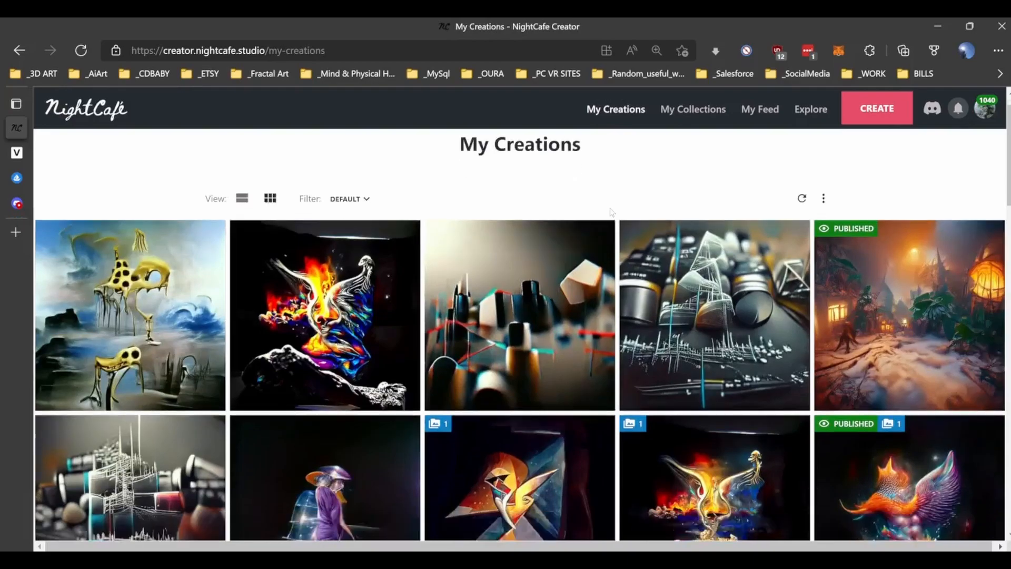
- Open the phoenix rising artwork, cancel its download, and upscale it 15.63x for 3 credits
{"action": "scroll", "scroll_direction": "down", "scroll_amount": 3}
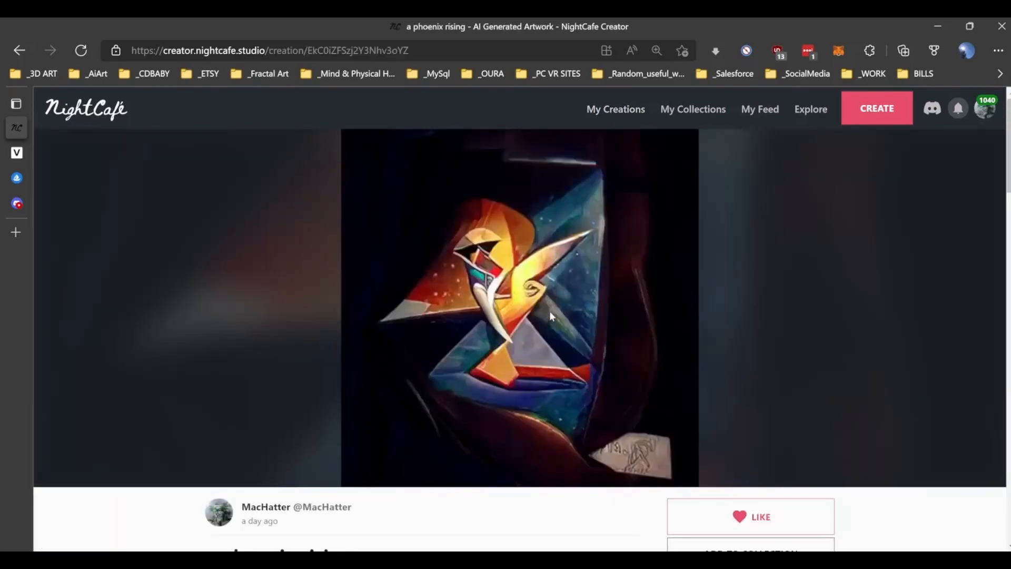
{"action": "scroll", "scroll_direction": "down", "scroll_amount": 3}
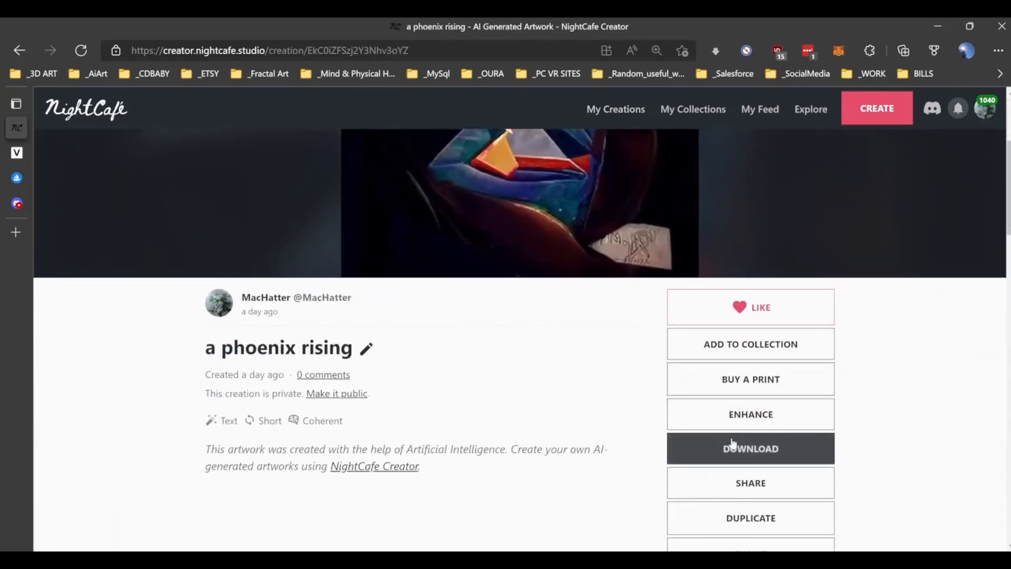
{"action": "left_click", "coordinate": [750, 447]}
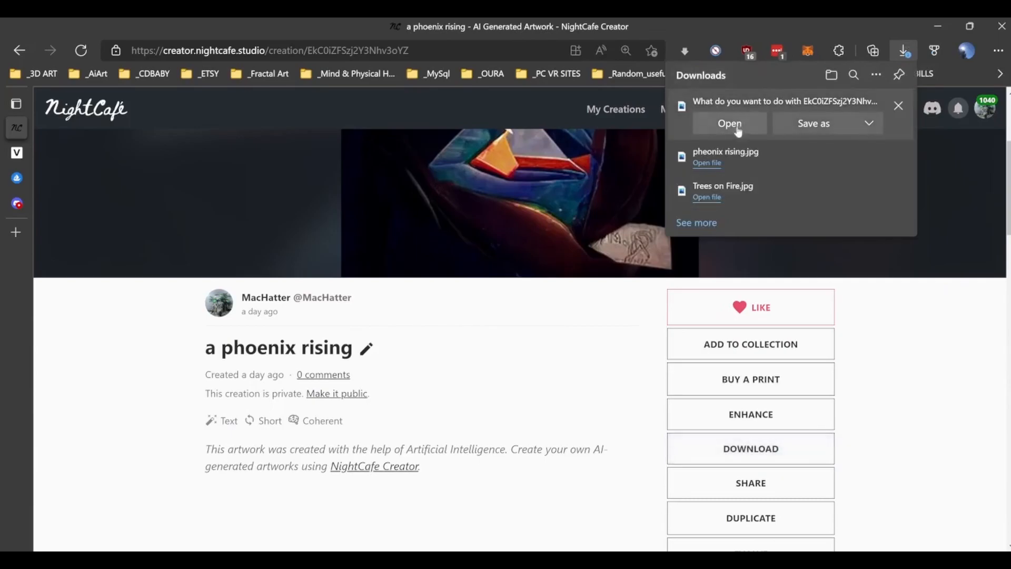
{"action": "mouse_move", "coordinate": [898, 106]}
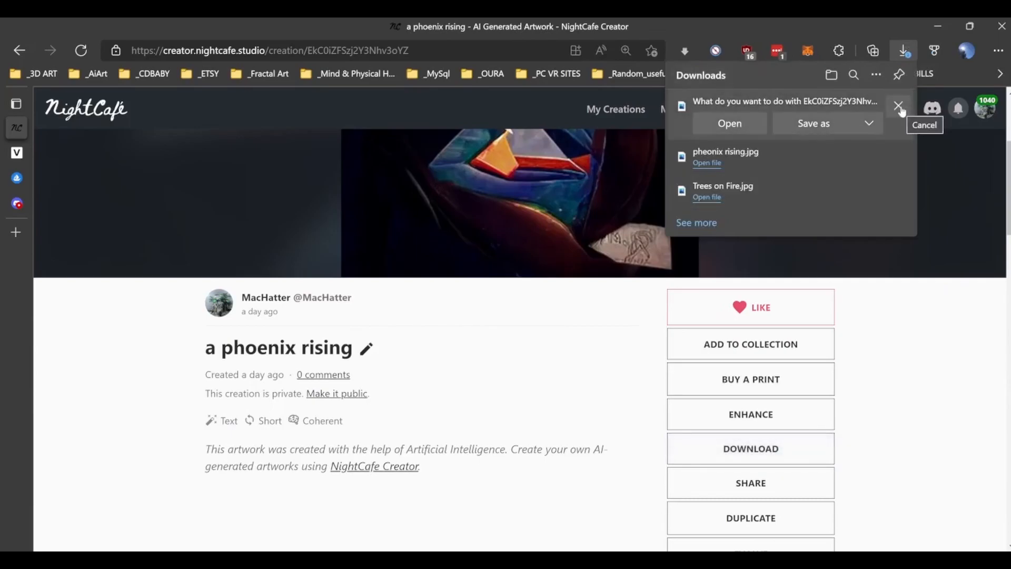
{"action": "left_click", "coordinate": [899, 105]}
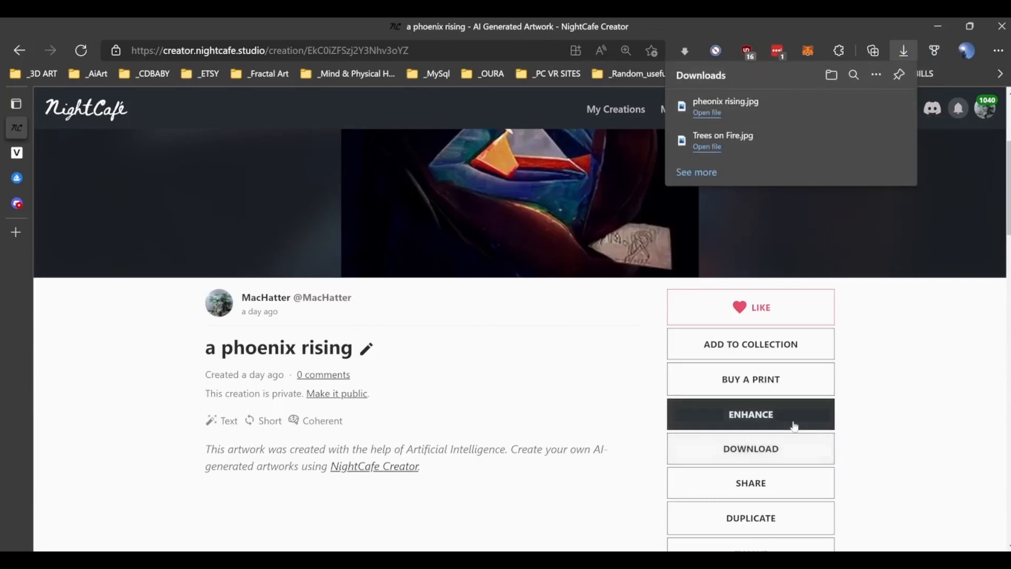
{"action": "left_click", "coordinate": [750, 414]}
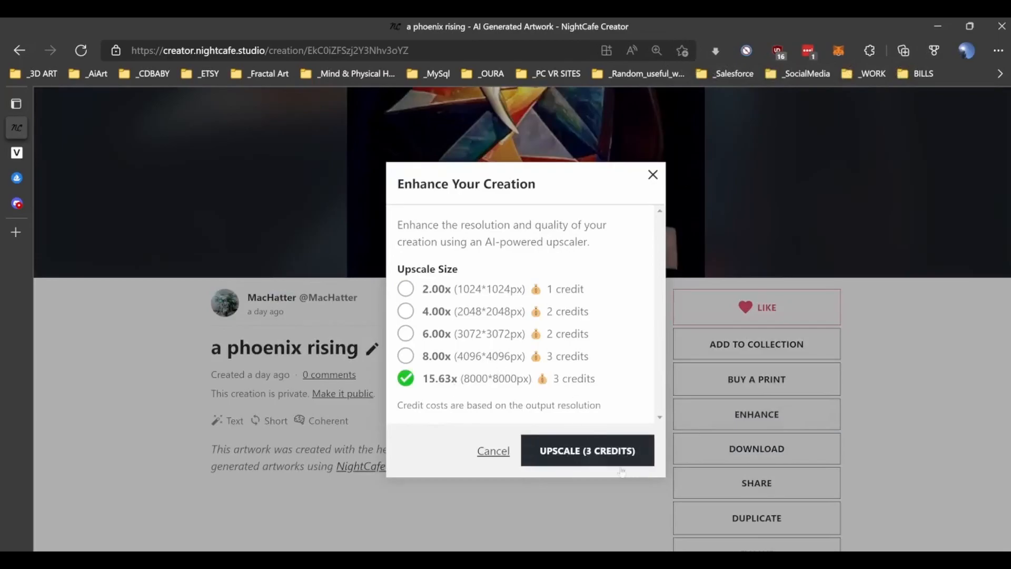
{"action": "left_click", "coordinate": [586, 451]}
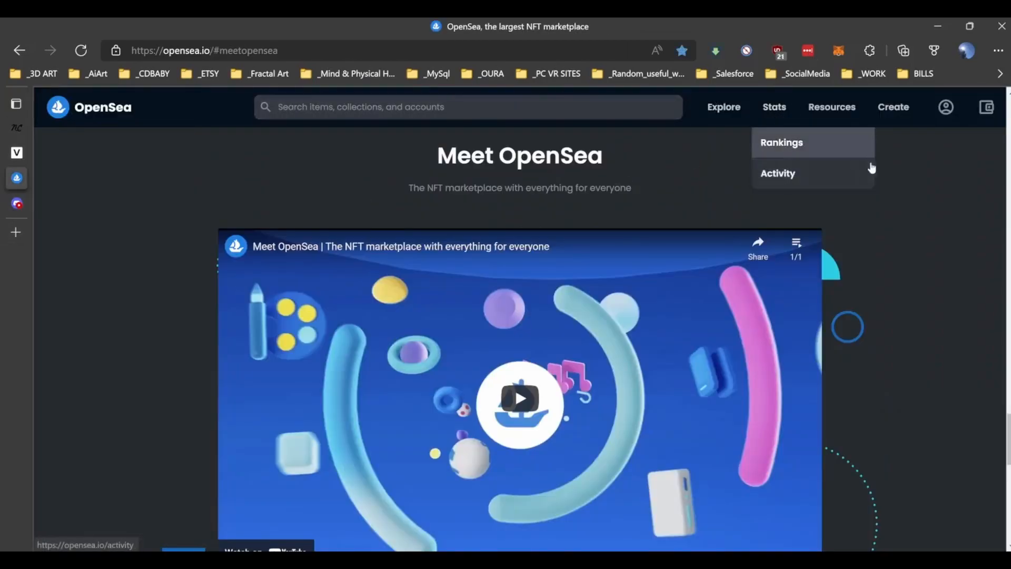
- Start OpenSea's Create flow to reach the Connect your wallet page
{"action": "left_click", "coordinate": [893, 108]}
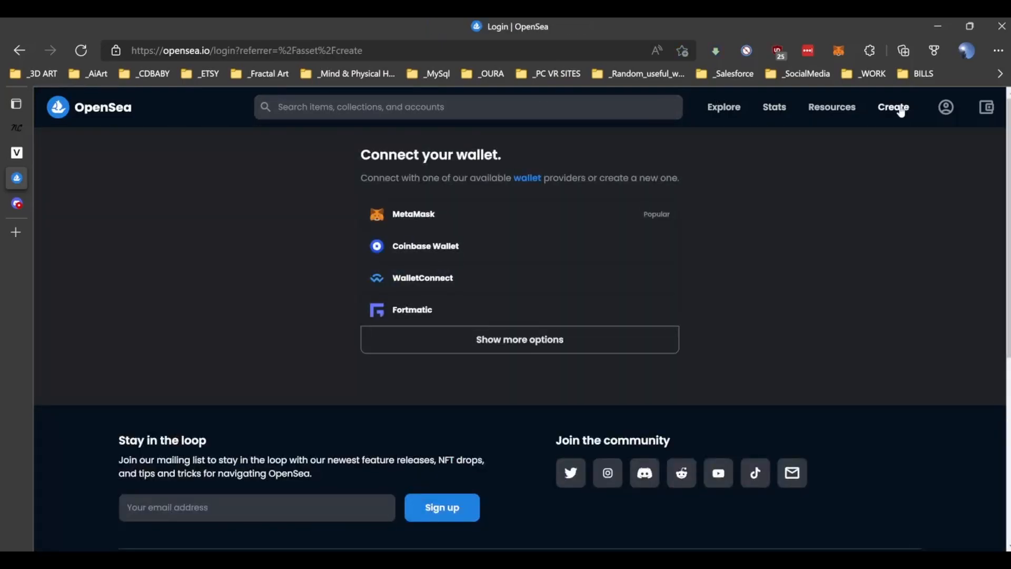
{"action": "mouse_move", "coordinate": [65, 242]}
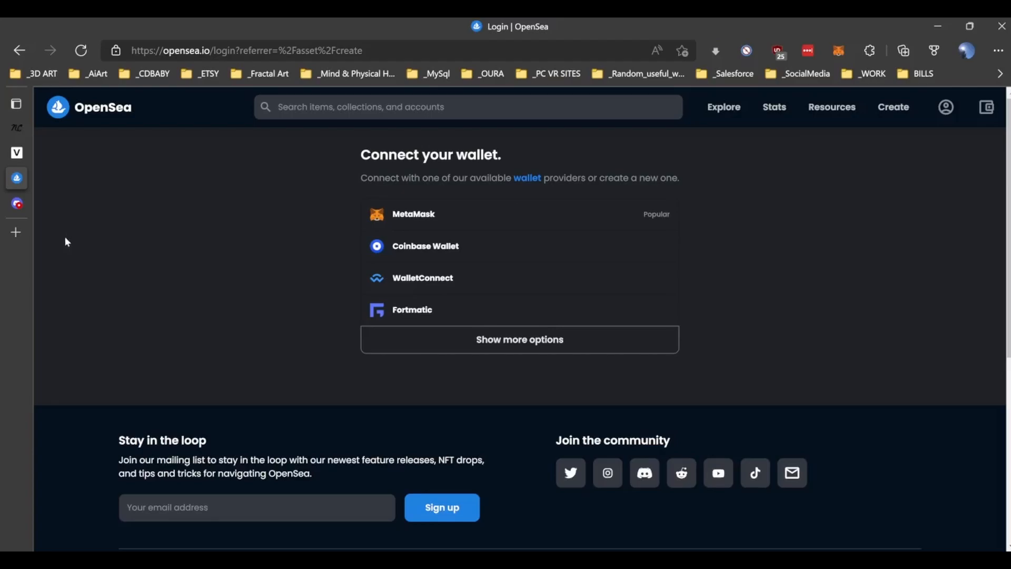
- In a new tab, go to metamask.io and reach the Install MetaMask for Edge page
{"action": "left_click", "coordinate": [16, 228]}
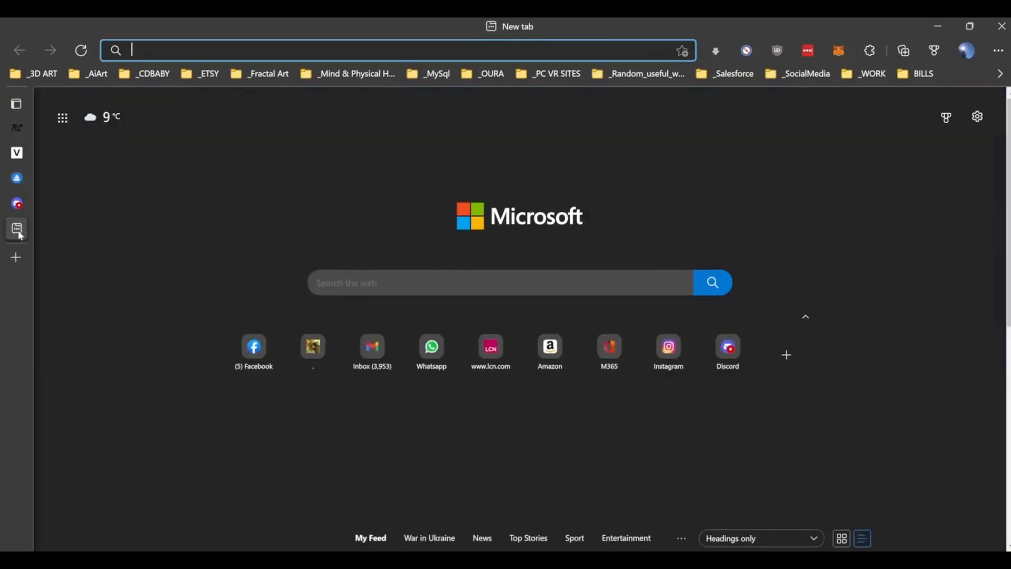
{"action": "type", "text": "google.co"}
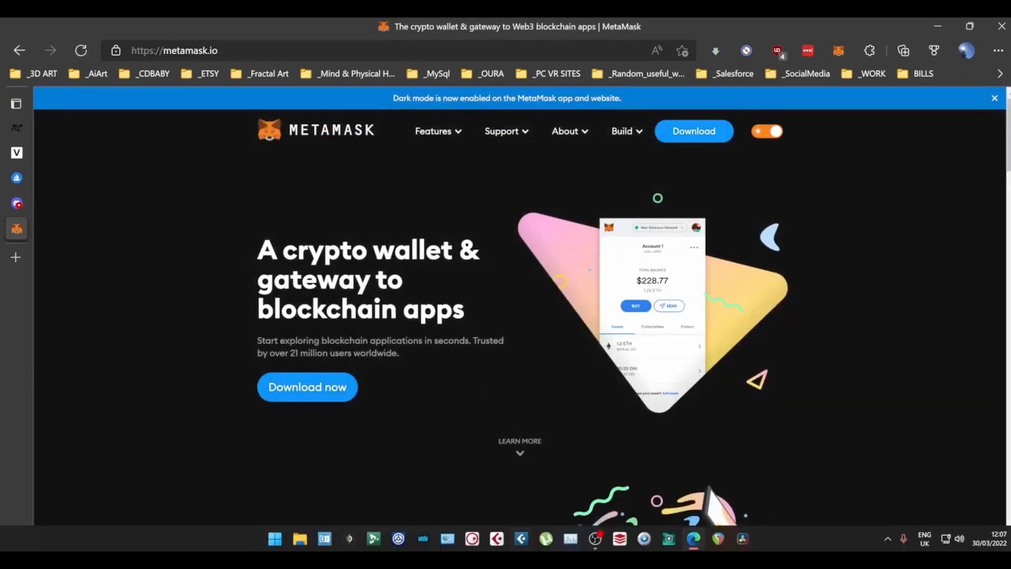
{"action": "scroll", "scroll_direction": "down", "scroll_amount": 3}
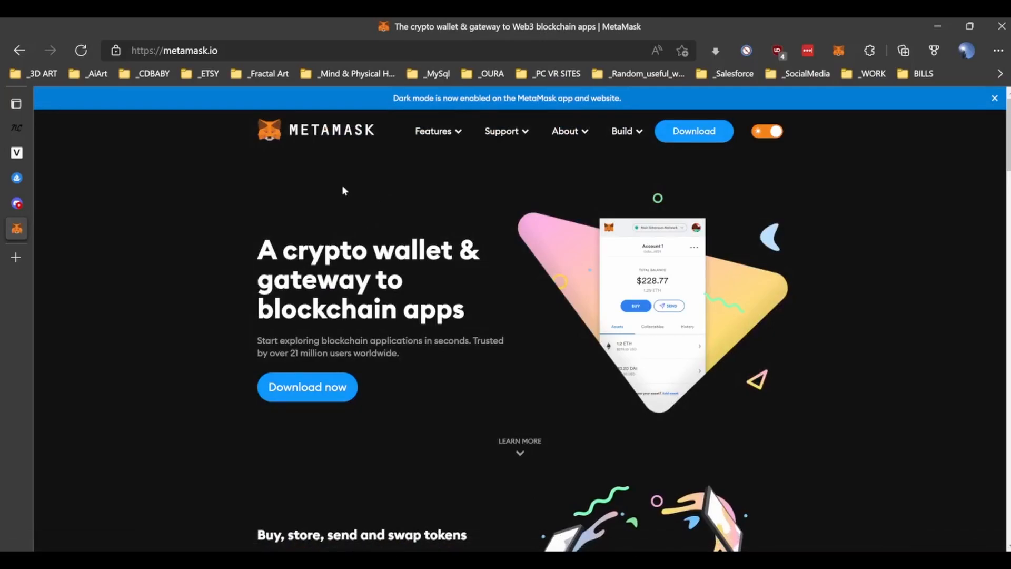
{"action": "left_click", "coordinate": [307, 387]}
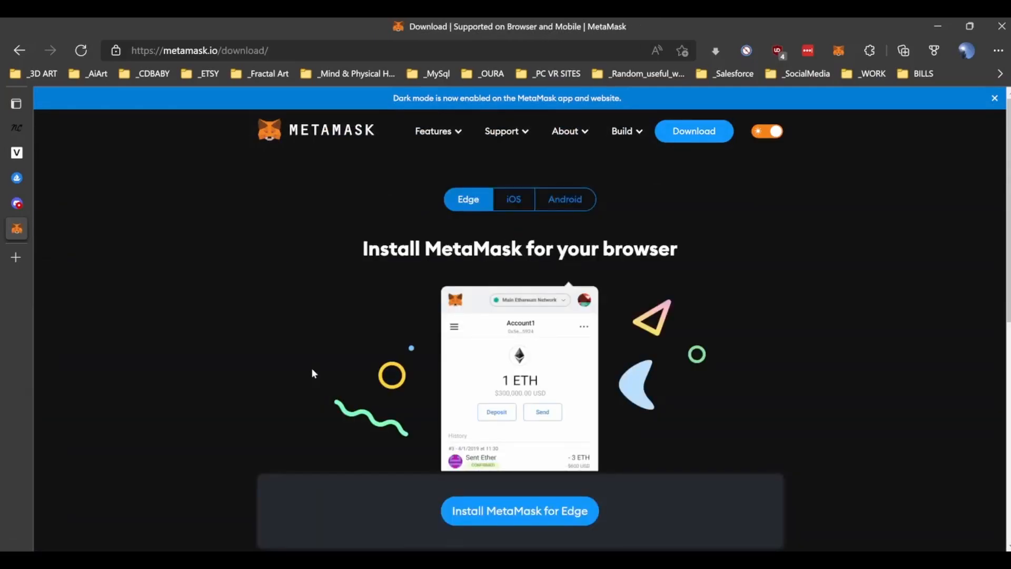
{"action": "mouse_move", "coordinate": [520, 513]}
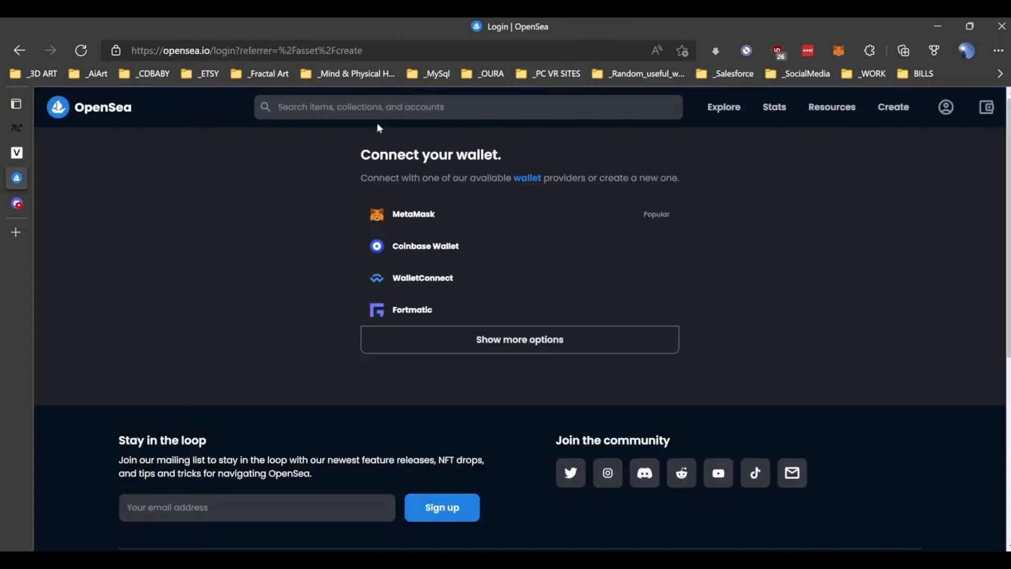
{"action": "mouse_move", "coordinate": [462, 205]}
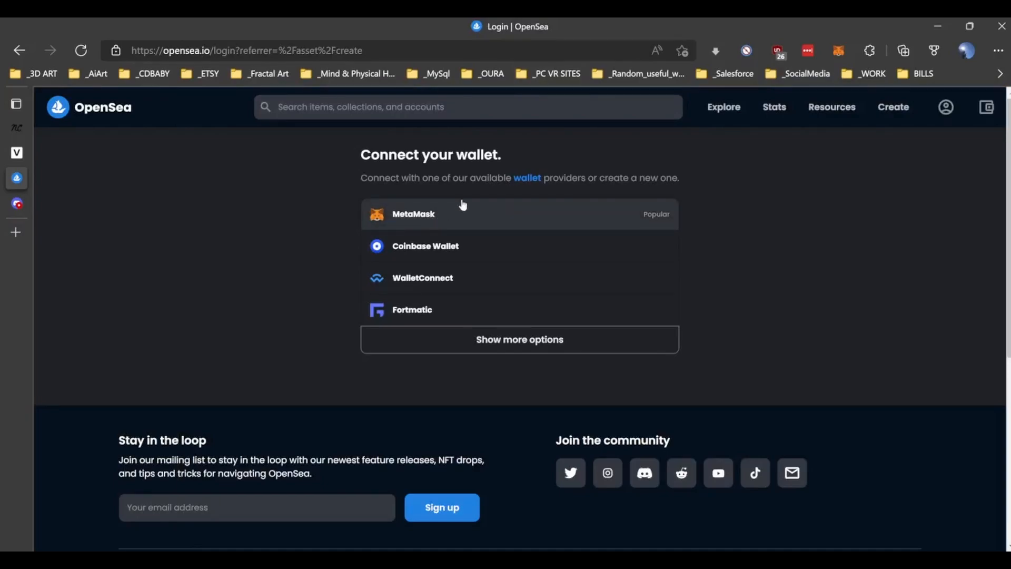
{"action": "mouse_move", "coordinate": [527, 178]}
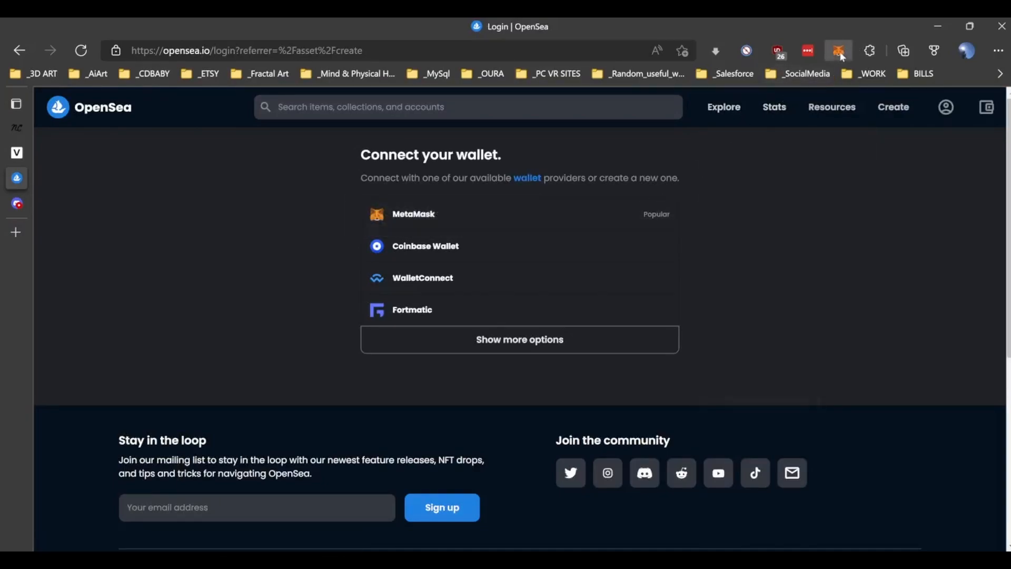
{"action": "left_click", "coordinate": [837, 50]}
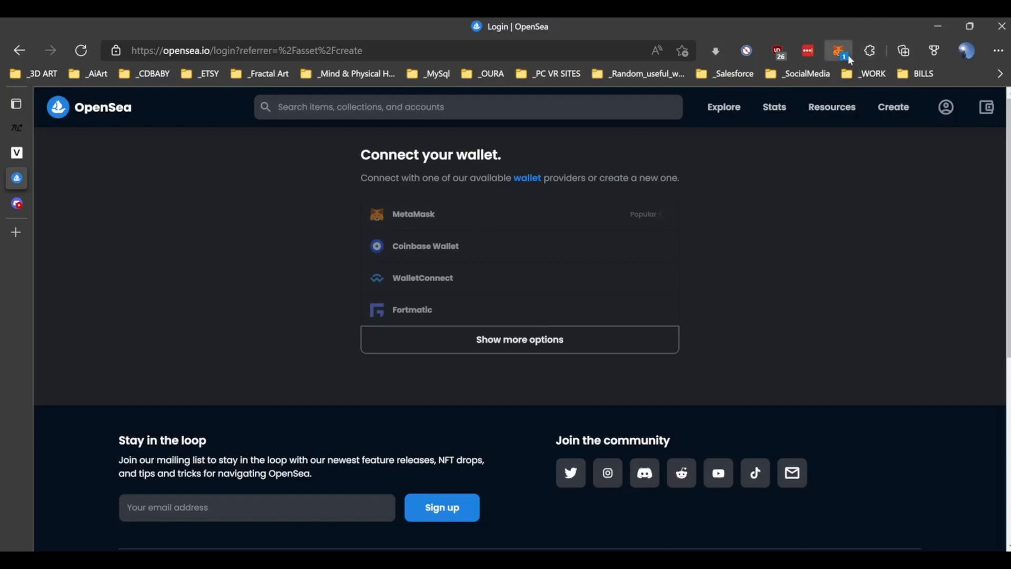
{"action": "mouse_move", "coordinate": [842, 61]}
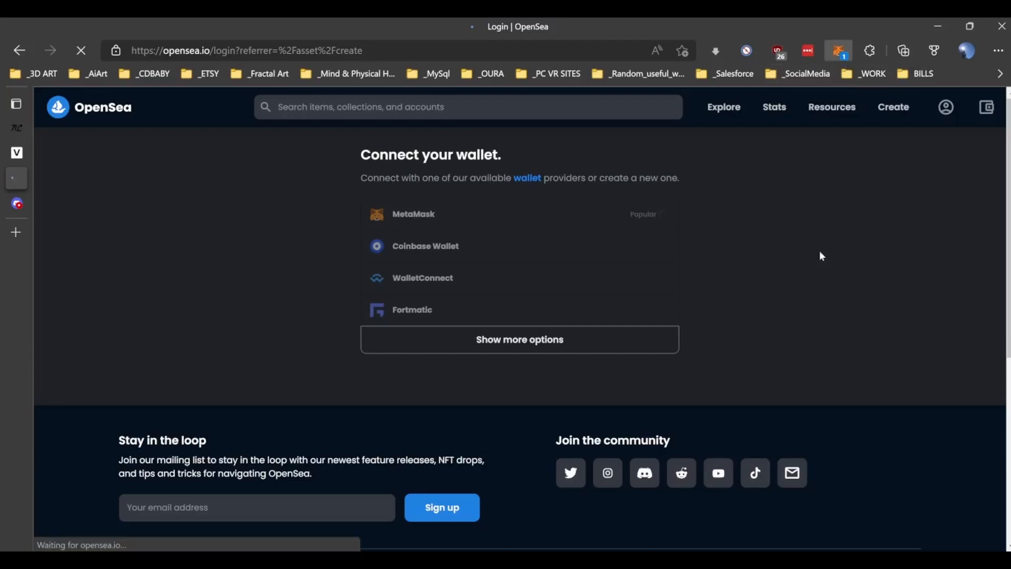
- Unlock the MetaMask extension with its password and close the popup
{"action": "left_click", "coordinate": [838, 50]}
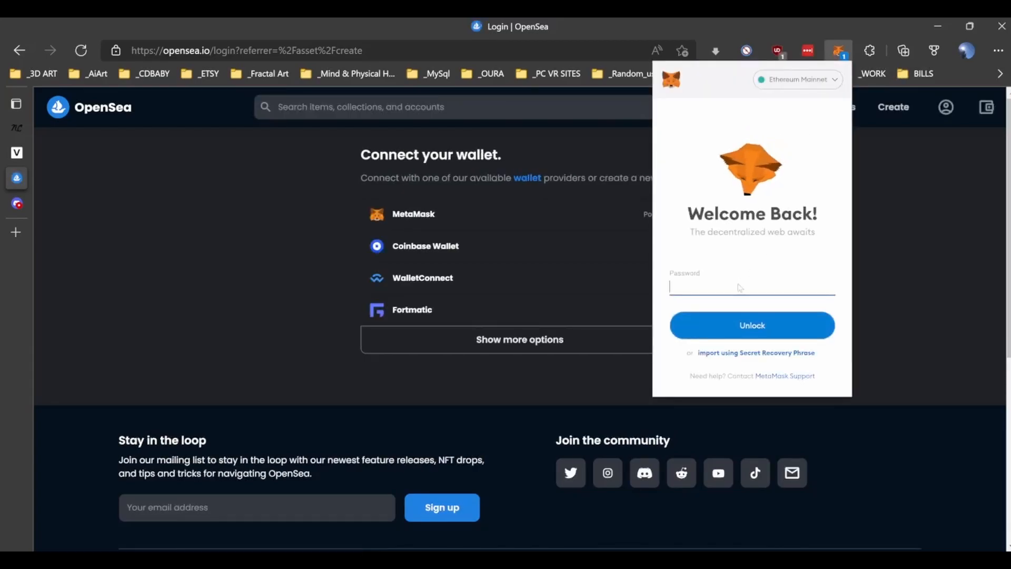
{"action": "type", "text": "password"}
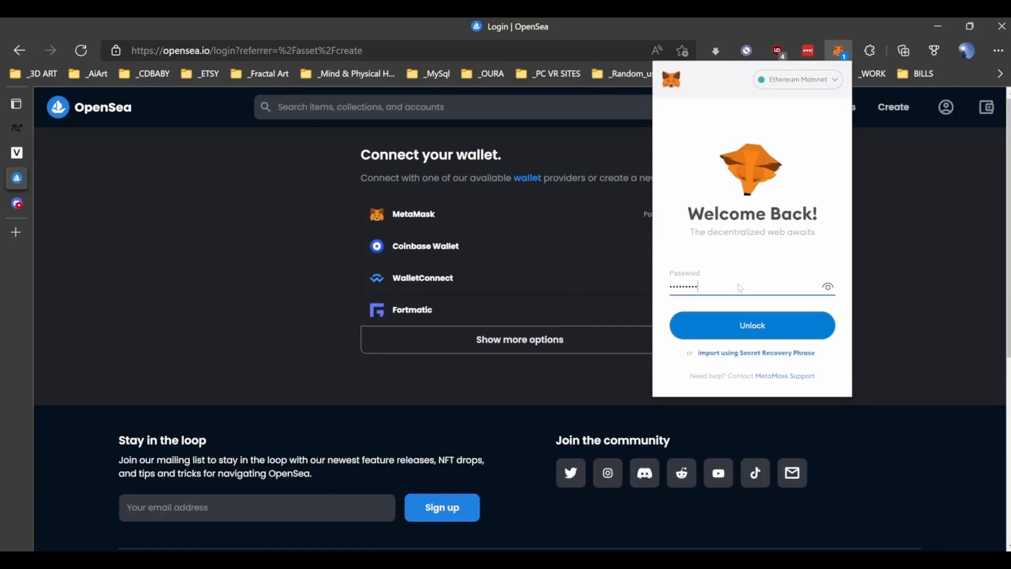
{"action": "type", "text": "••••"}
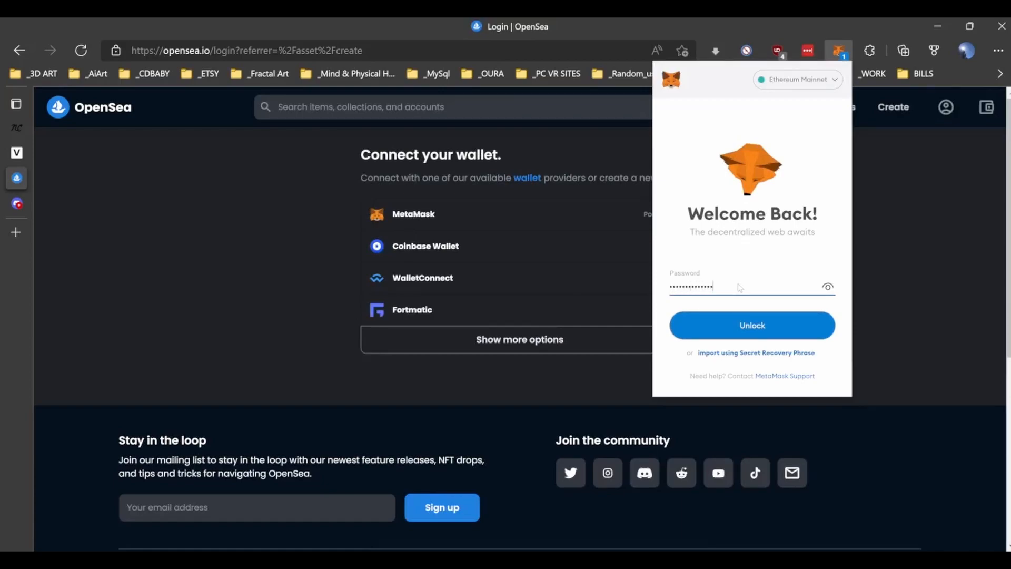
{"action": "left_click", "coordinate": [751, 325]}
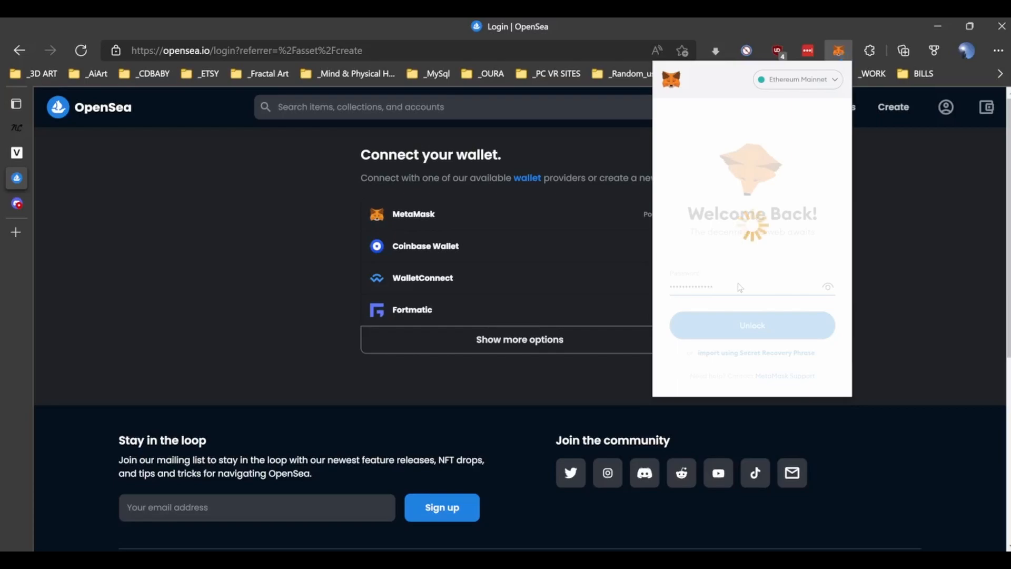
{"action": "left_click", "coordinate": [752, 325]}
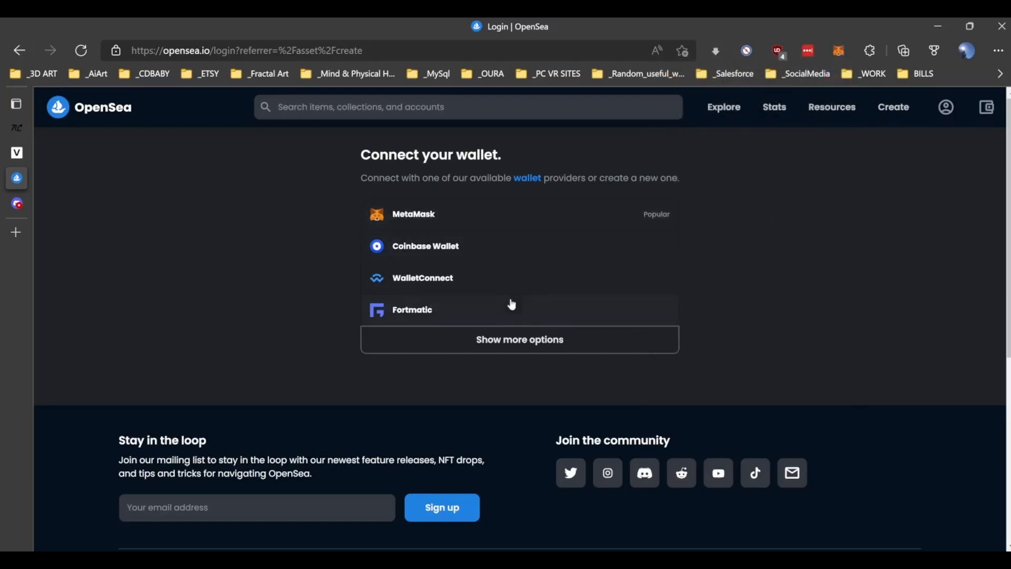
{"action": "mouse_move", "coordinate": [504, 220]}
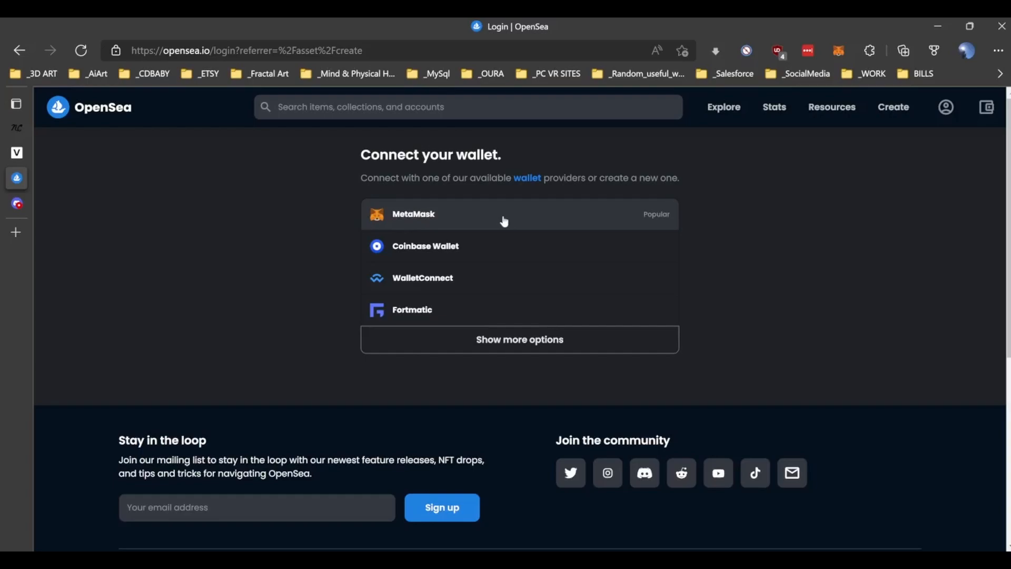
{"action": "mouse_move", "coordinate": [508, 221]}
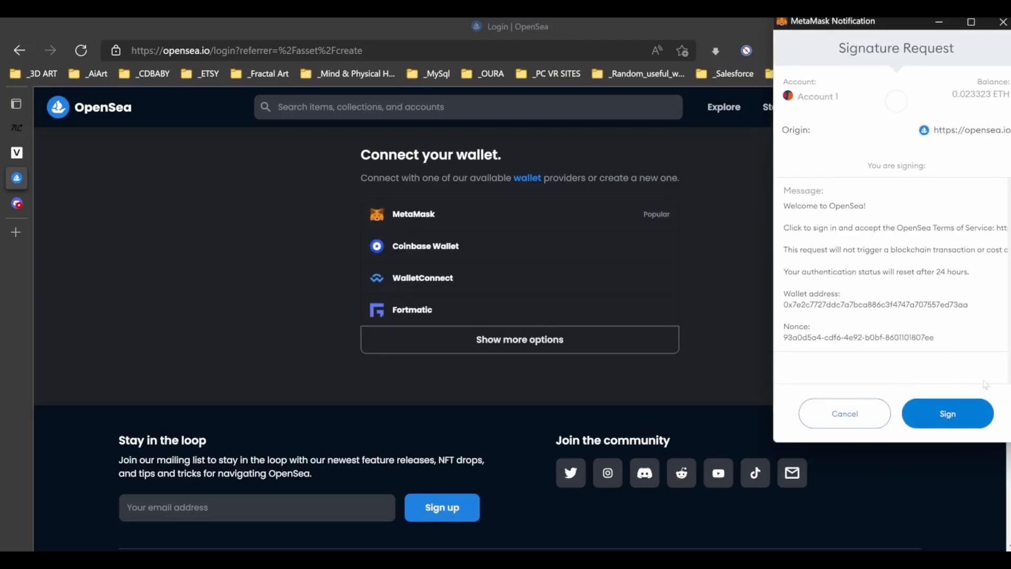
- Sign the OpenSea login request in MetaMask to reach the Create New Item form
{"action": "left_click", "coordinate": [947, 413]}
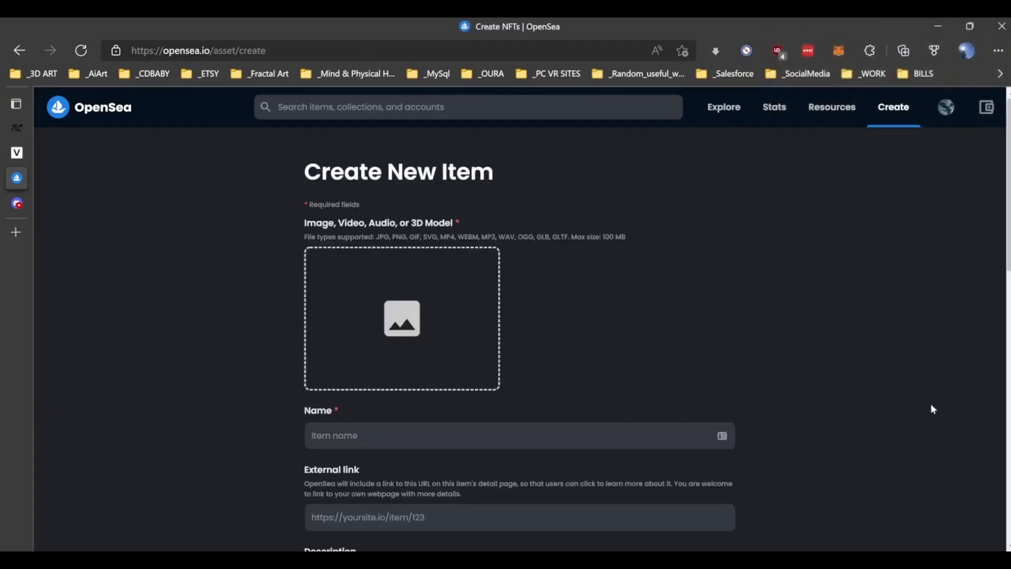
{"action": "mouse_move", "coordinate": [622, 152]}
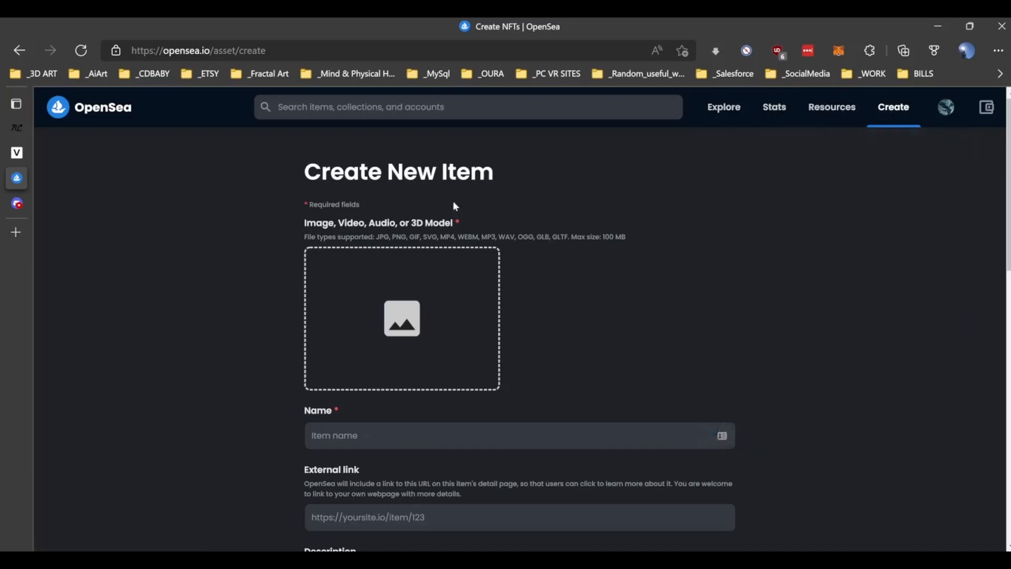
{"action": "mouse_move", "coordinate": [898, 123]}
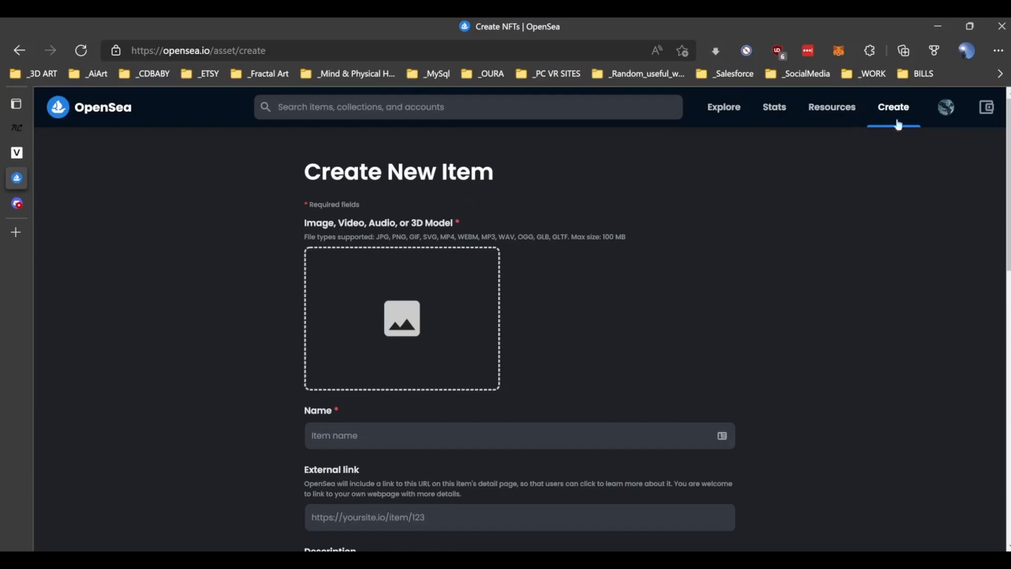
{"action": "left_click", "coordinate": [945, 107]}
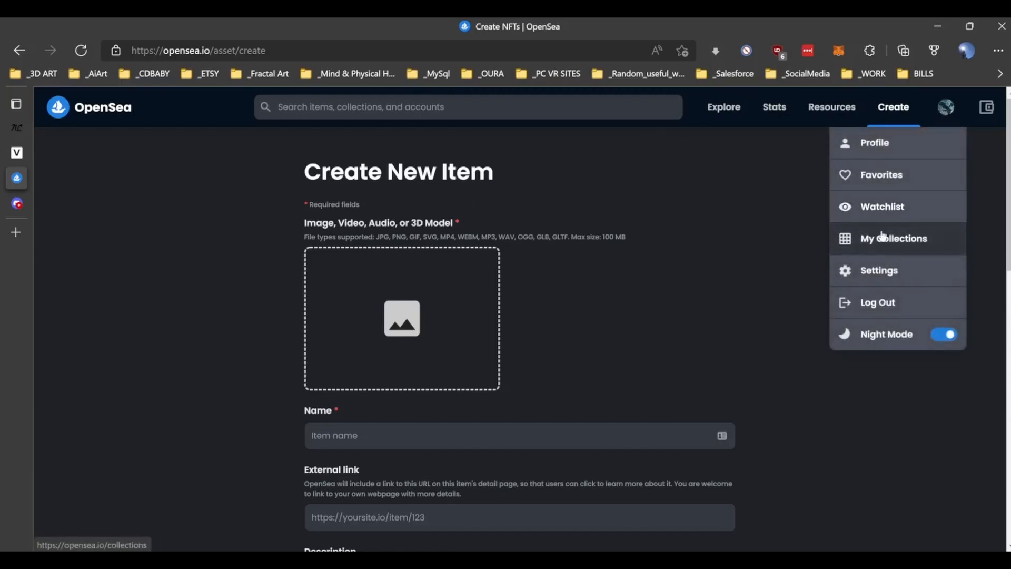
{"action": "left_click", "coordinate": [893, 238]}
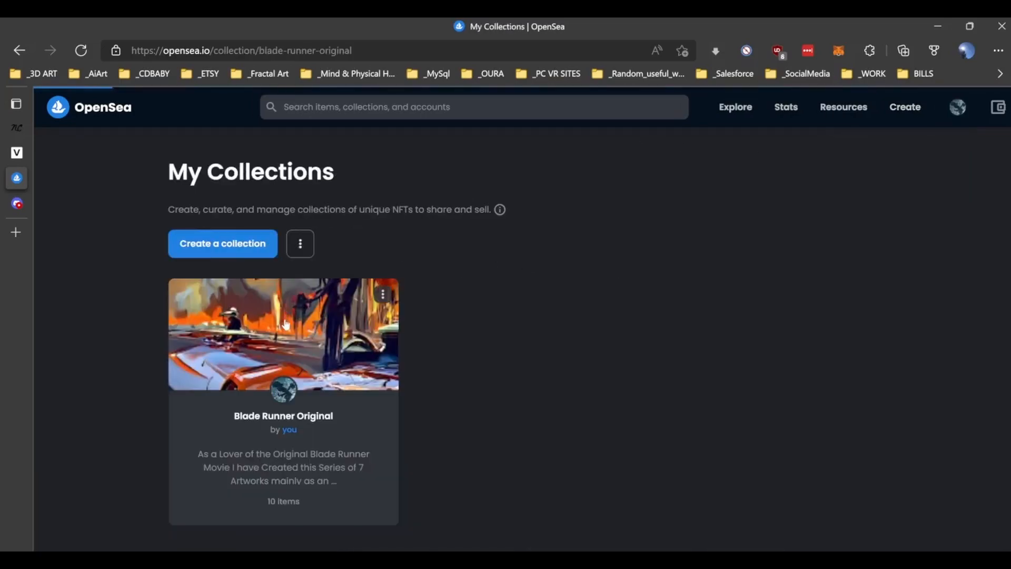
{"action": "left_click", "coordinate": [285, 325]}
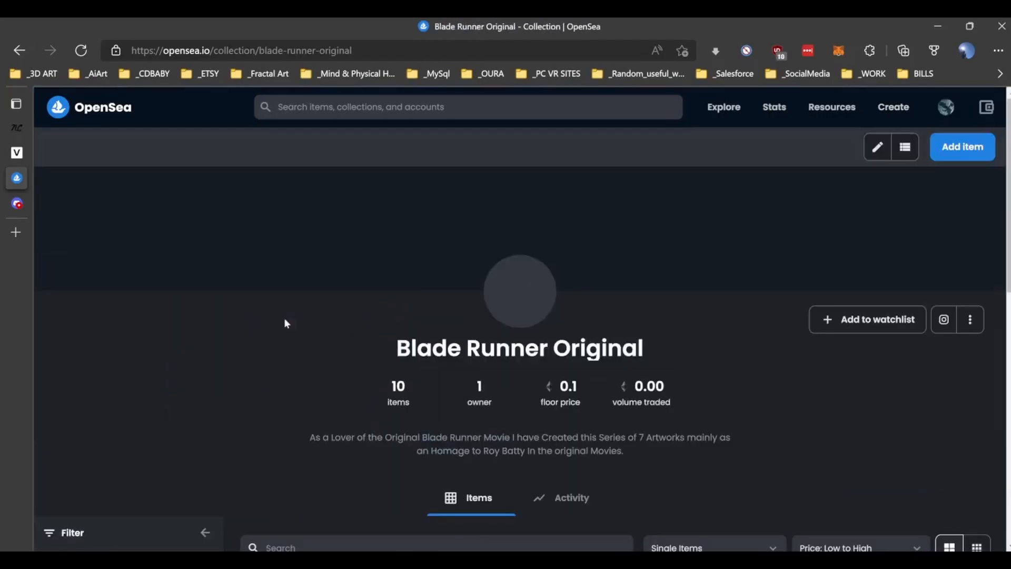
{"action": "scroll", "scroll_direction": "down", "scroll_amount": 3}
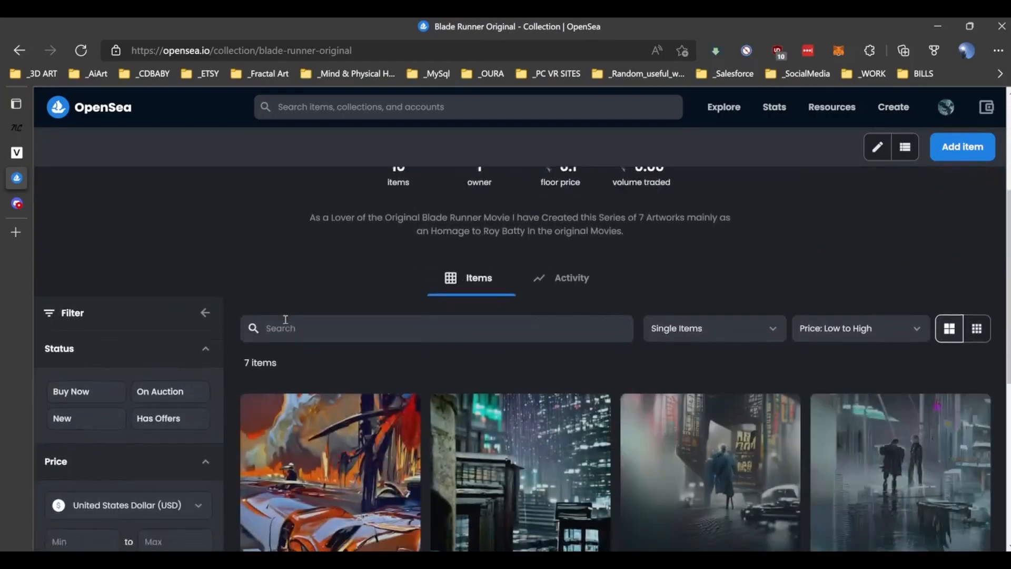
{"action": "scroll", "scroll_direction": "down", "scroll_amount": 3}
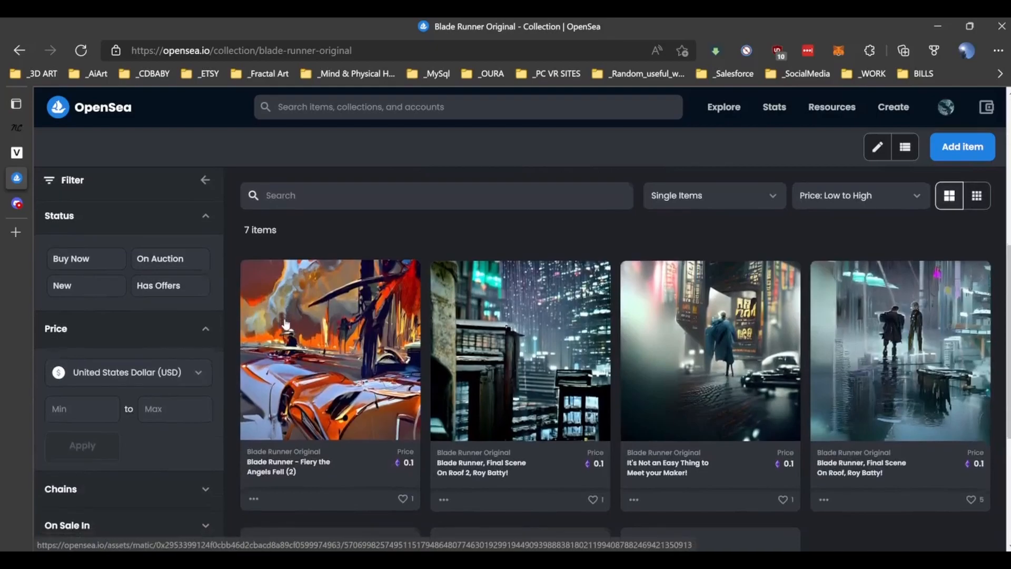
{"action": "scroll", "scroll_direction": "down", "scroll_amount": 3}
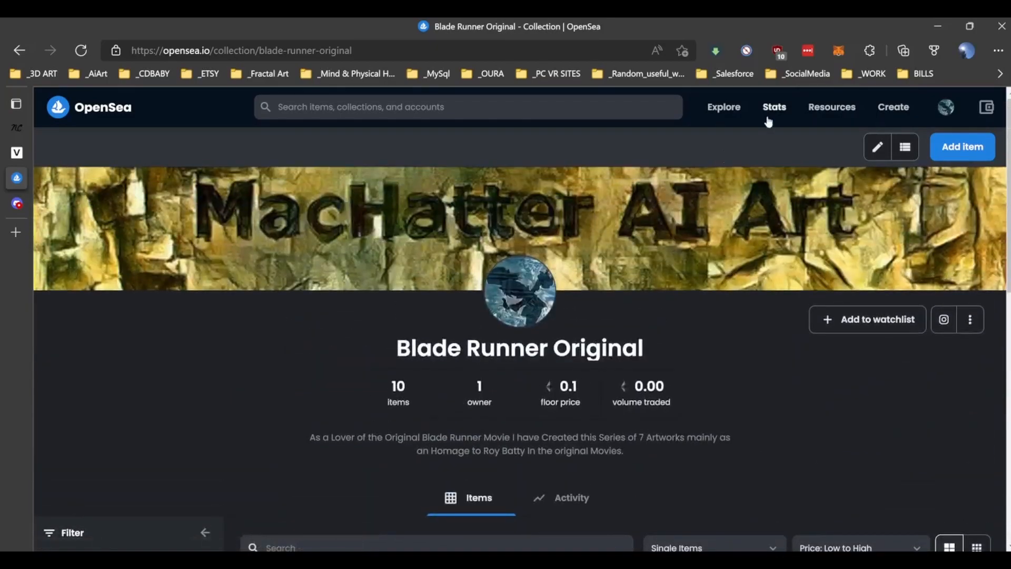
{"action": "left_click", "coordinate": [893, 107]}
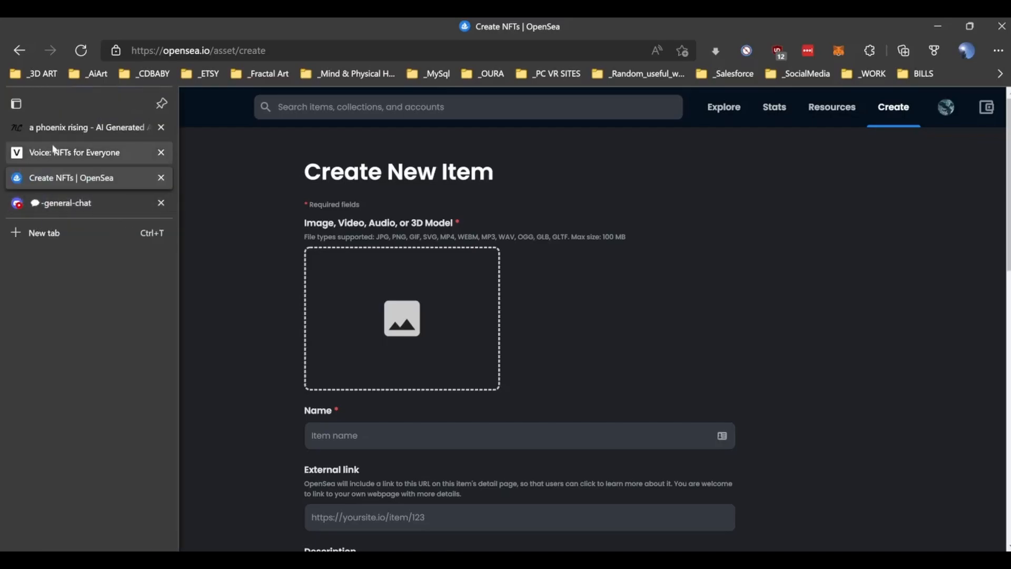
- Download the upscaled phoenix image from NightCafe, saving it as Phoenix Rising.jpg in Pictures
{"action": "left_click", "coordinate": [79, 128]}
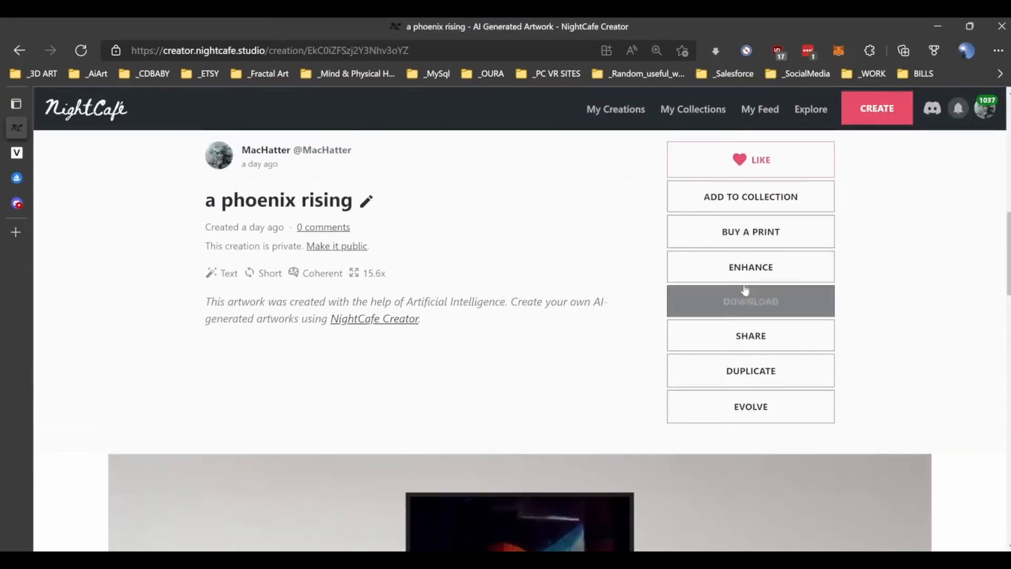
{"action": "left_click", "coordinate": [751, 301]}
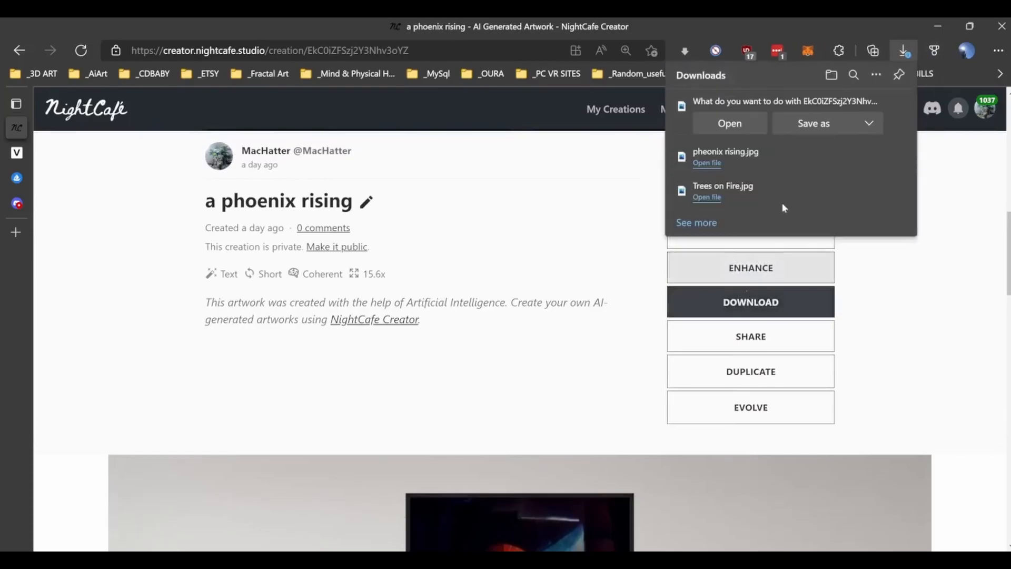
{"action": "left_click", "coordinate": [813, 122]}
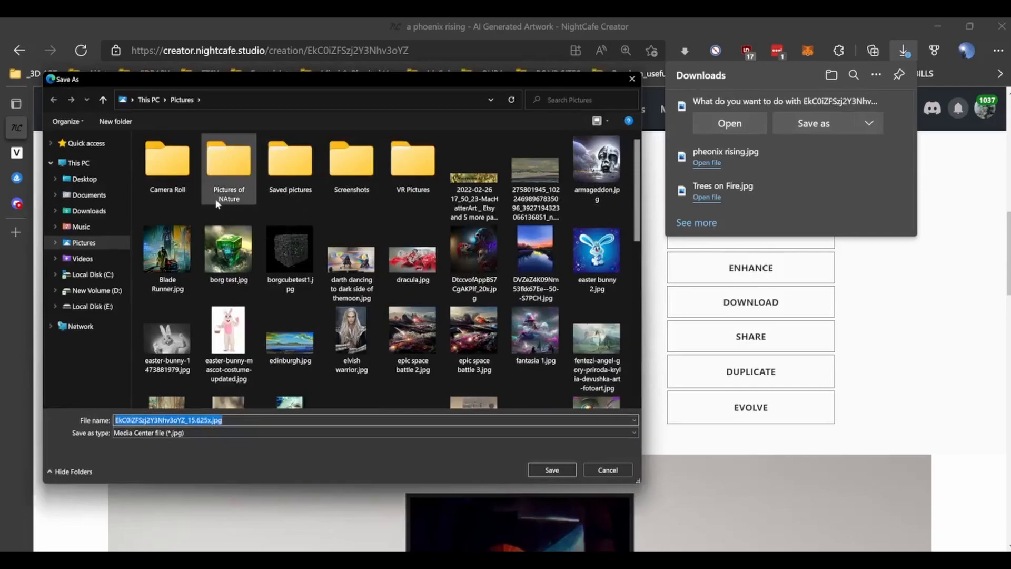
{"action": "left_click", "coordinate": [412, 164]}
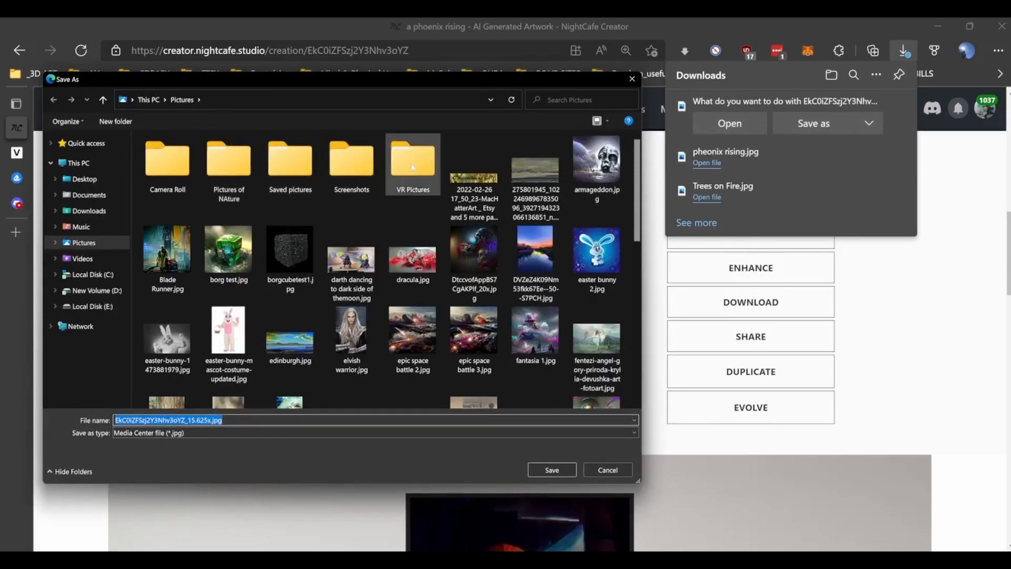
{"action": "mouse_move", "coordinate": [207, 391]}
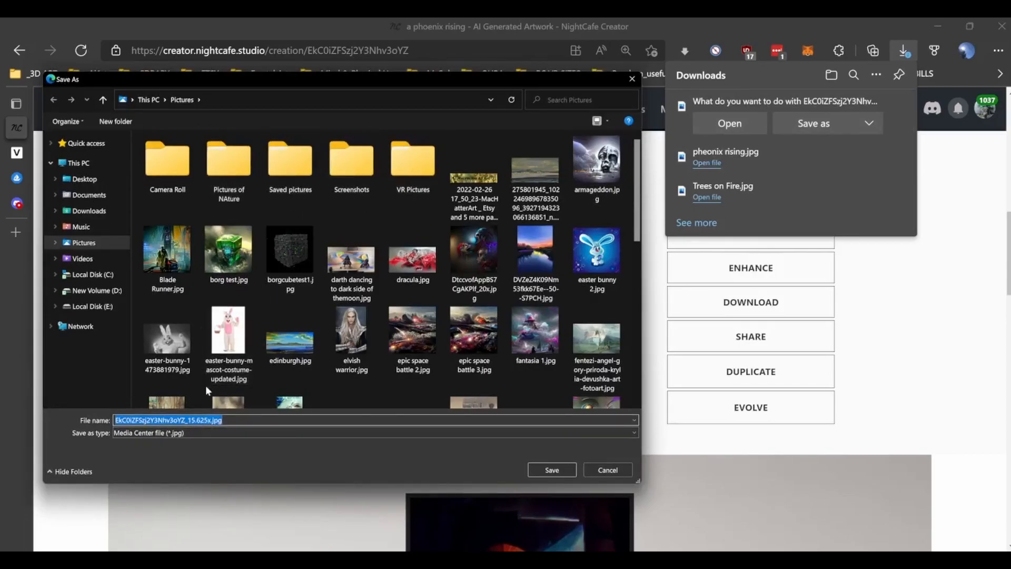
{"action": "type", "text": "Phoenix R"}
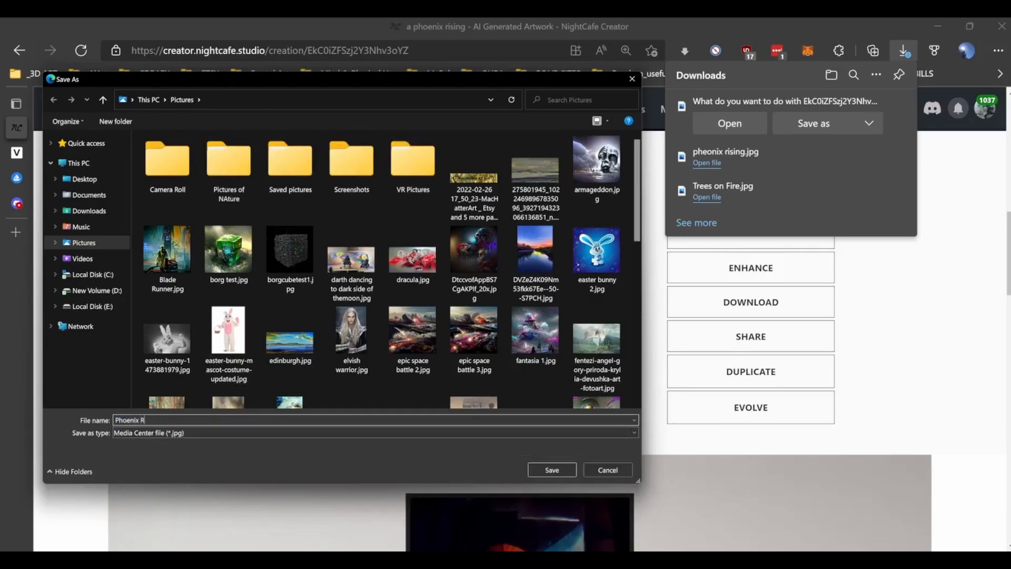
{"action": "type", "text": "ising"}
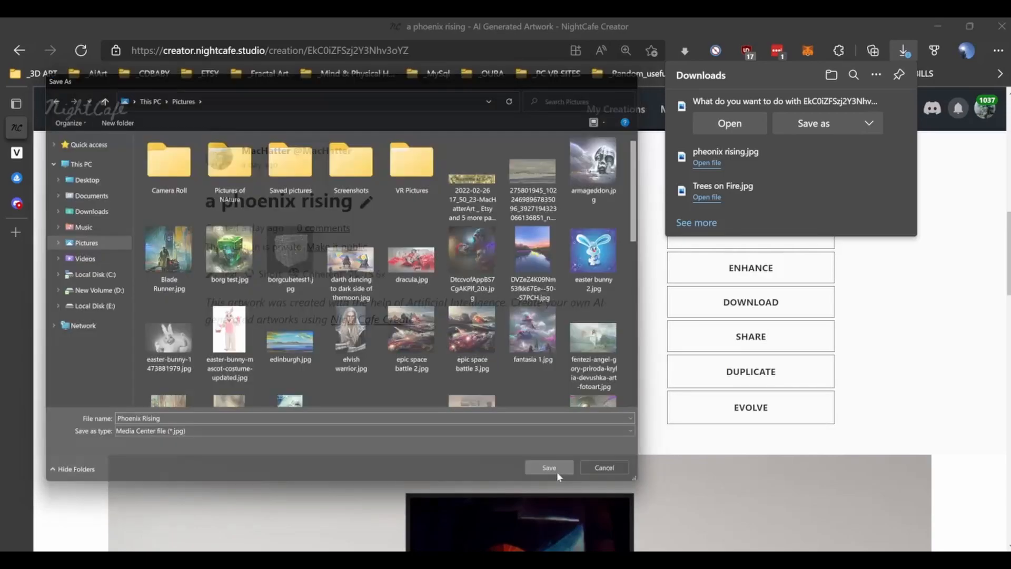
{"action": "left_click", "coordinate": [549, 467]}
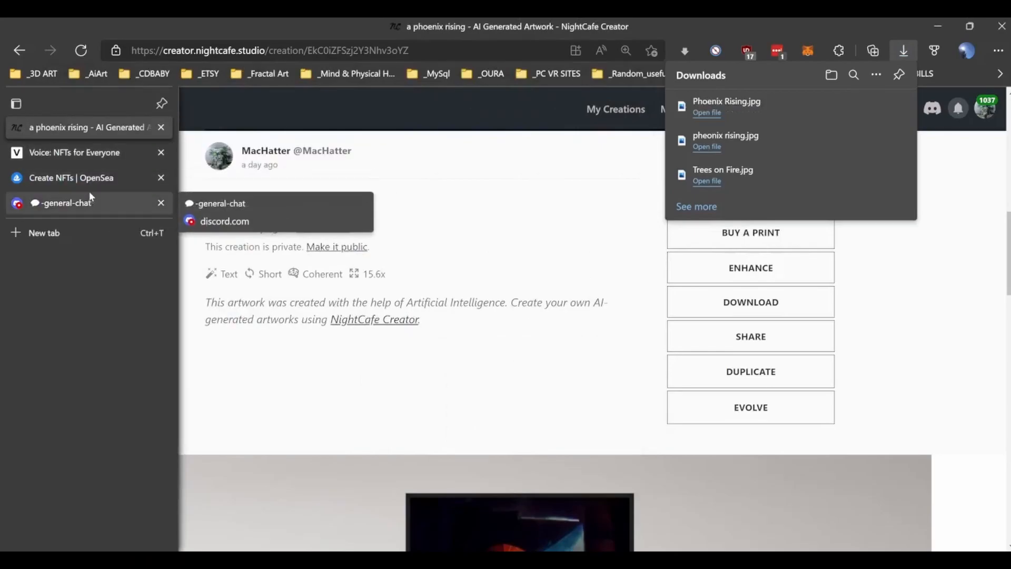
- Upload the Phoenix Rising image from Pictures into the Create New Item form
{"action": "left_click", "coordinate": [68, 177]}
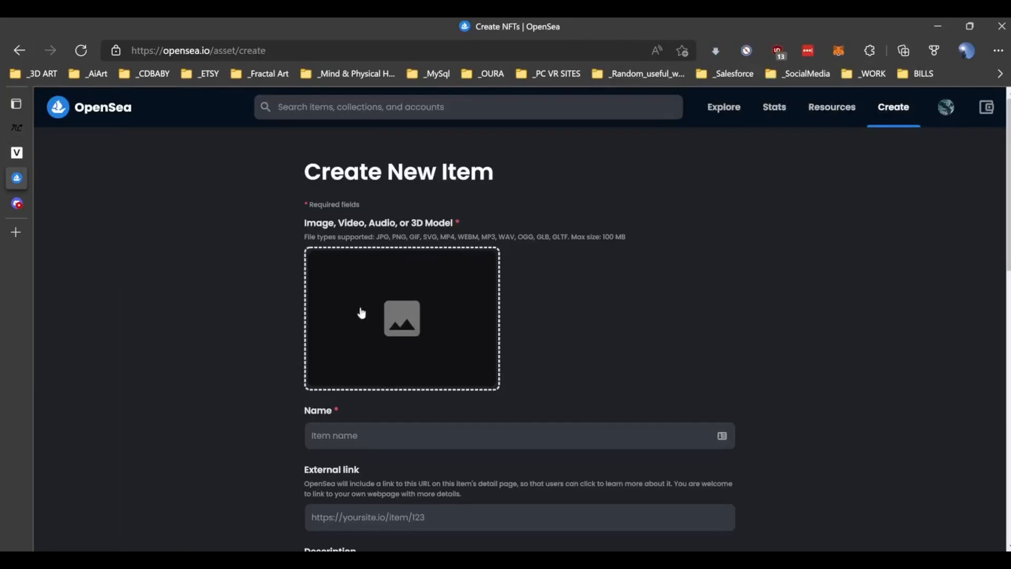
{"action": "left_click", "coordinate": [402, 318]}
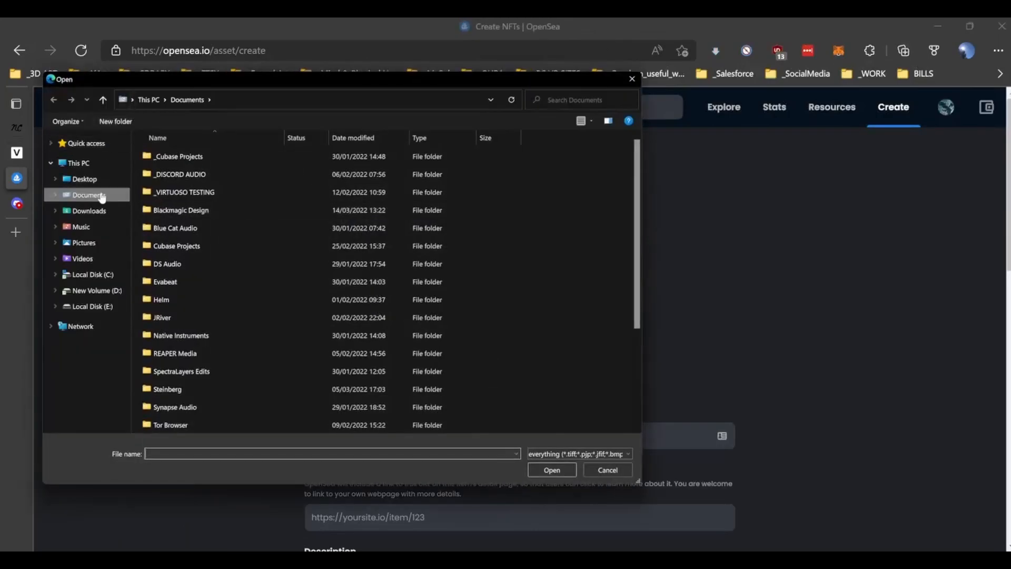
{"action": "left_click", "coordinate": [83, 242]}
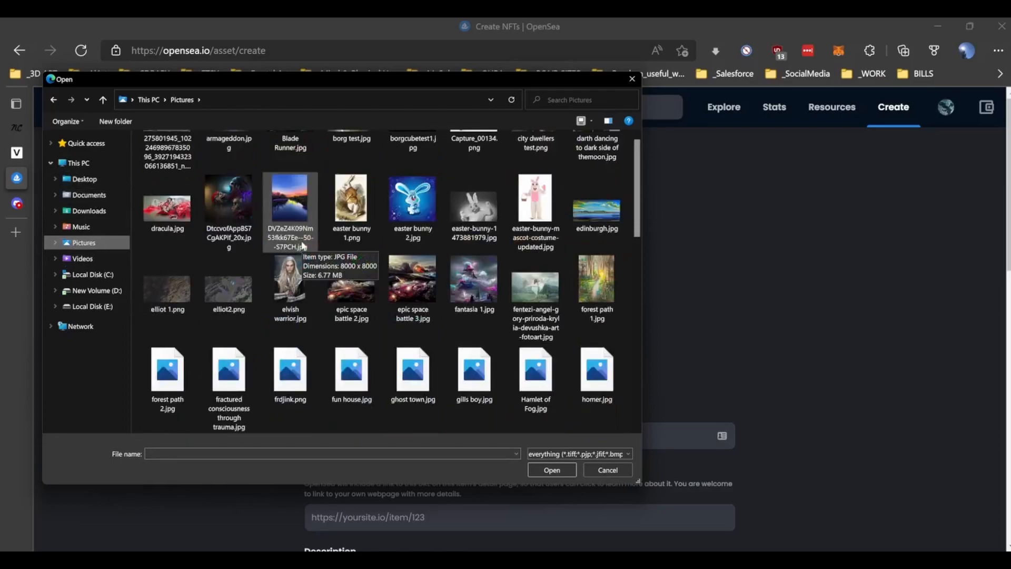
{"action": "scroll", "scroll_direction": "down", "scroll_amount": 3}
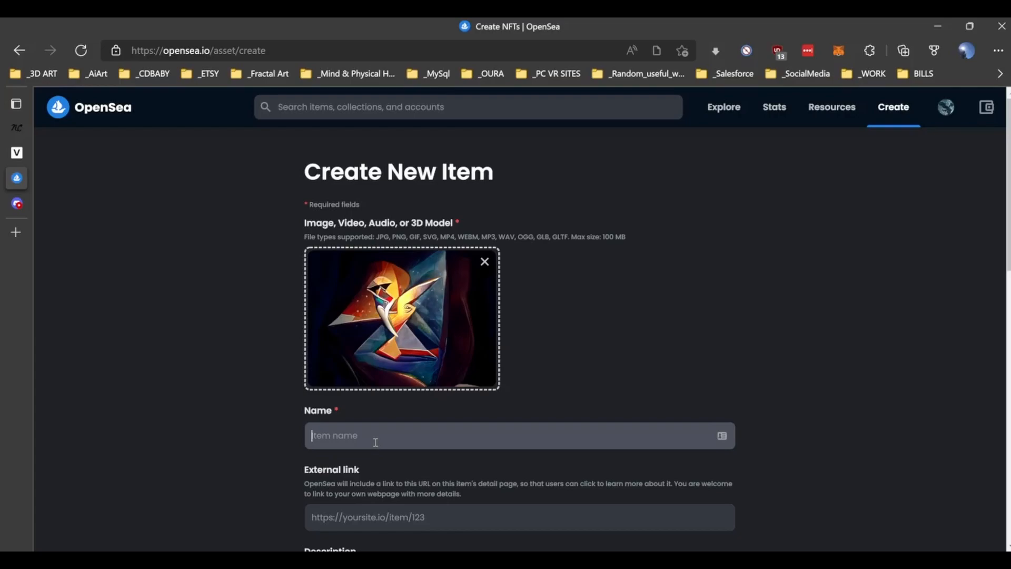
- Name the item Phoenix Rising, and web-search the word Phoenix in another tab
{"action": "type", "text": "Ph"}
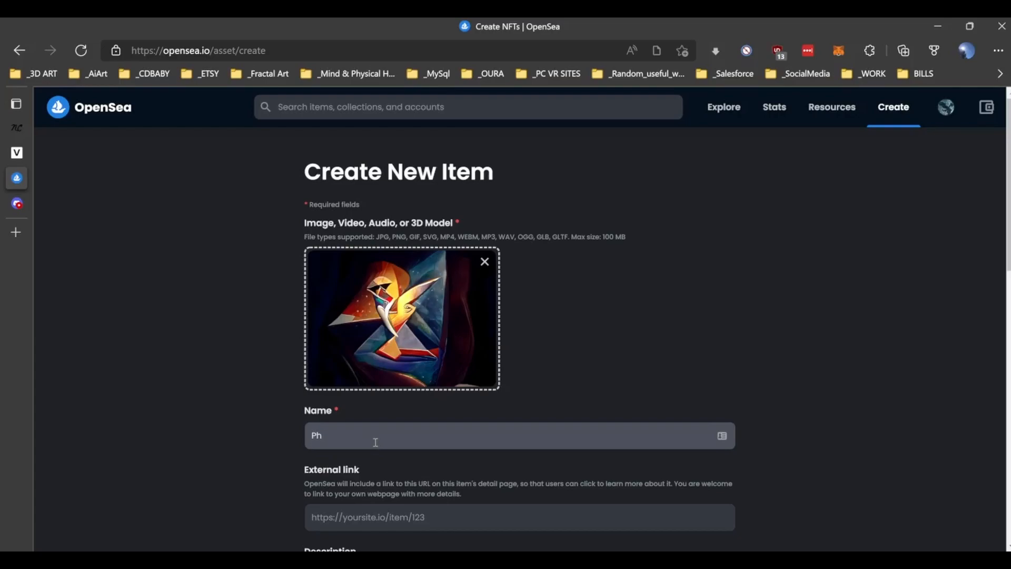
{"action": "type", "text": "oenix Rising"}
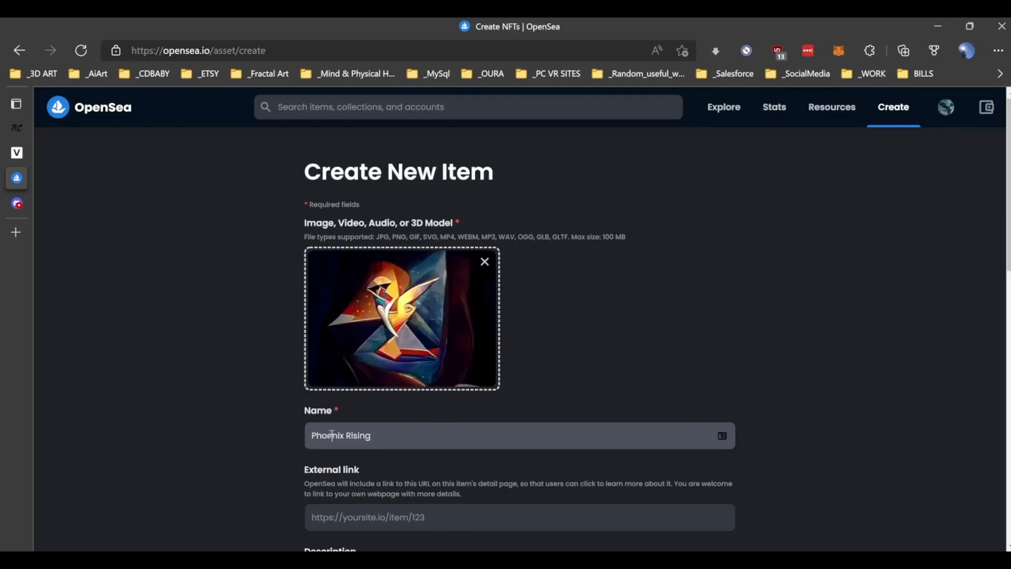
{"action": "right_click", "coordinate": [331, 435]}
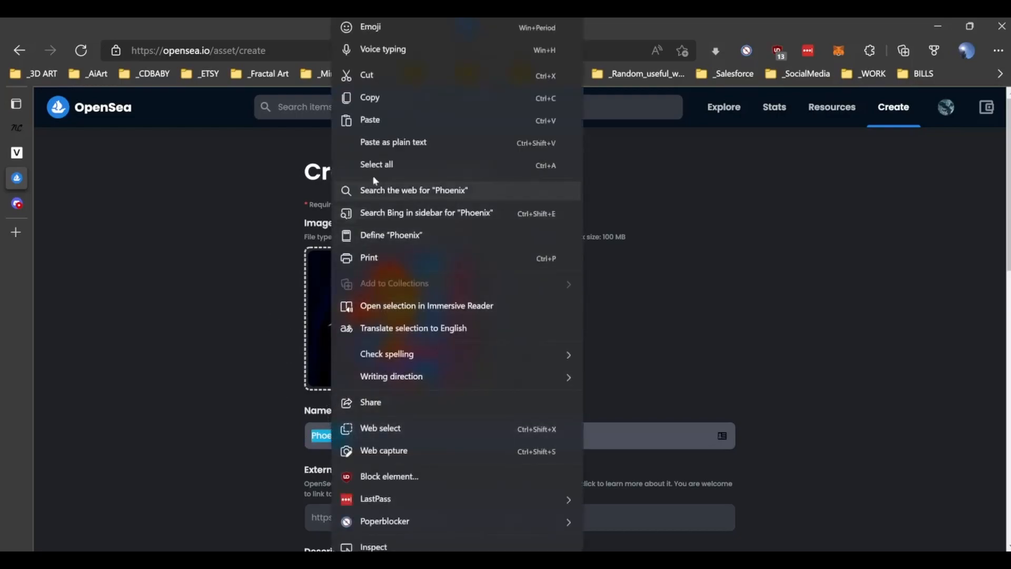
{"action": "left_click", "coordinate": [414, 190]}
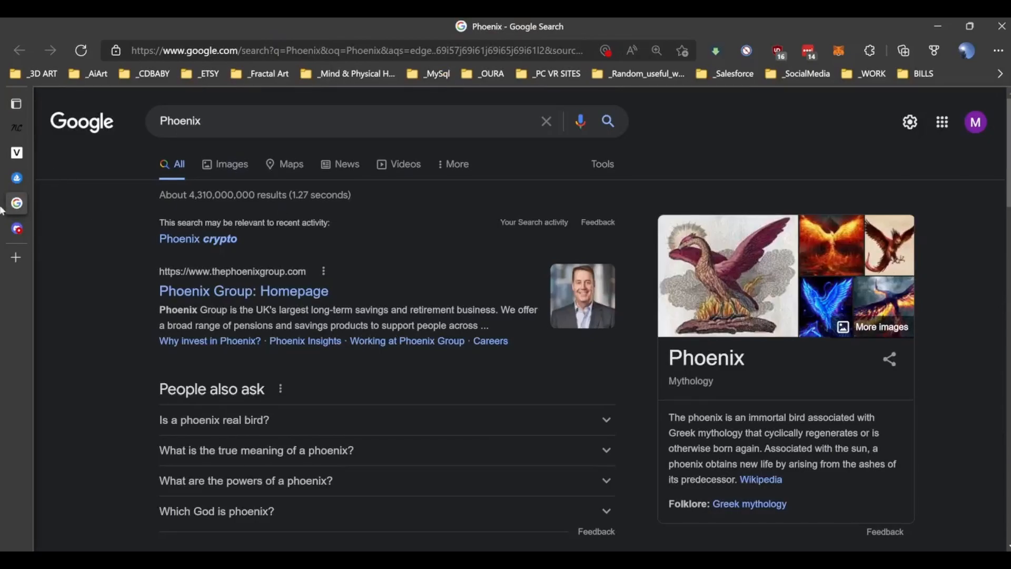
{"action": "left_click", "coordinate": [16, 228]}
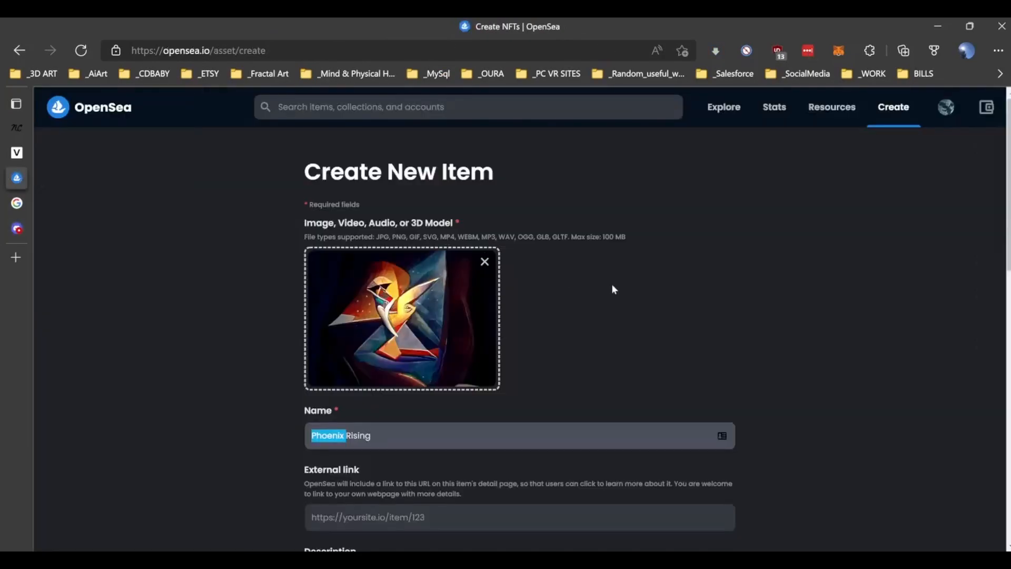
- Write the three-sentence description of a unique, 100% original AI Phoenix piece from a self-created character
{"action": "scroll", "scroll_direction": "down", "scroll_amount": 3}
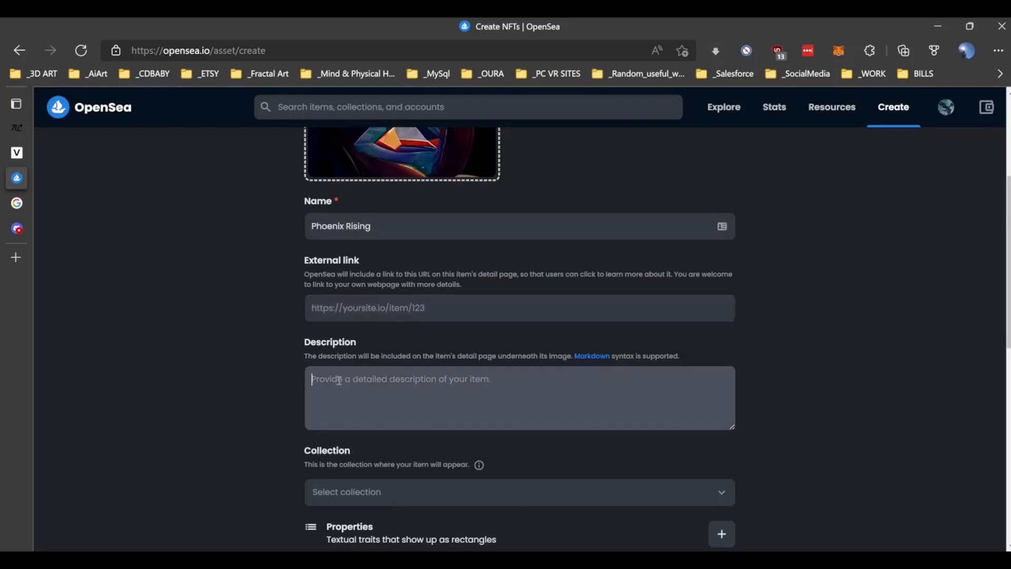
{"action": "type", "text": "This is a"}
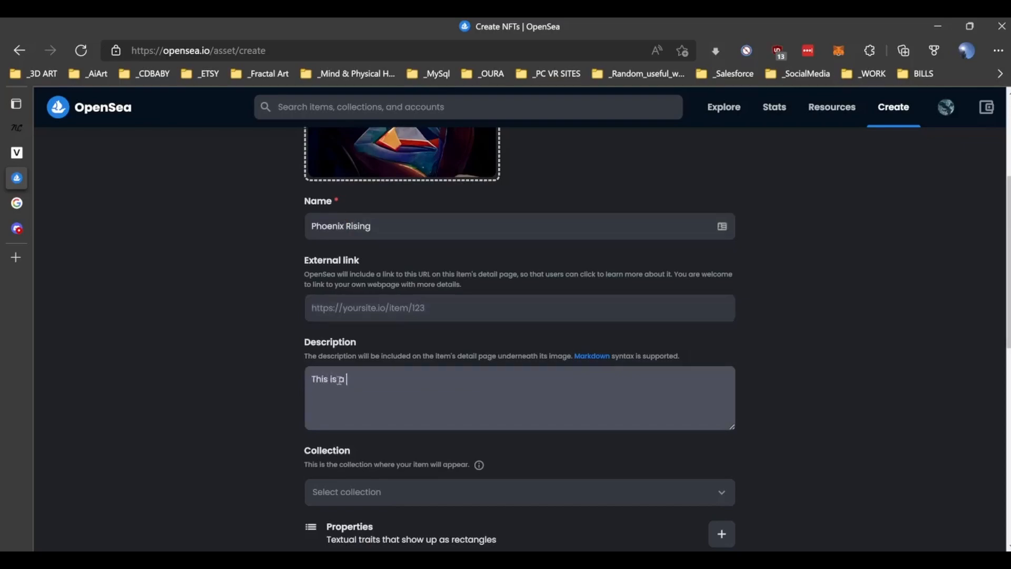
{"action": "type", "text": "n Ai"}
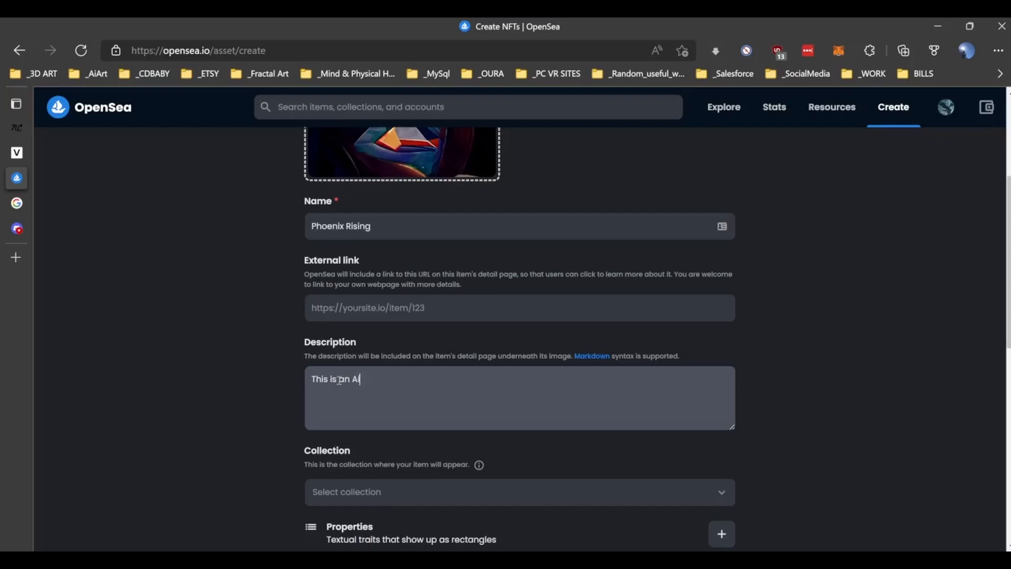
{"action": "type", "text": "Piece i created when experim"}
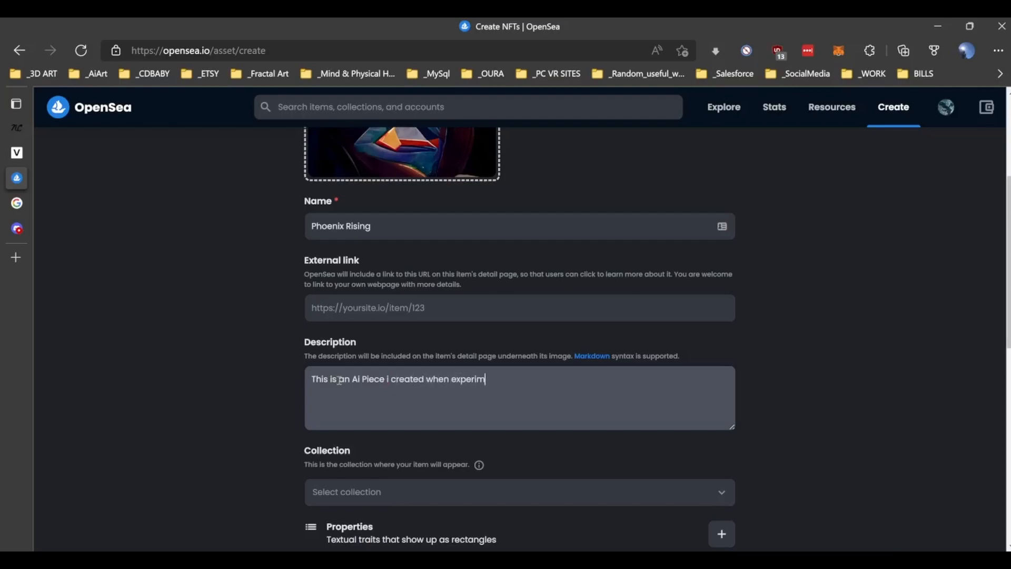
{"action": "type", "text": "enting with Phoei"}
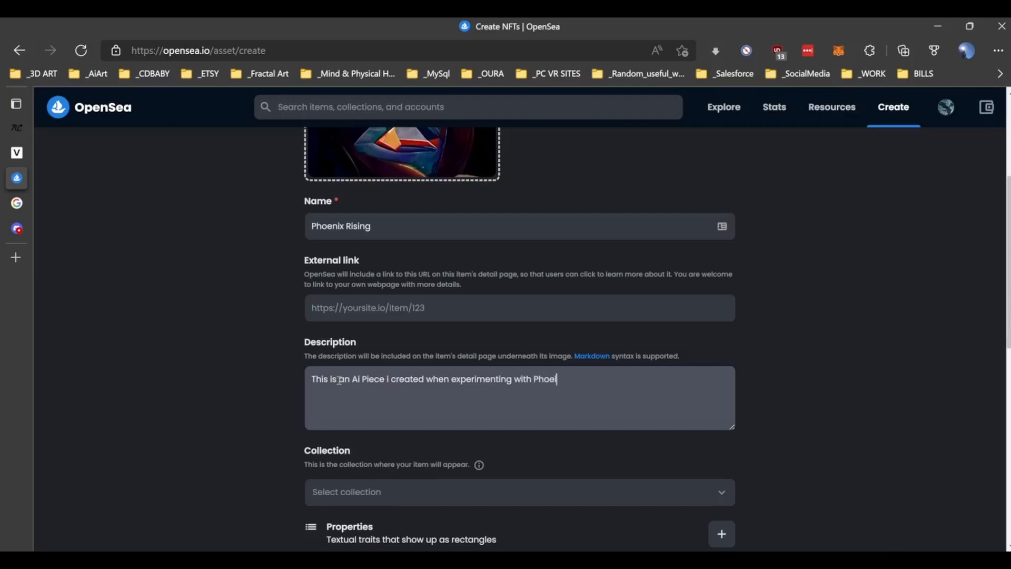
{"action": "key", "text": "Backspace"}
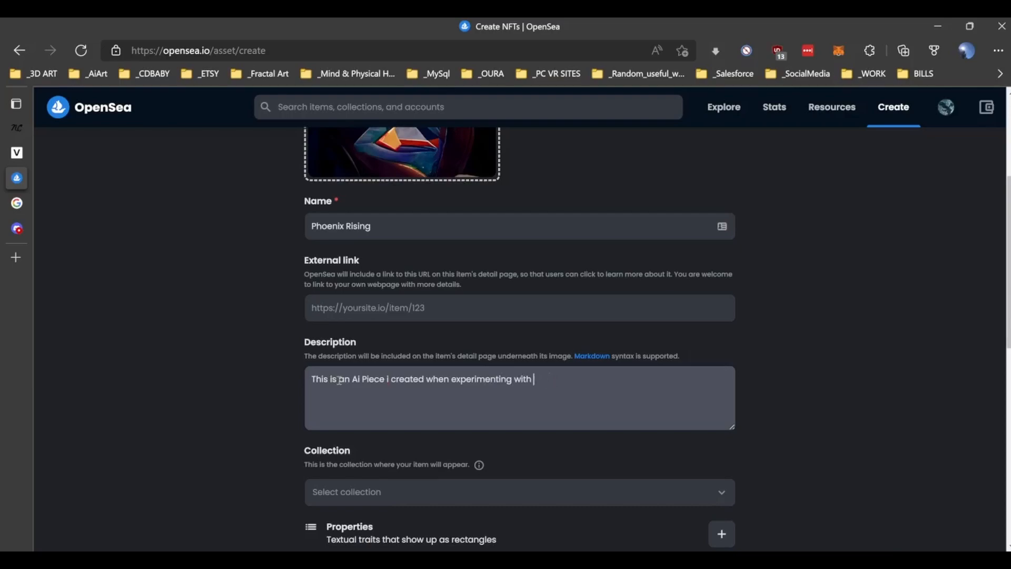
{"action": "type", "text": "The Pg"}
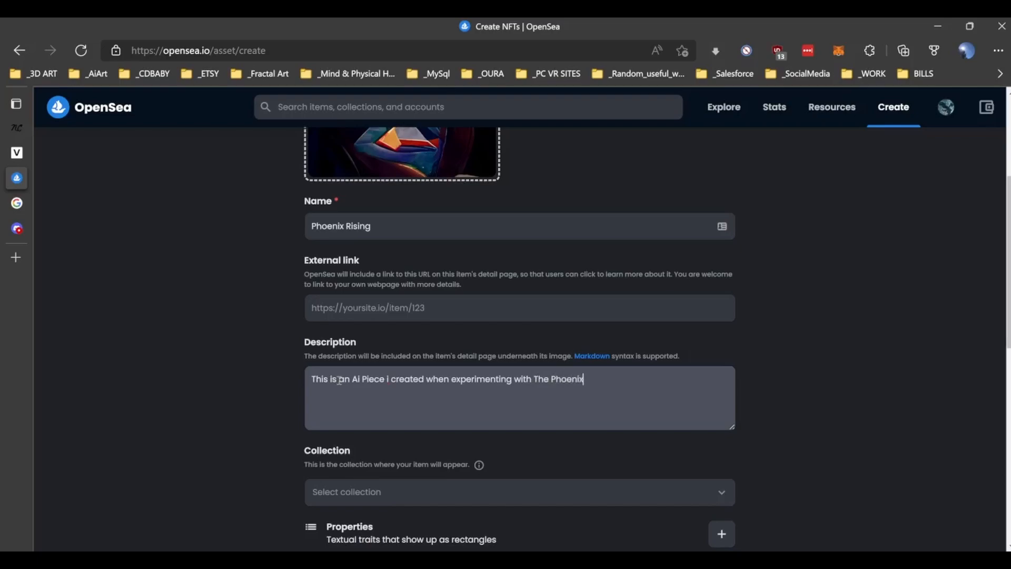
{"action": "type", "text": "!"}
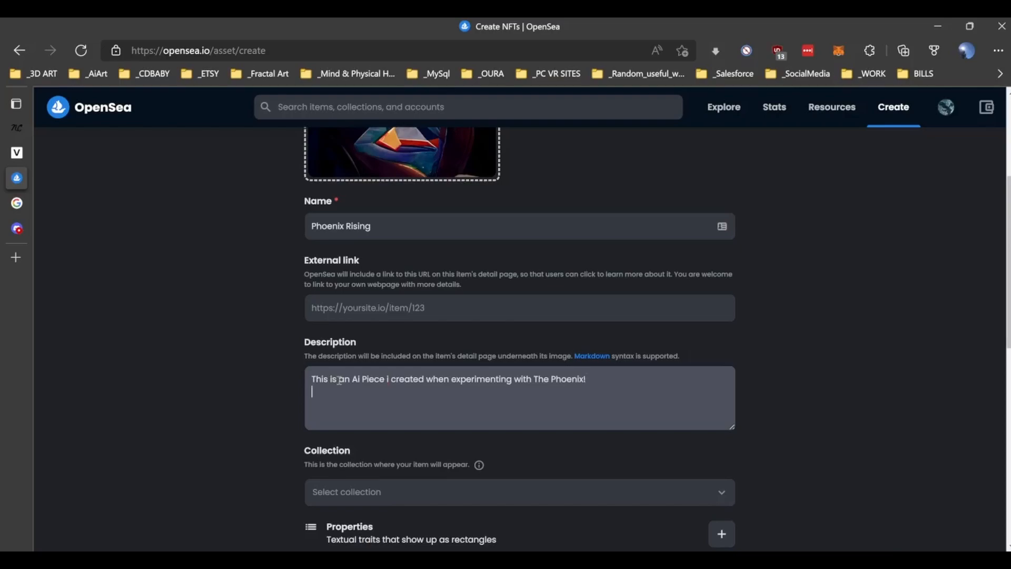
{"action": "type", "text": "This h"}
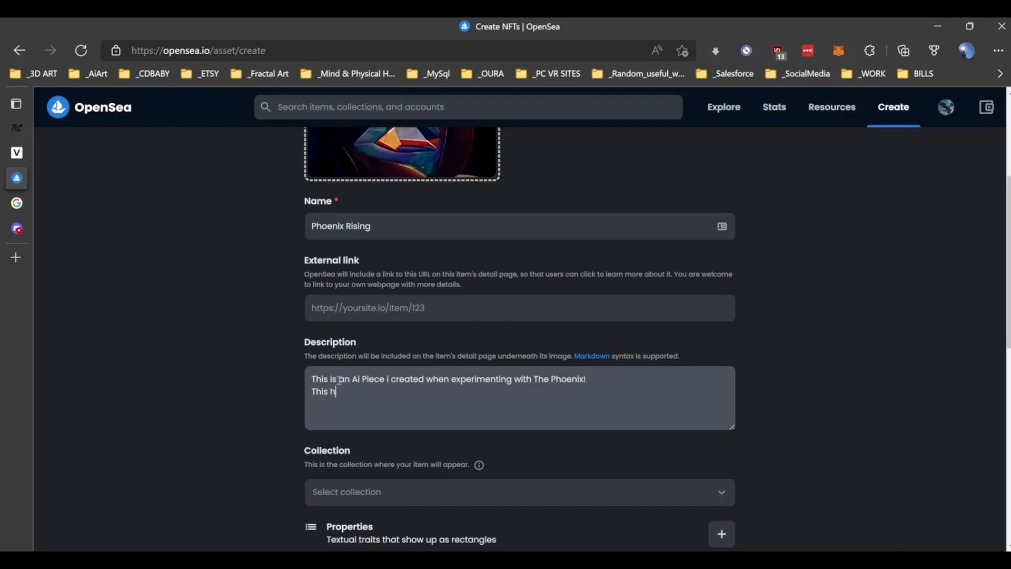
{"action": "type", "text": "as been Evolved many times f"}
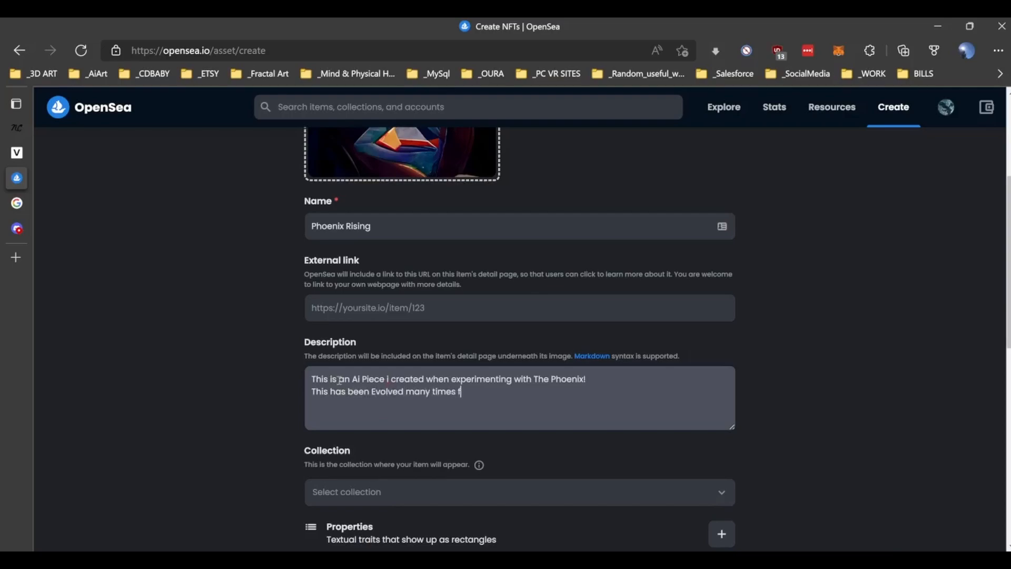
{"action": "type", "text": "rom a character"}
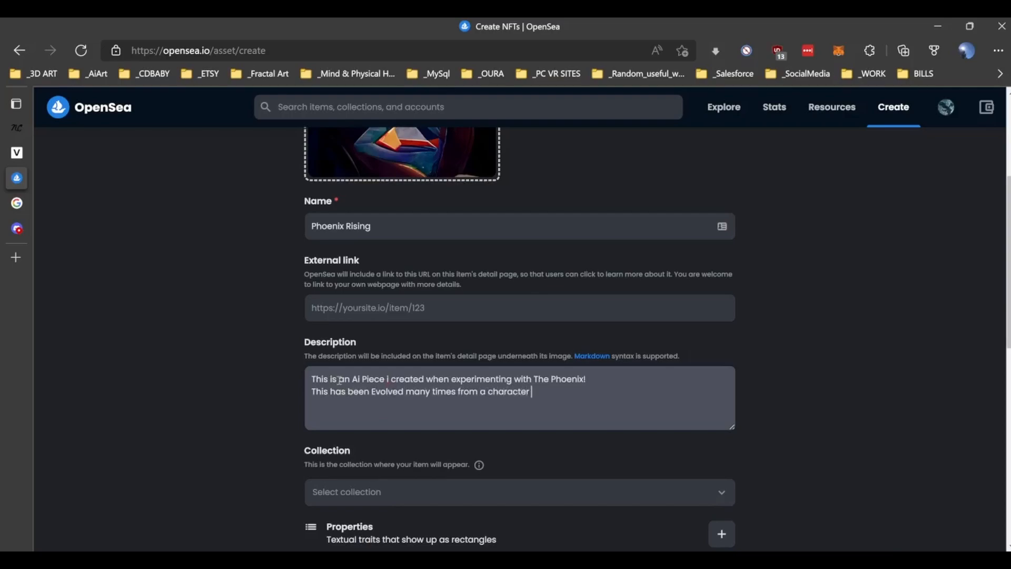
{"action": "type", "text": "i created"}
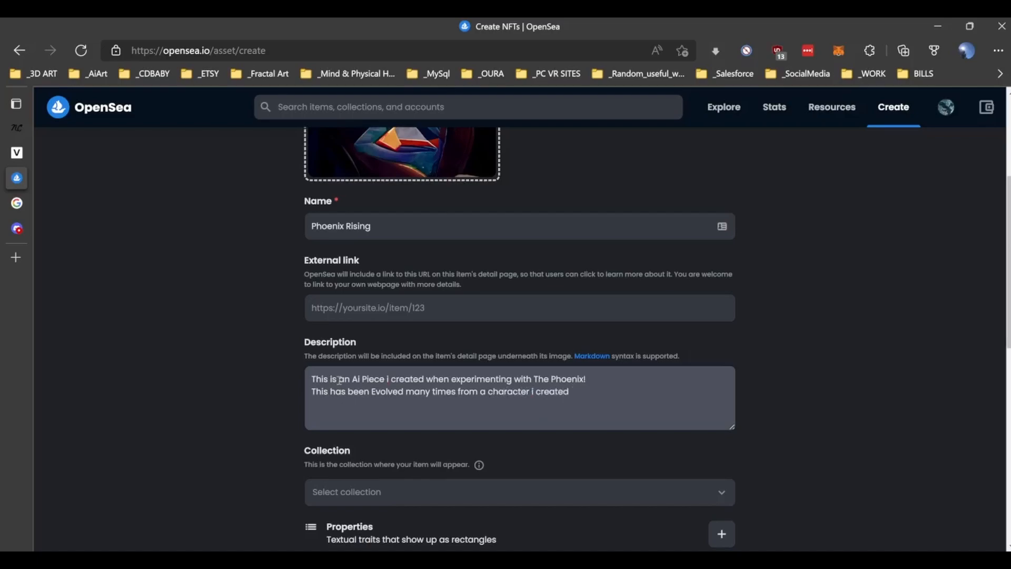
{"action": "type", "text": "online using"}
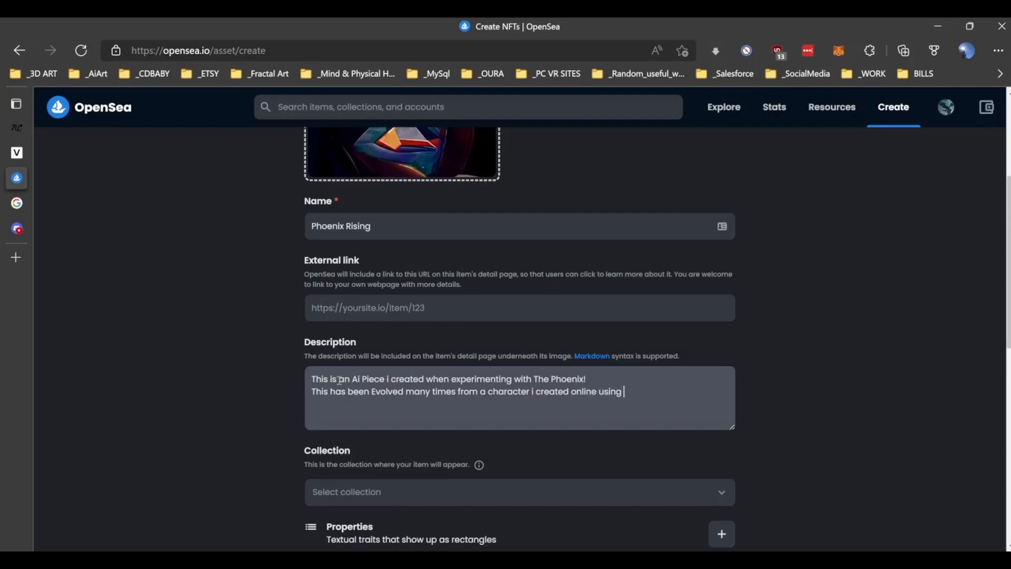
{"action": "type", "text": "Digital Art Processes."}
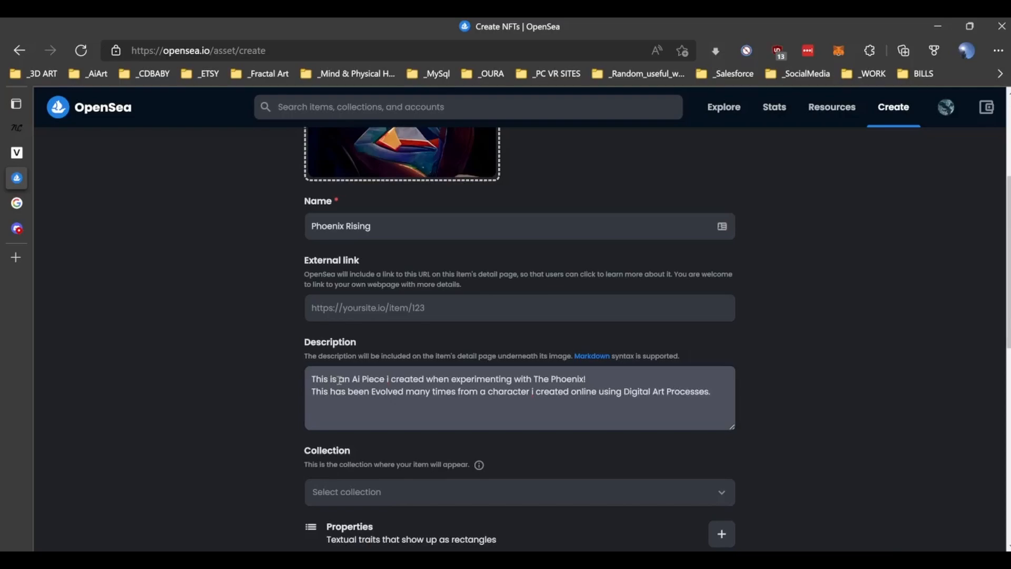
{"action": "type", "text": "Its completely uni"}
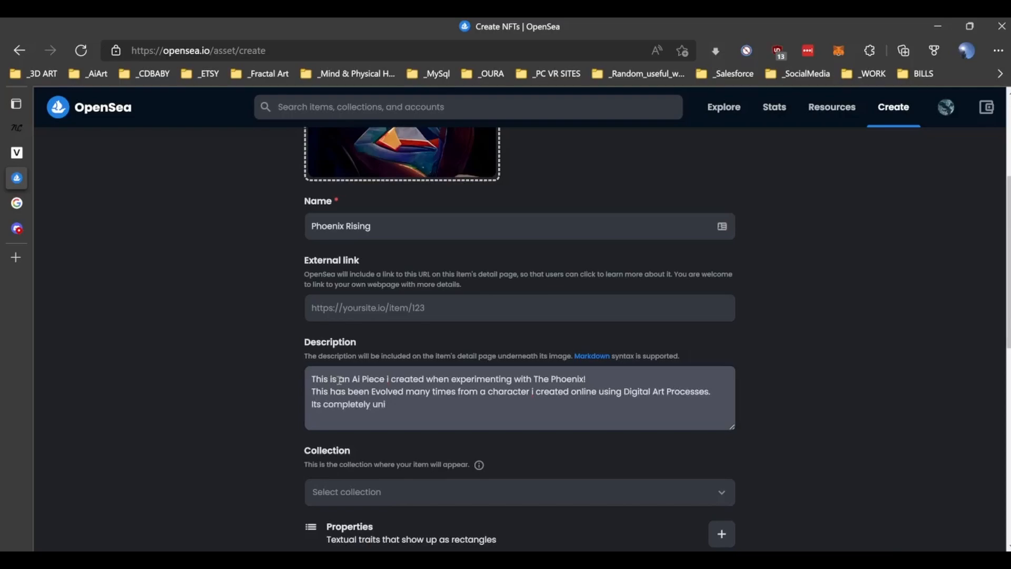
{"action": "type", "text": "que"}
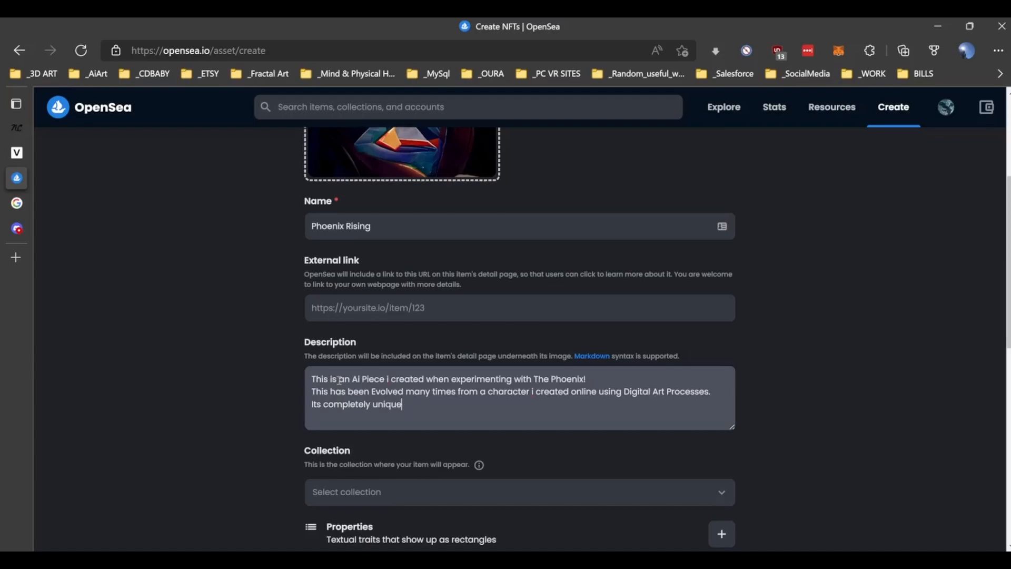
{"action": "type", "text": "and 100%"}
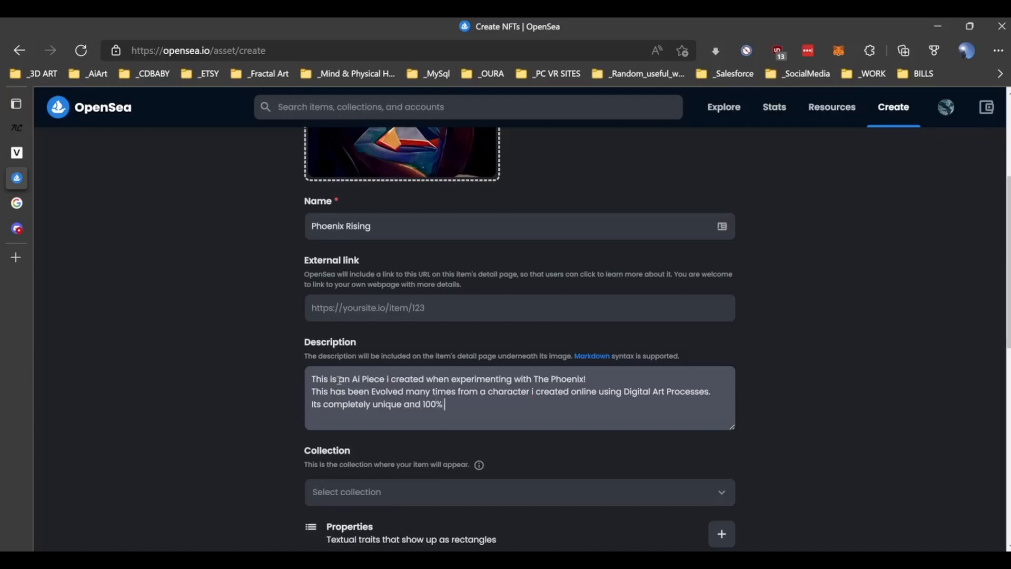
{"action": "type", "text": "Original"}
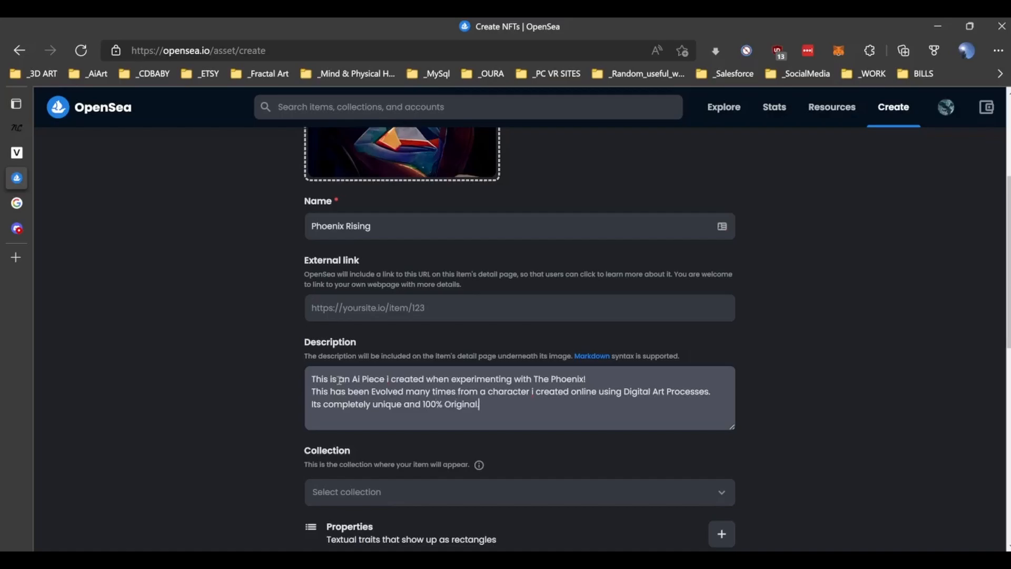
{"action": "scroll", "scroll_direction": "down", "scroll_amount": 3}
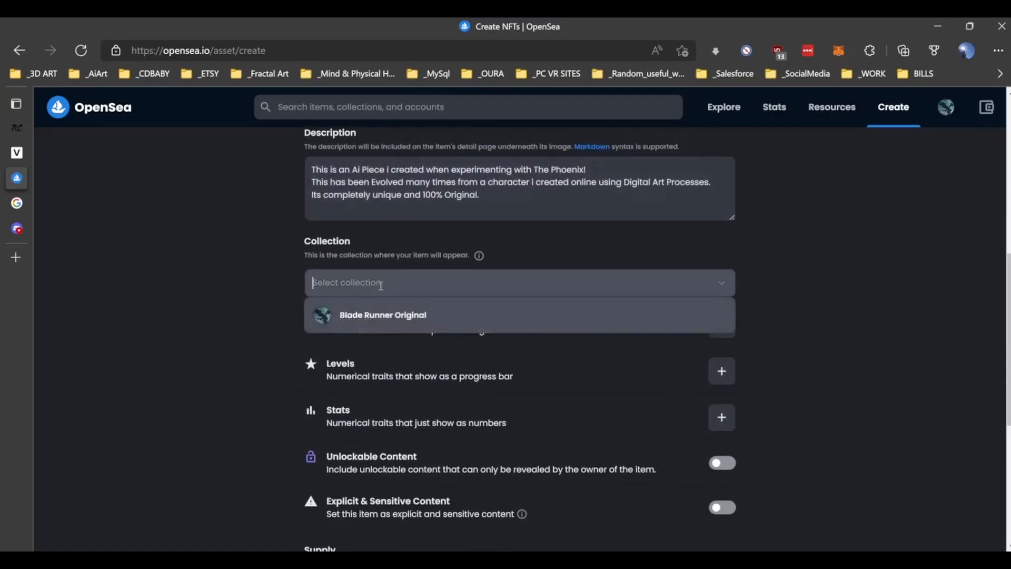
{"action": "mouse_move", "coordinate": [249, 295]}
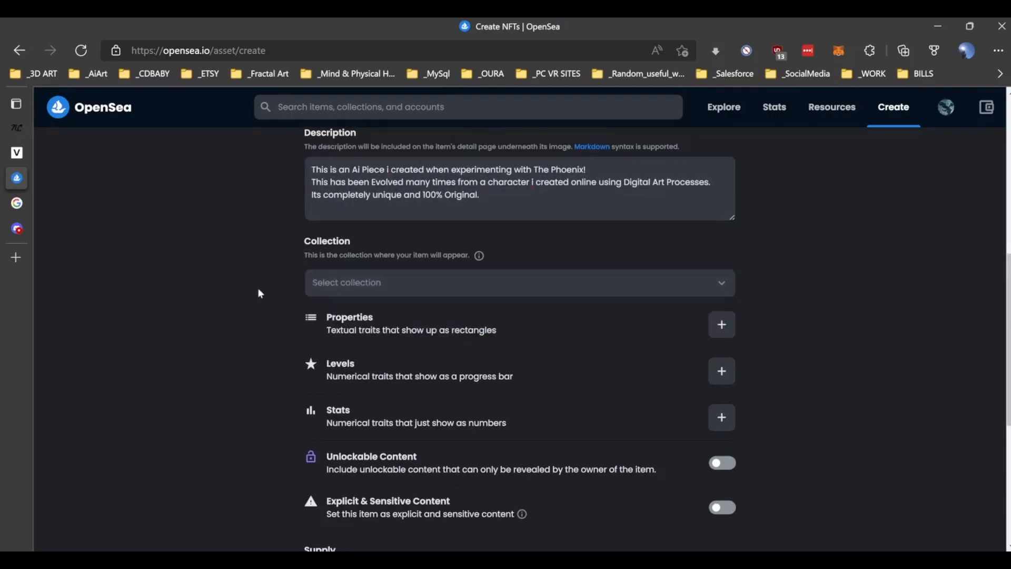
{"action": "scroll", "scroll_direction": "down", "scroll_amount": 3}
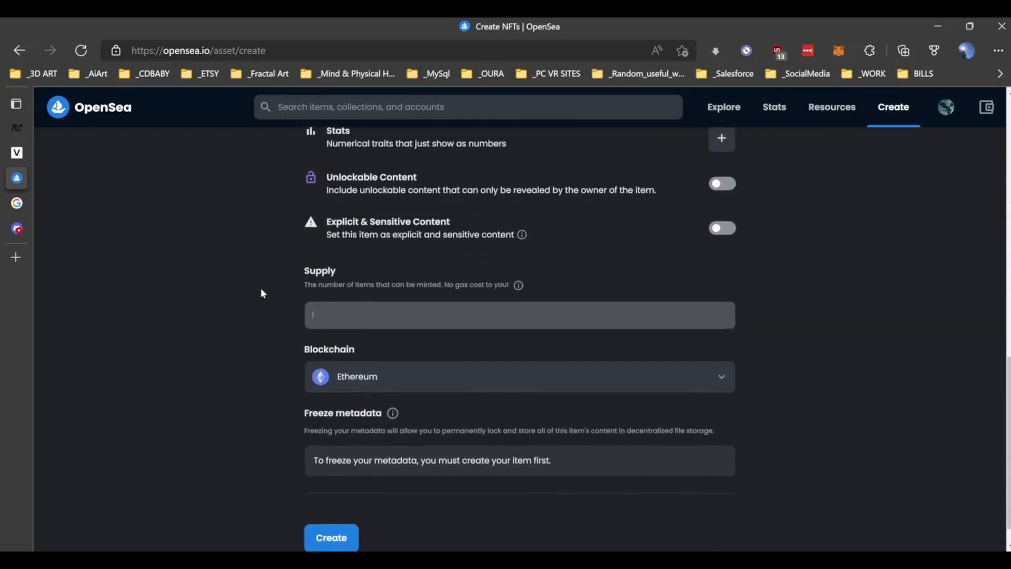
{"action": "scroll", "scroll_direction": "up", "scroll_amount": 3}
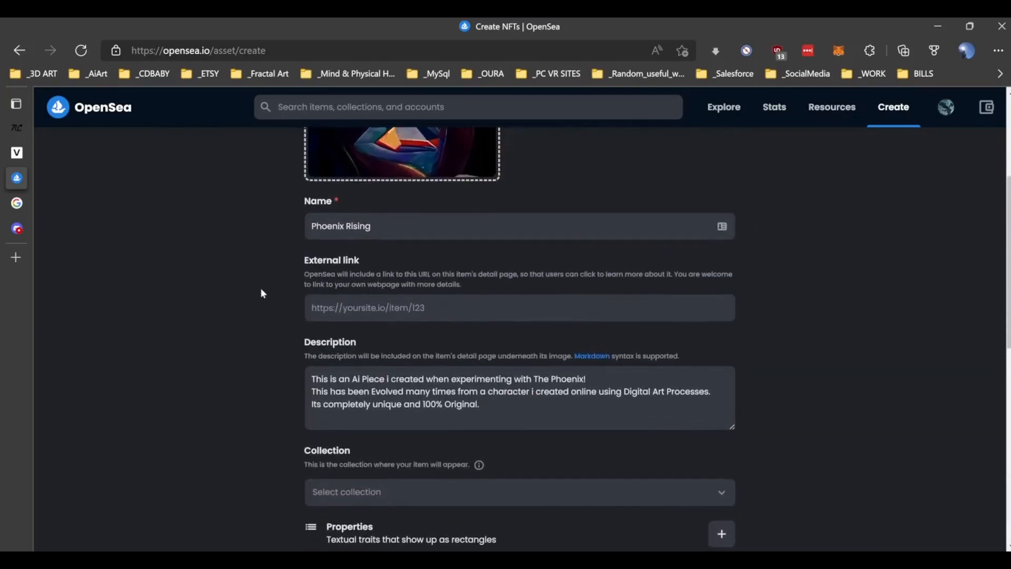
{"action": "scroll", "scroll_direction": "down", "scroll_amount": 3}
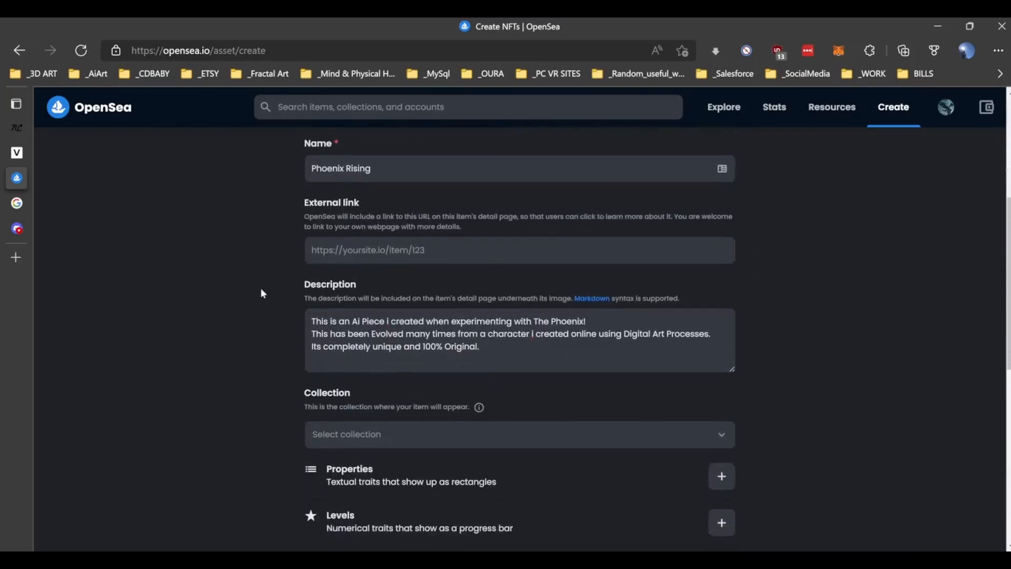
{"action": "scroll", "scroll_direction": "down", "scroll_amount": 3}
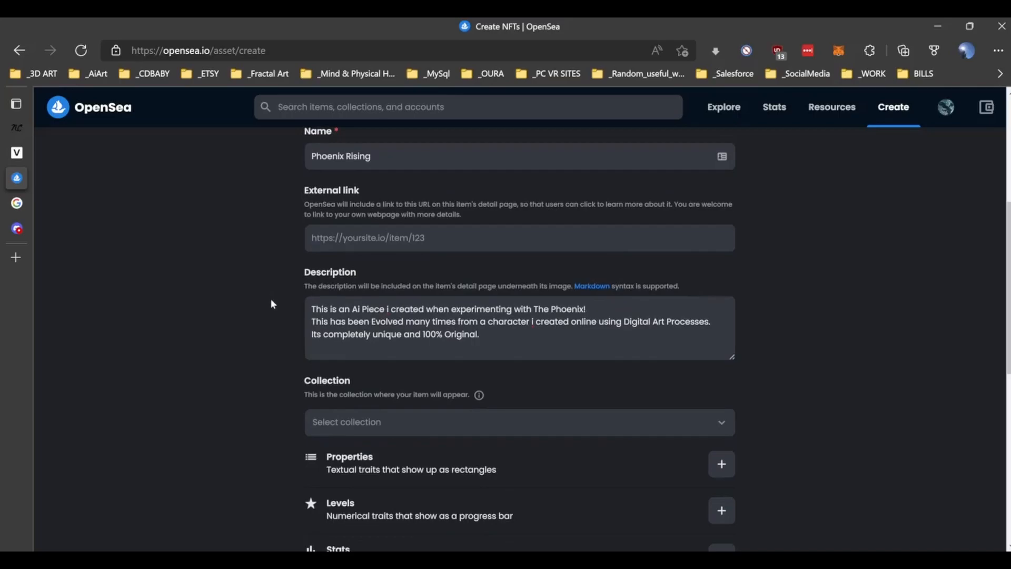
{"action": "scroll", "scroll_direction": "down", "scroll_amount": 3}
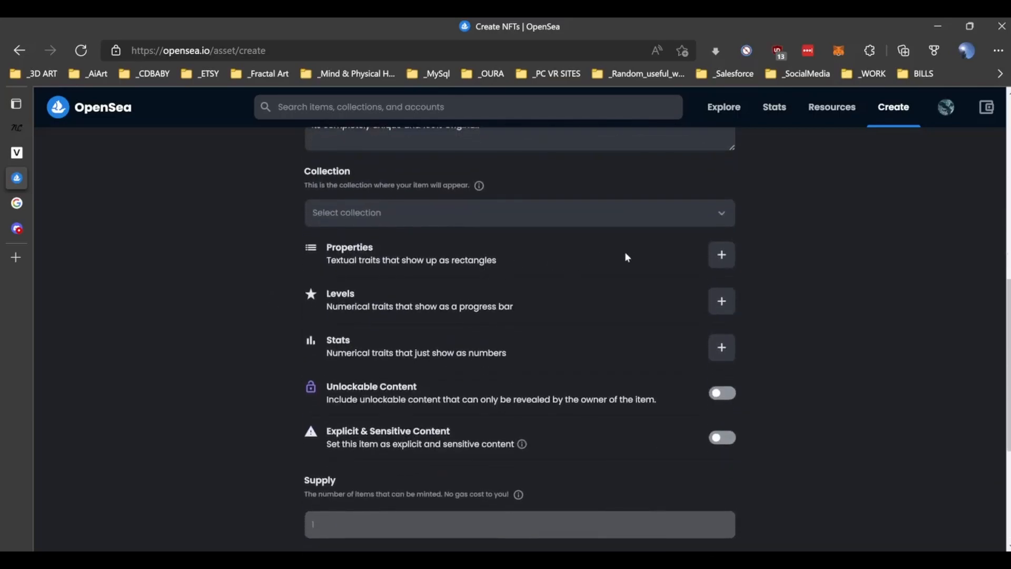
{"action": "left_click", "coordinate": [721, 254]}
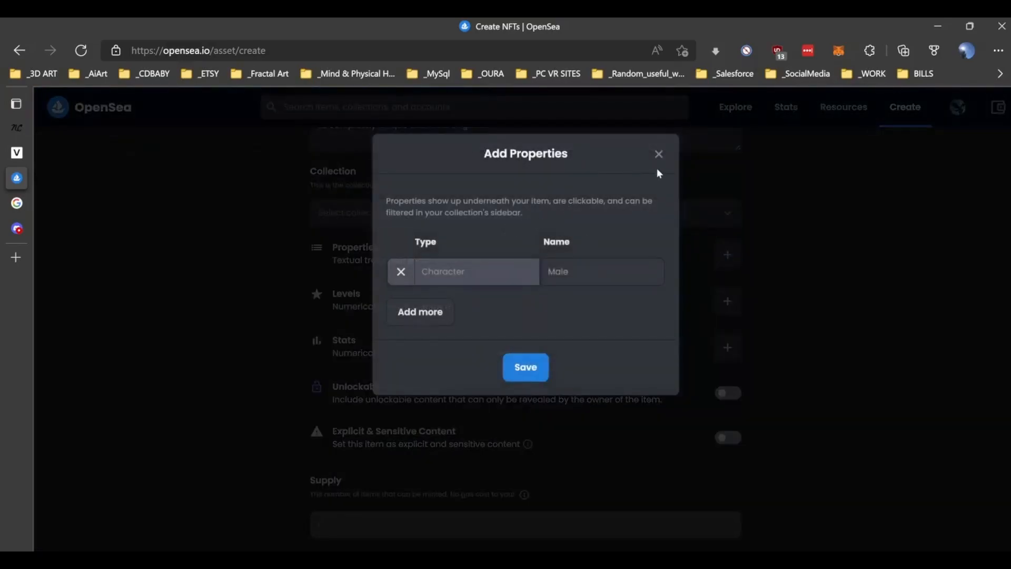
{"action": "left_click", "coordinate": [659, 154]}
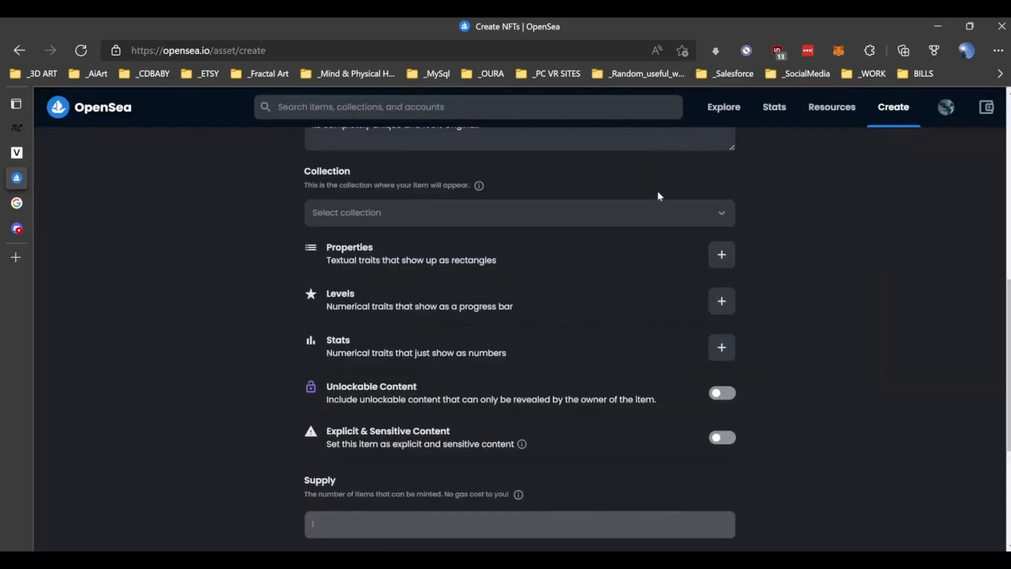
{"action": "mouse_move", "coordinate": [481, 416]}
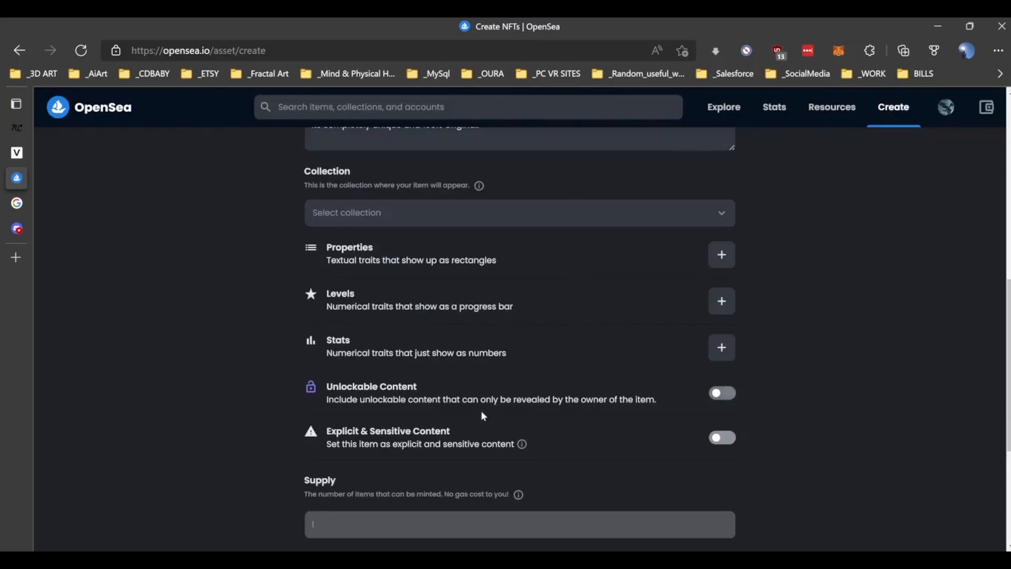
{"action": "scroll", "scroll_direction": "down", "scroll_amount": 3}
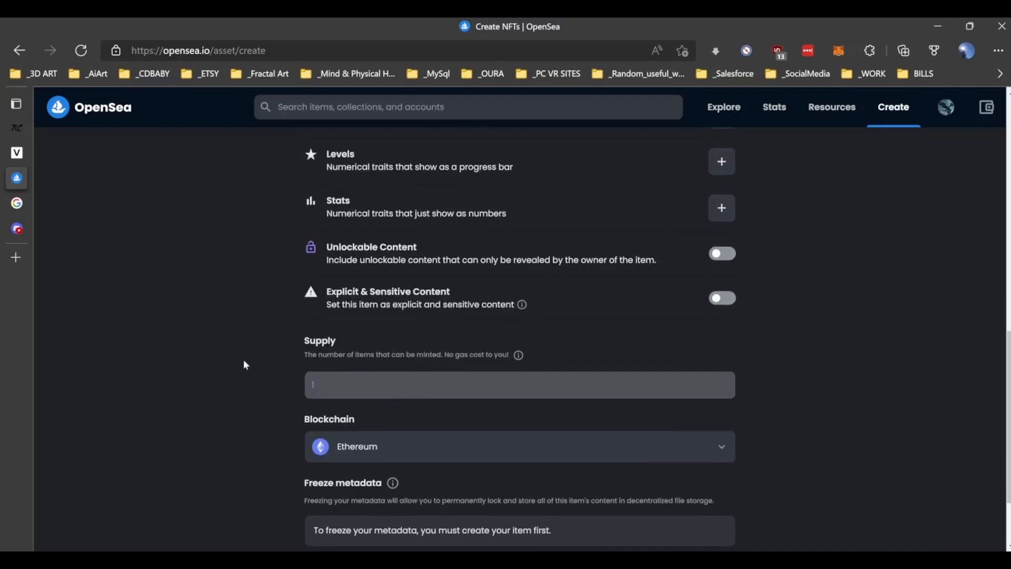
{"action": "scroll", "scroll_direction": "down", "scroll_amount": 3}
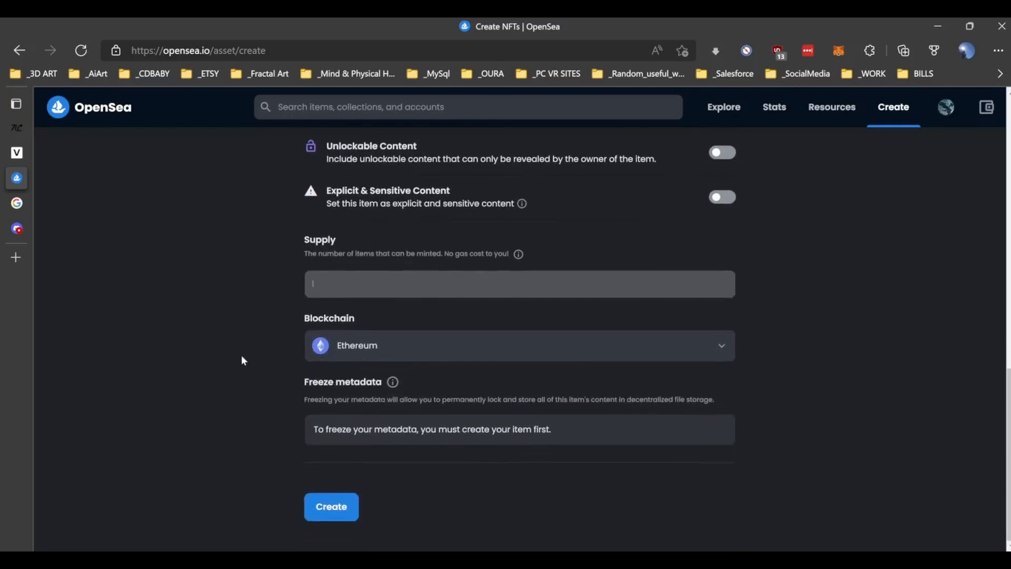
{"action": "mouse_move", "coordinate": [423, 350]}
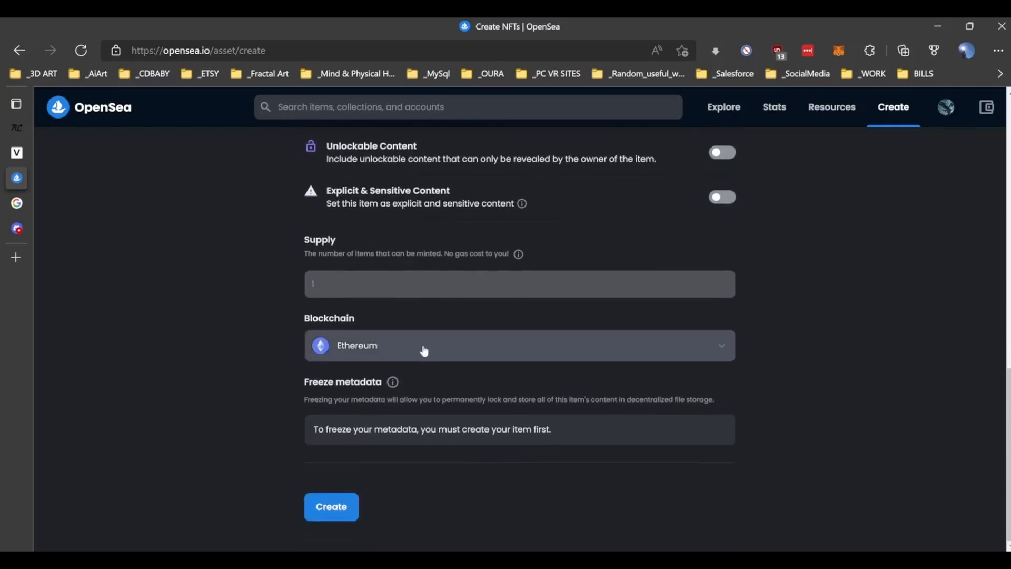
{"action": "mouse_move", "coordinate": [420, 352]}
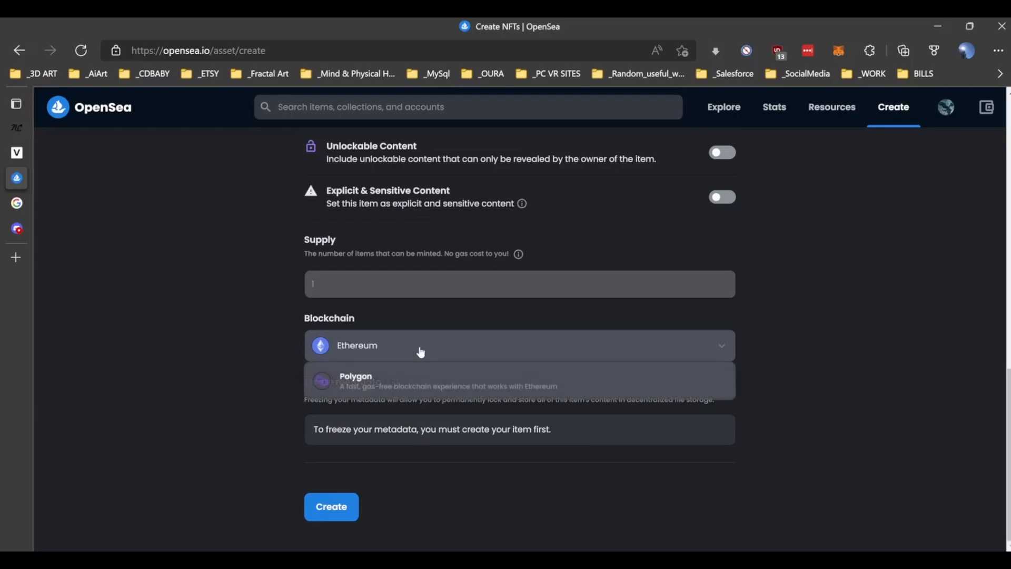
- Switch the item's blockchain from Ethereum to Polygon and review the form
{"action": "left_click", "coordinate": [355, 380]}
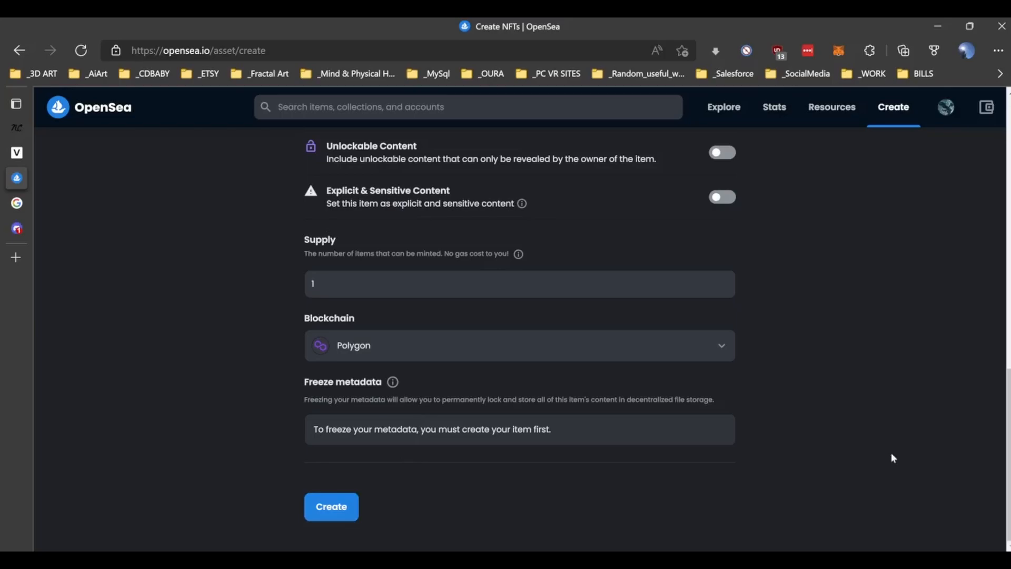
{"action": "scroll", "scroll_direction": "up", "scroll_amount": 3}
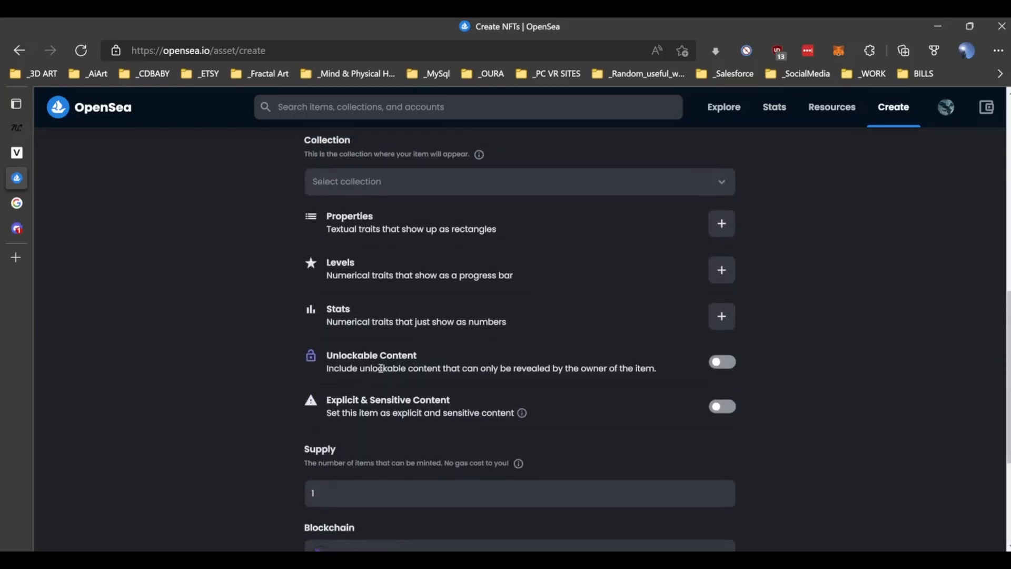
{"action": "mouse_move", "coordinate": [353, 439]}
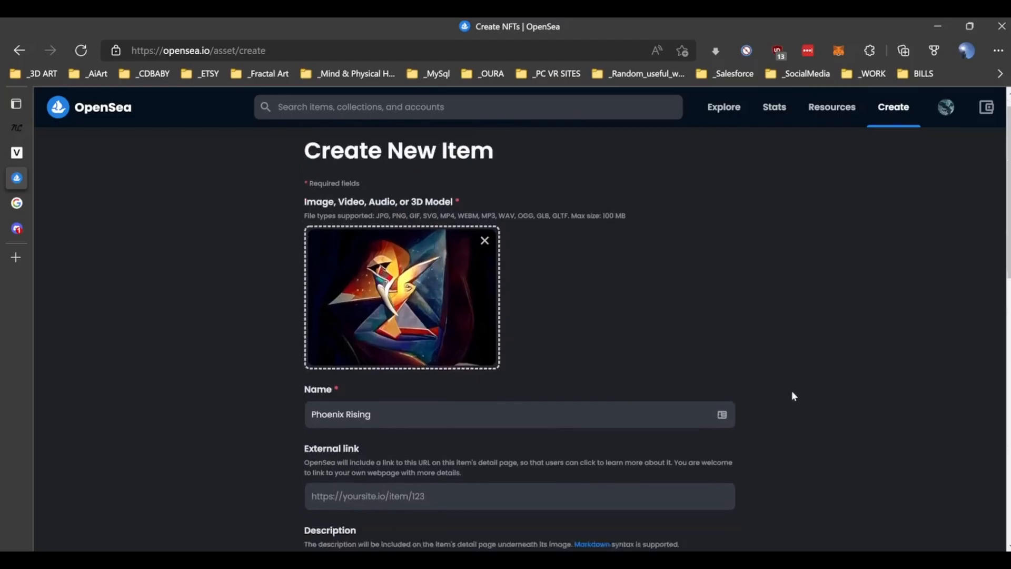
{"action": "scroll", "scroll_direction": "down", "scroll_amount": 3}
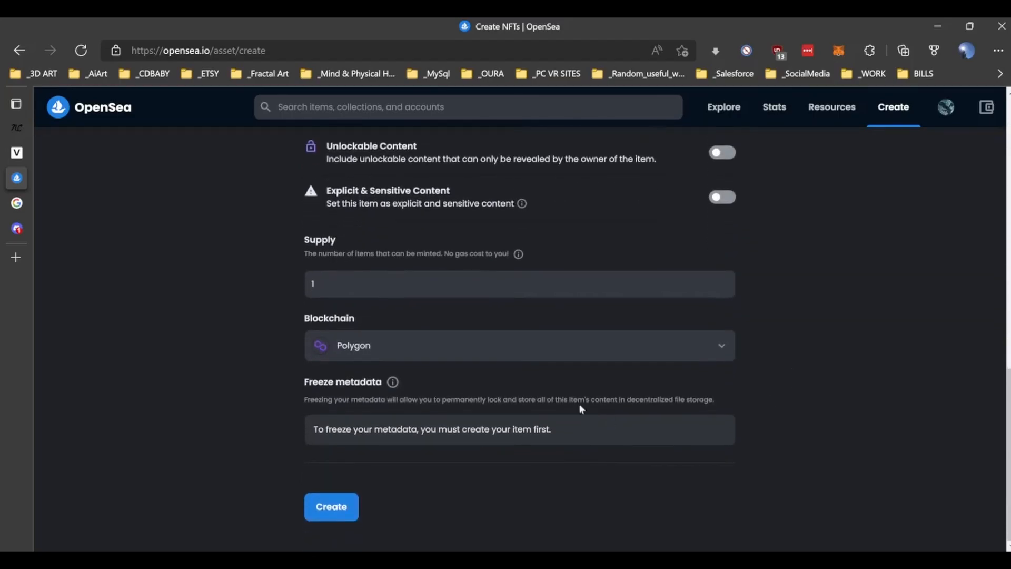
- Submit Phoenix Rising for creation and pass the reCAPTCHA by selecting the three motorcycle tiles
{"action": "left_click", "coordinate": [331, 507]}
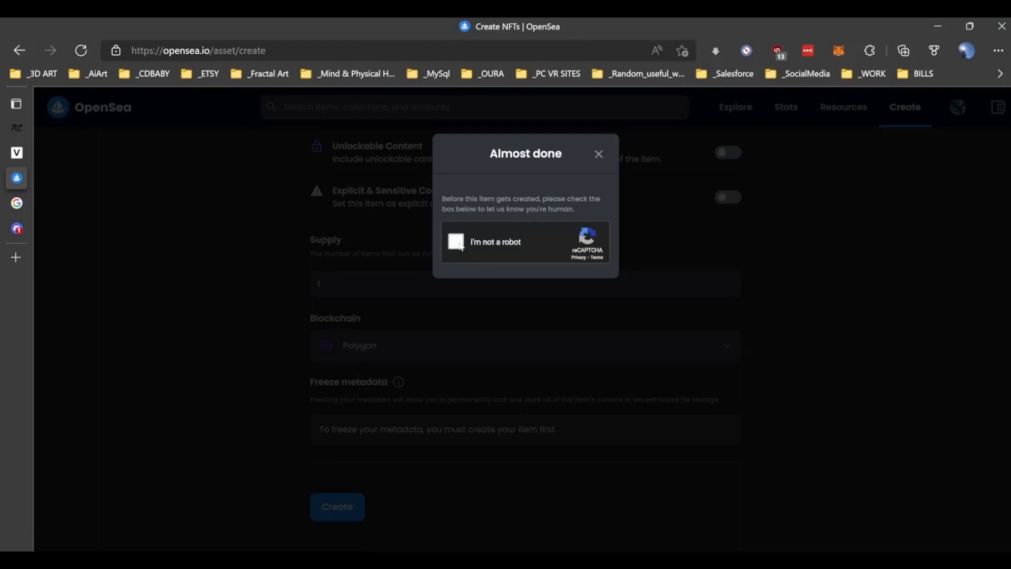
{"action": "left_click", "coordinate": [456, 242]}
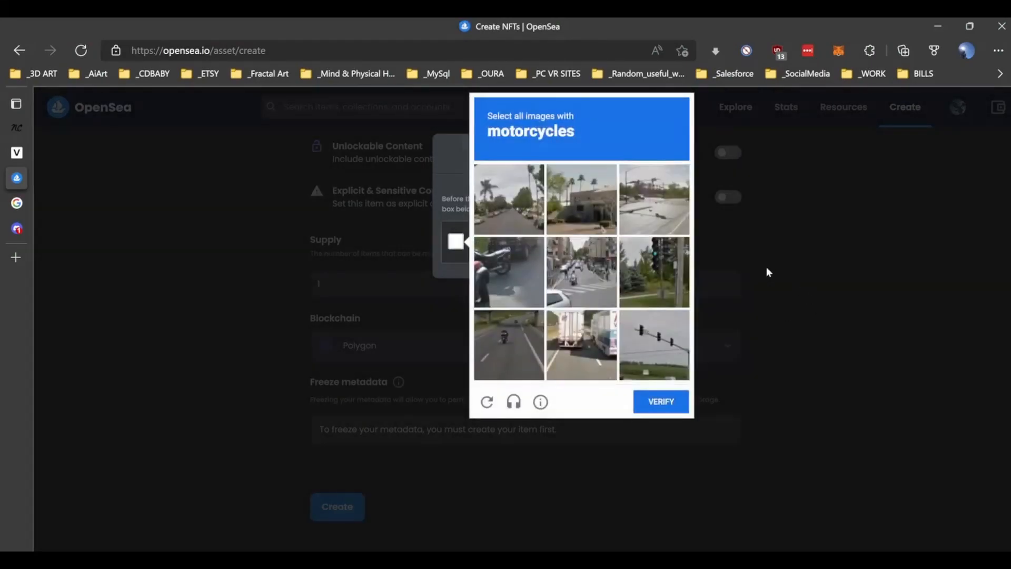
{"action": "left_click", "coordinate": [508, 272]}
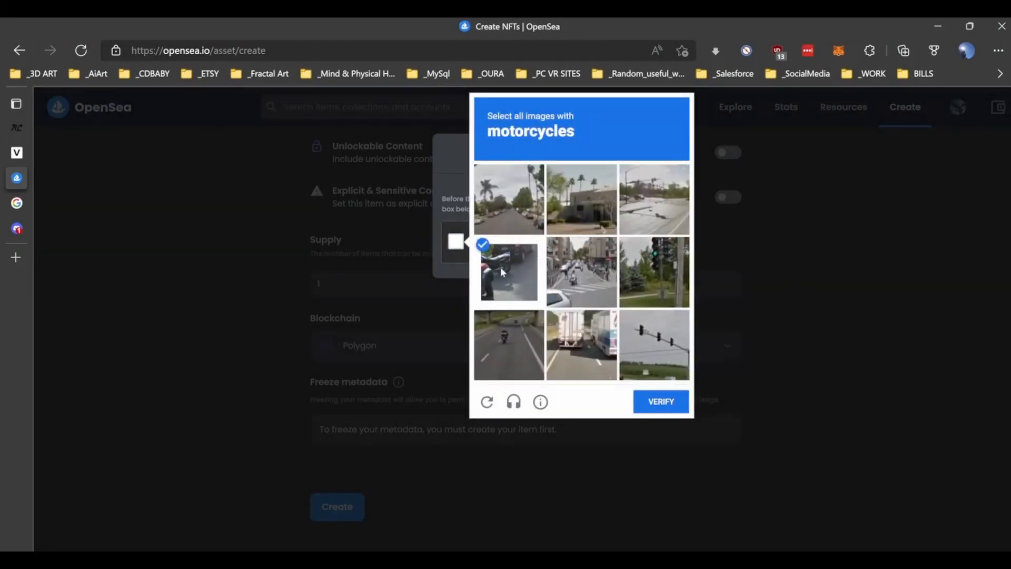
{"action": "left_click", "coordinate": [581, 272]}
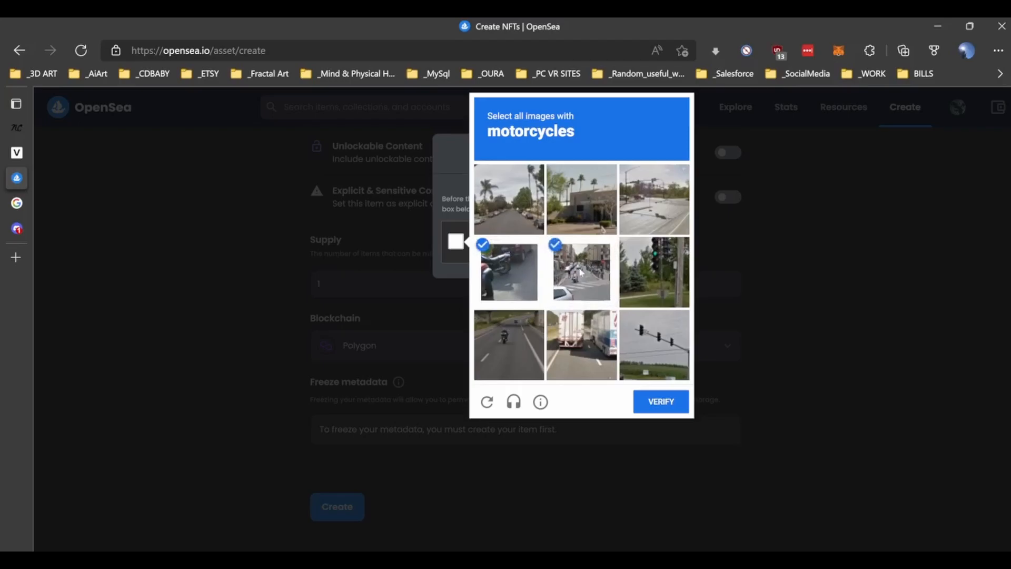
{"action": "left_click", "coordinate": [508, 344]}
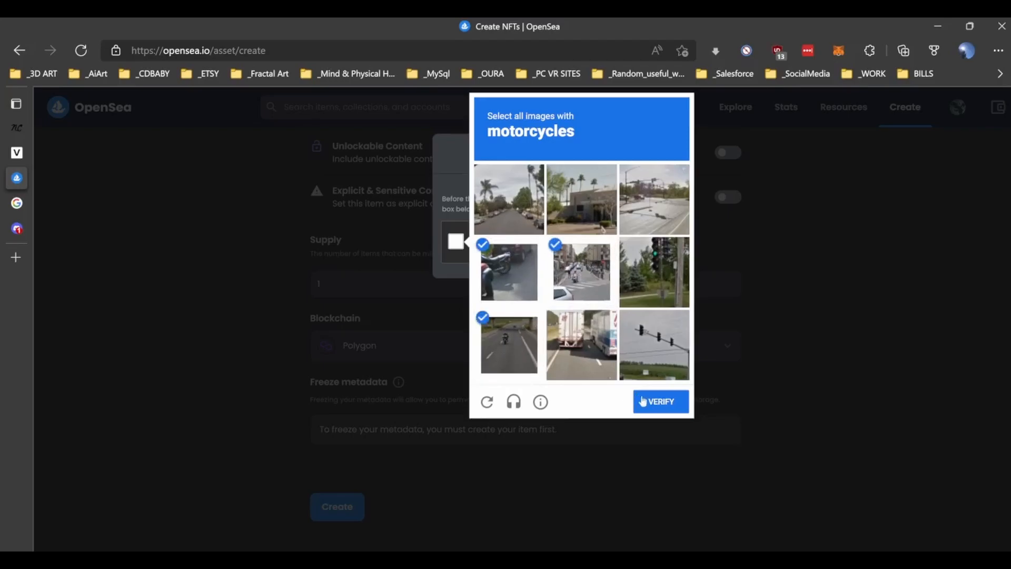
{"action": "left_click", "coordinate": [660, 401]}
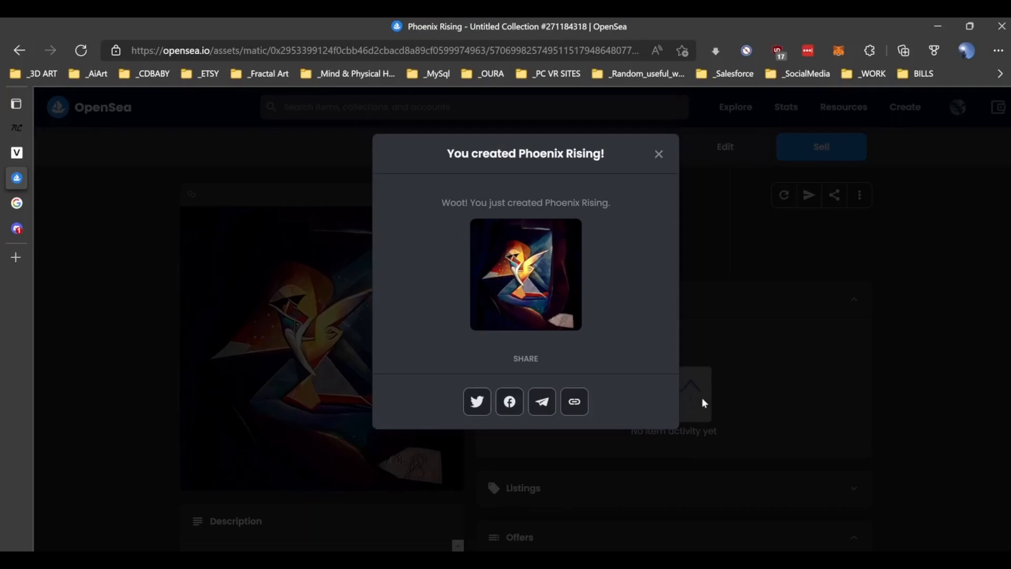
{"action": "mouse_move", "coordinate": [658, 155]}
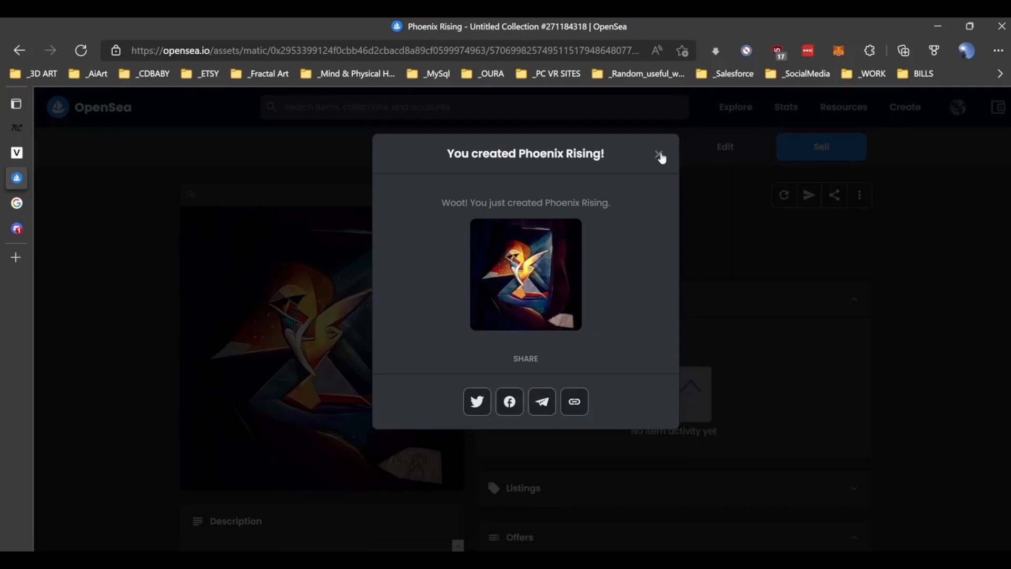
- Close the 'You created Phoenix Rising!' popup and scroll through the item page
{"action": "left_click", "coordinate": [659, 154]}
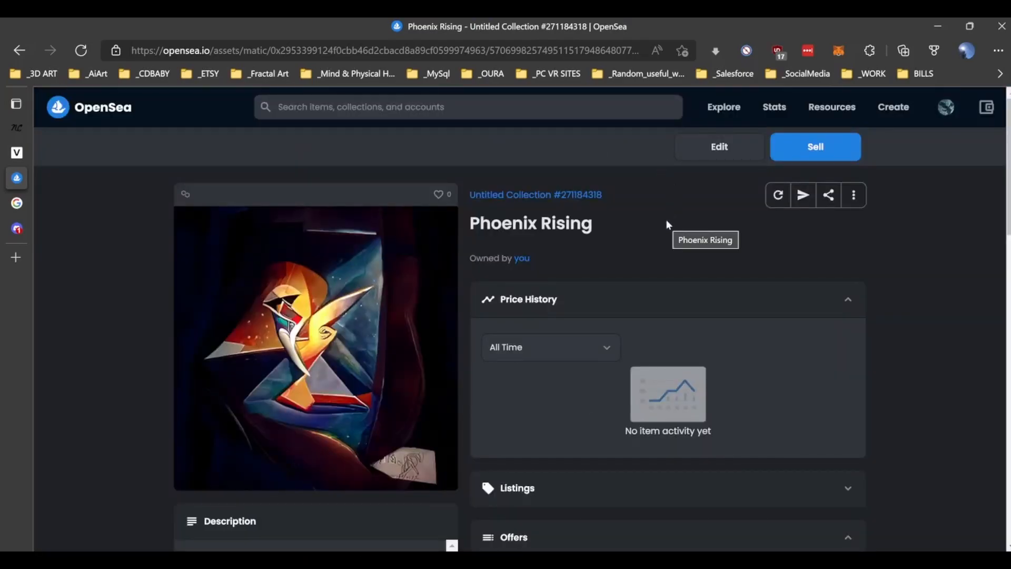
{"action": "mouse_move", "coordinate": [625, 257]}
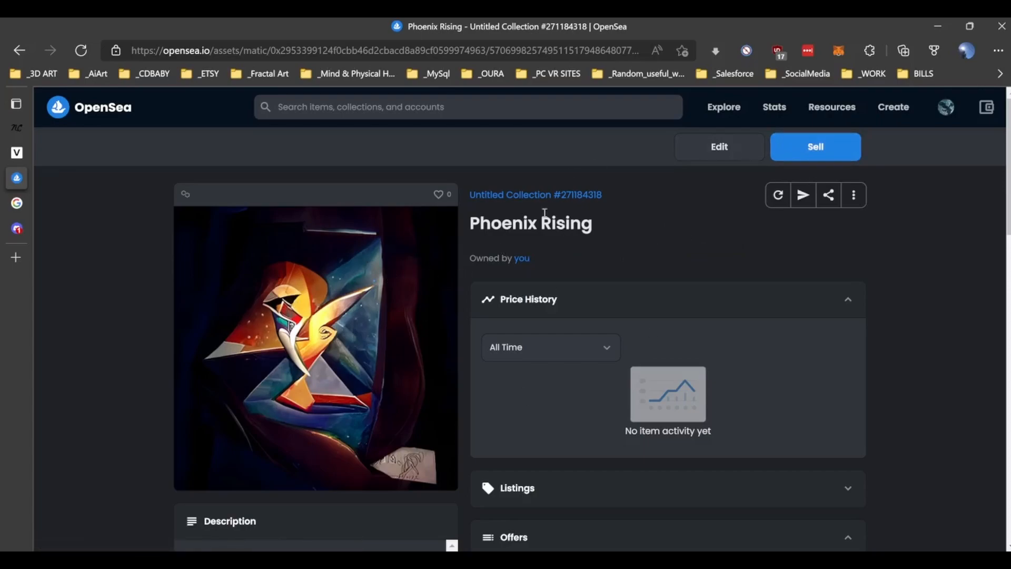
{"action": "mouse_move", "coordinate": [883, 297]}
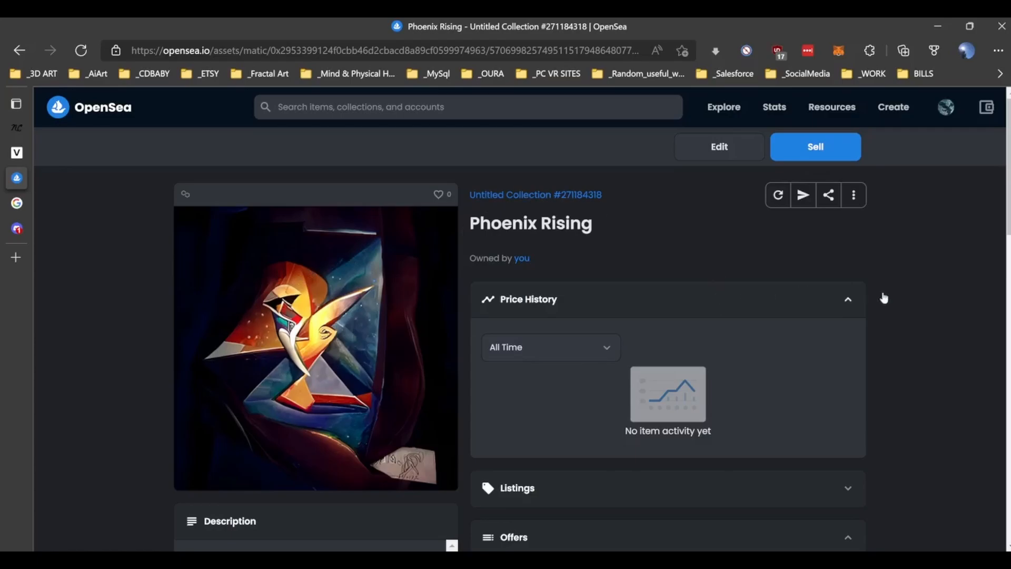
{"action": "scroll", "scroll_direction": "down", "scroll_amount": 3}
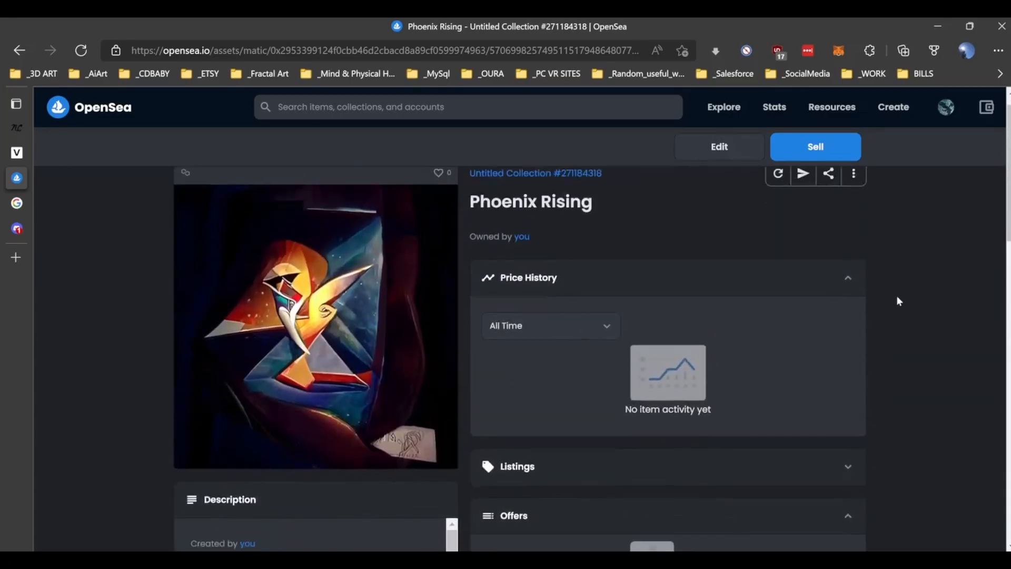
{"action": "scroll", "scroll_direction": "down", "scroll_amount": 3}
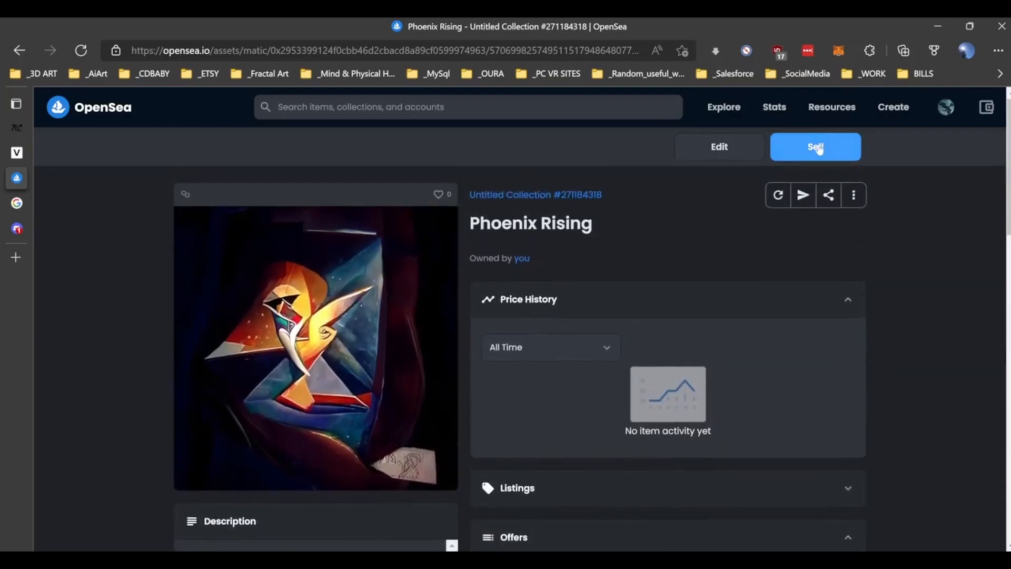
- Start the Sell flow for Phoenix Rising and go to the price Amount field
{"action": "left_click", "coordinate": [815, 147]}
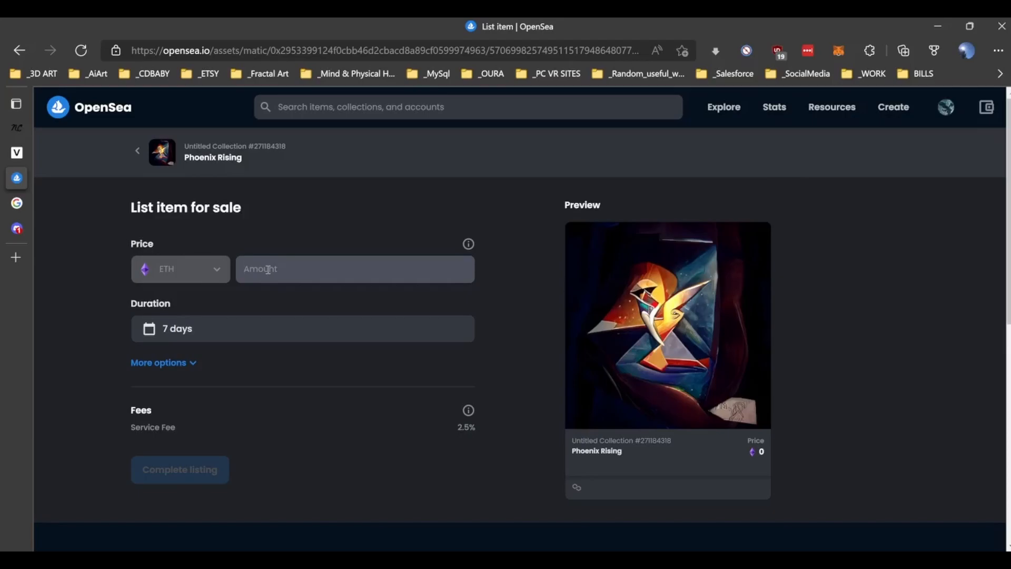
{"action": "left_click", "coordinate": [15, 103]}
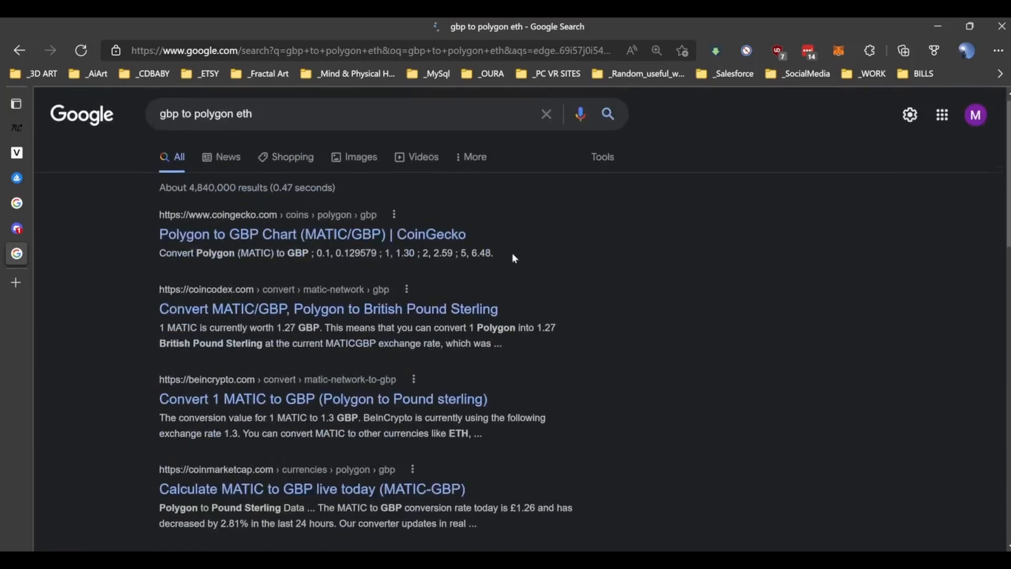
- Check CoinGecko's Polygon-to-GBP page from the search results, then open Coinbase's Polygon-to-pound converter
{"action": "left_click", "coordinate": [285, 241]}
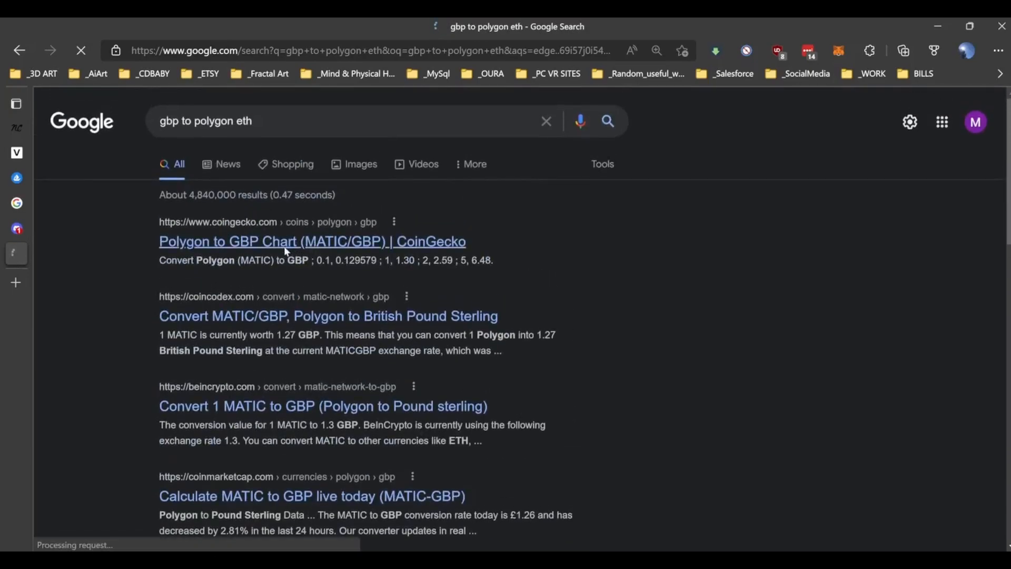
{"action": "left_click", "coordinate": [312, 241]}
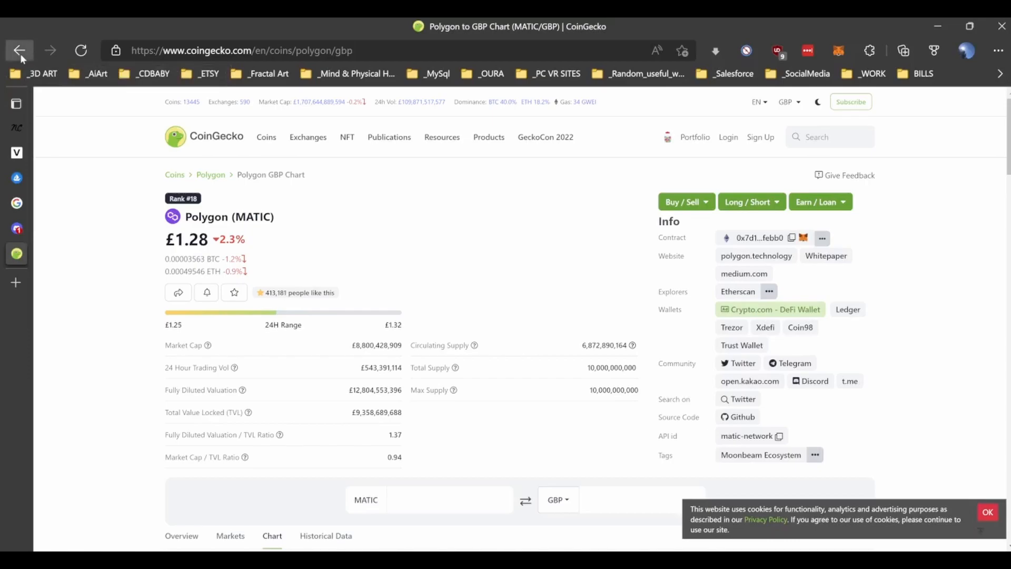
{"action": "left_click", "coordinate": [19, 48]}
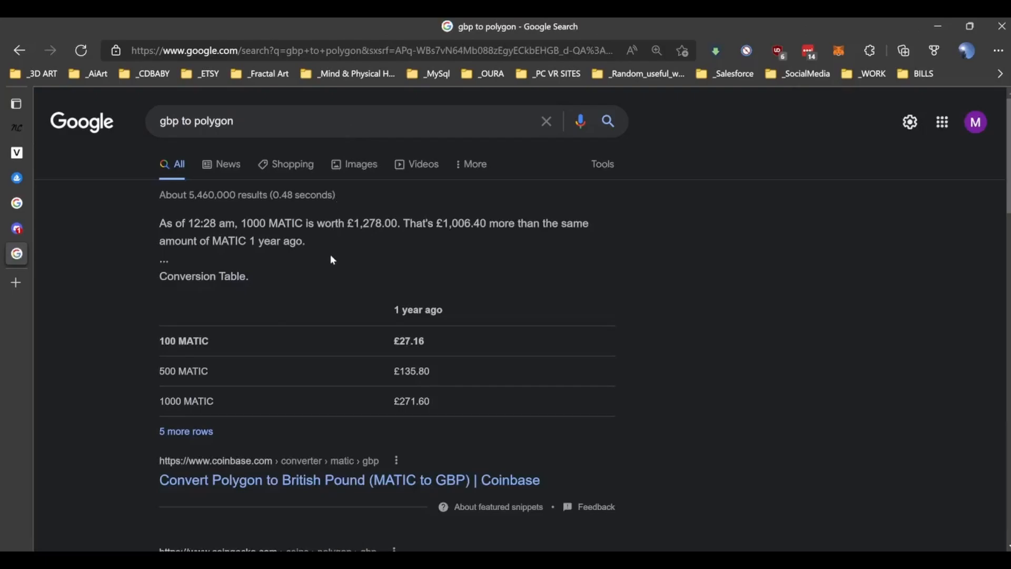
{"action": "scroll", "scroll_direction": "down", "scroll_amount": 3}
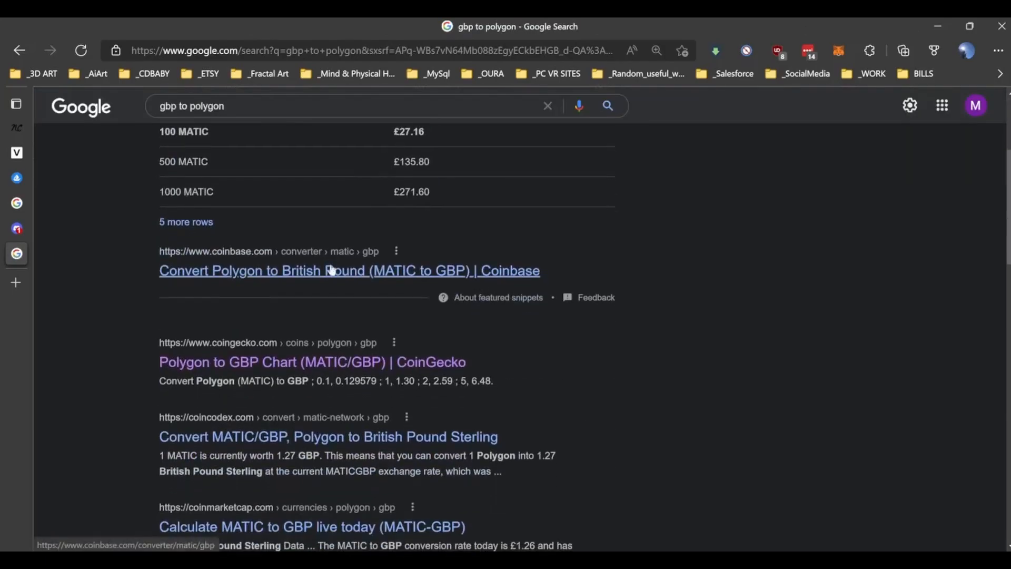
{"action": "left_click", "coordinate": [332, 270]}
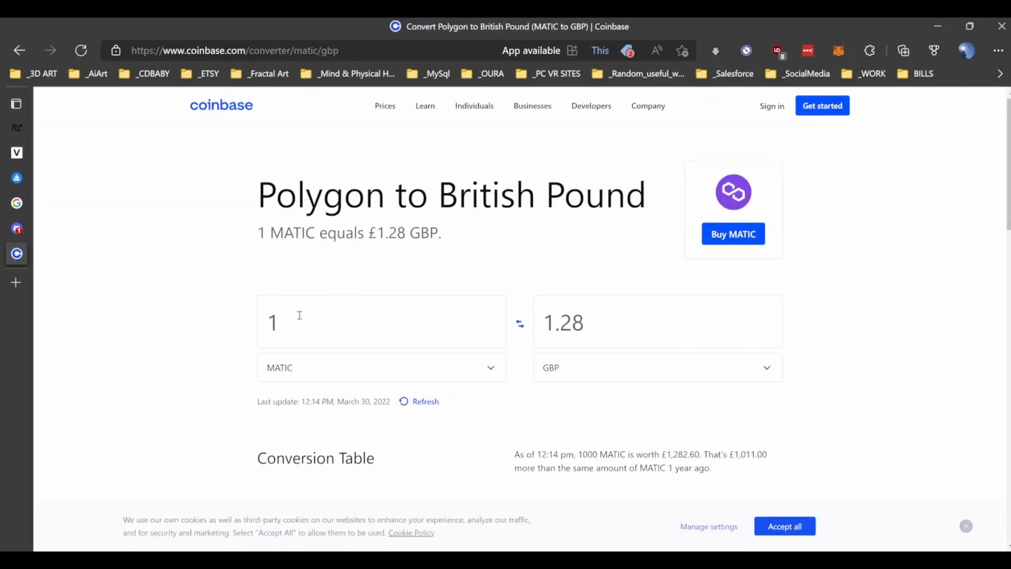
- Switch the Coinbase converter to Ethereum and enter 0.1 ETH to see its pound value
{"action": "left_click", "coordinate": [381, 367]}
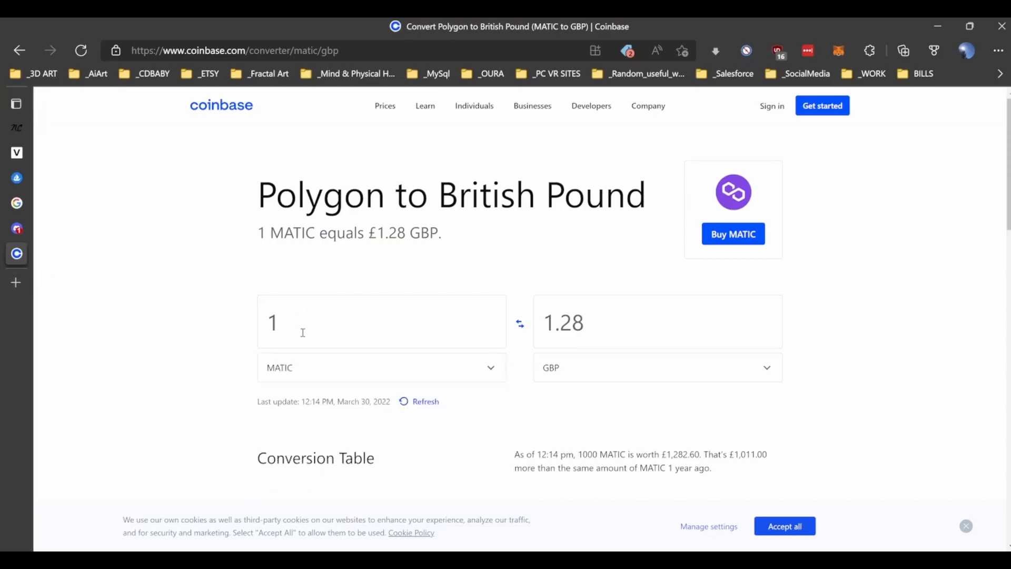
{"action": "left_click", "coordinate": [381, 367]}
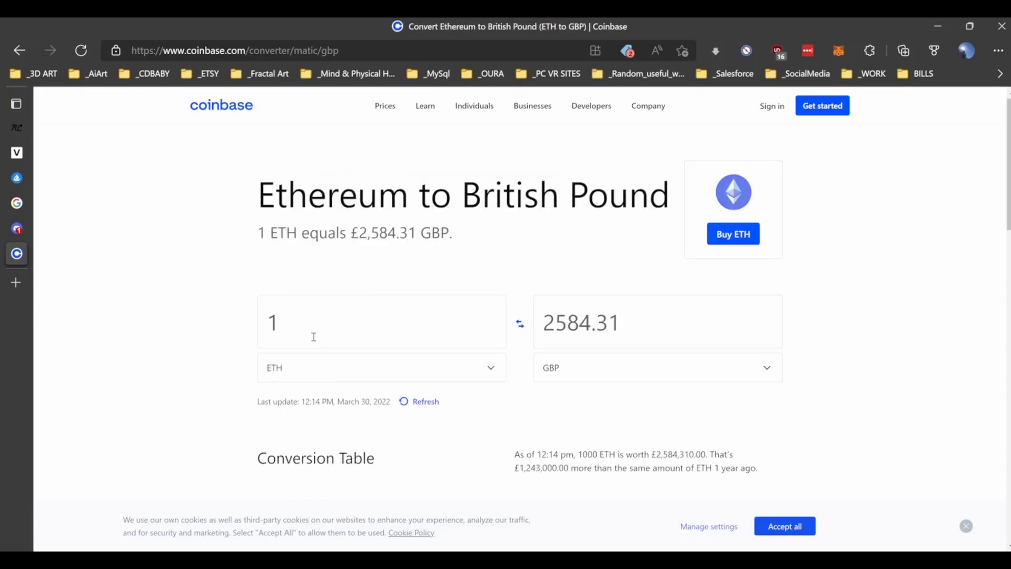
{"action": "mouse_move", "coordinate": [321, 328]}
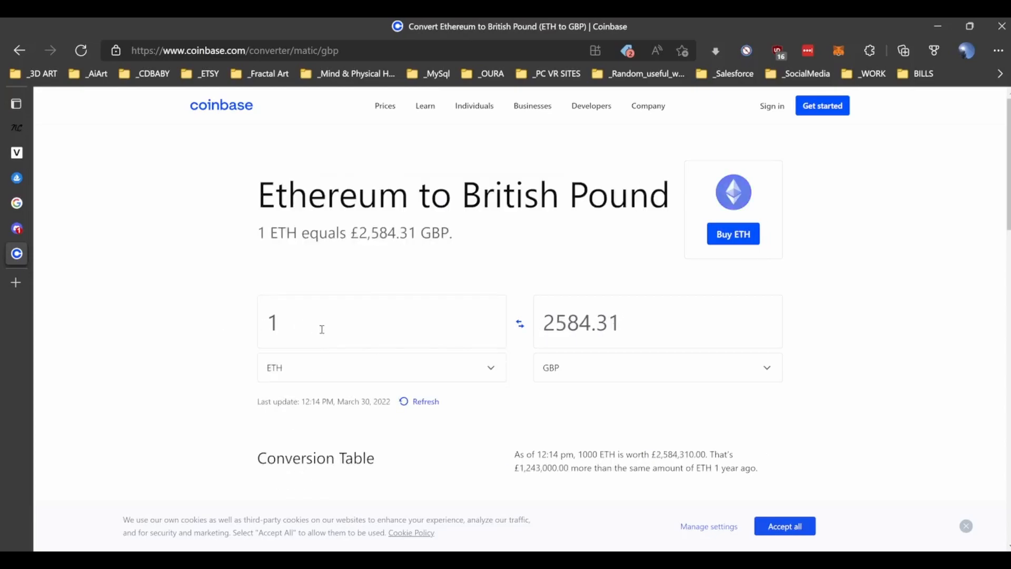
{"action": "left_click", "coordinate": [345, 325]}
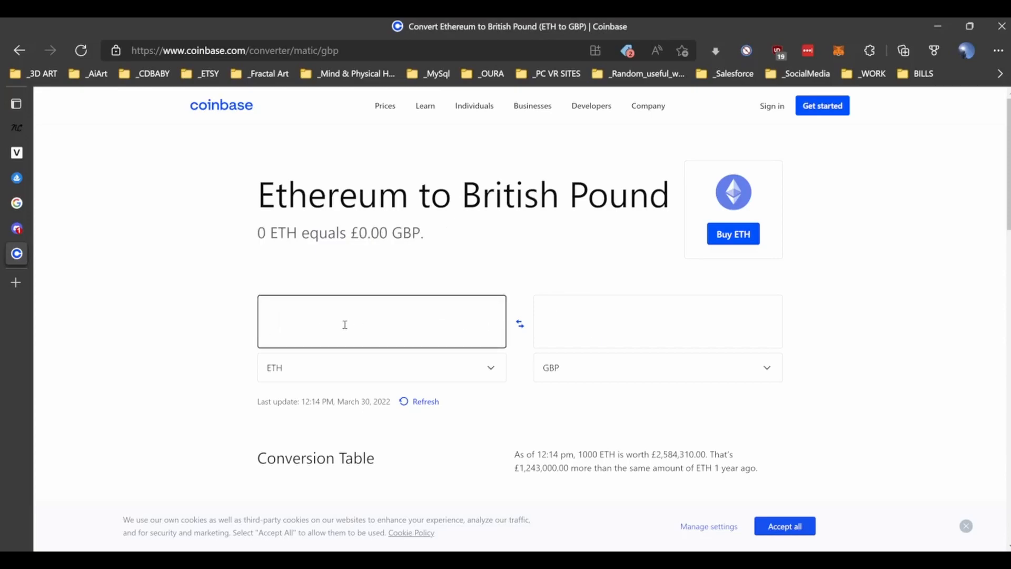
{"action": "type", "text": "0.1"}
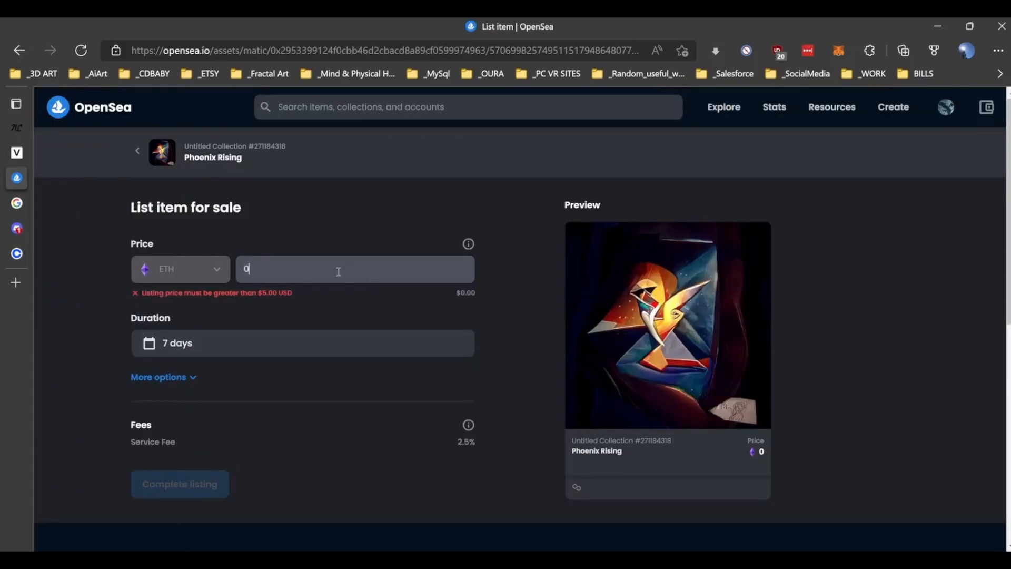
- Give the Phoenix Rising listing a 0.1 ETH price and a 6-month duration
{"action": "type", "text": "0.1"}
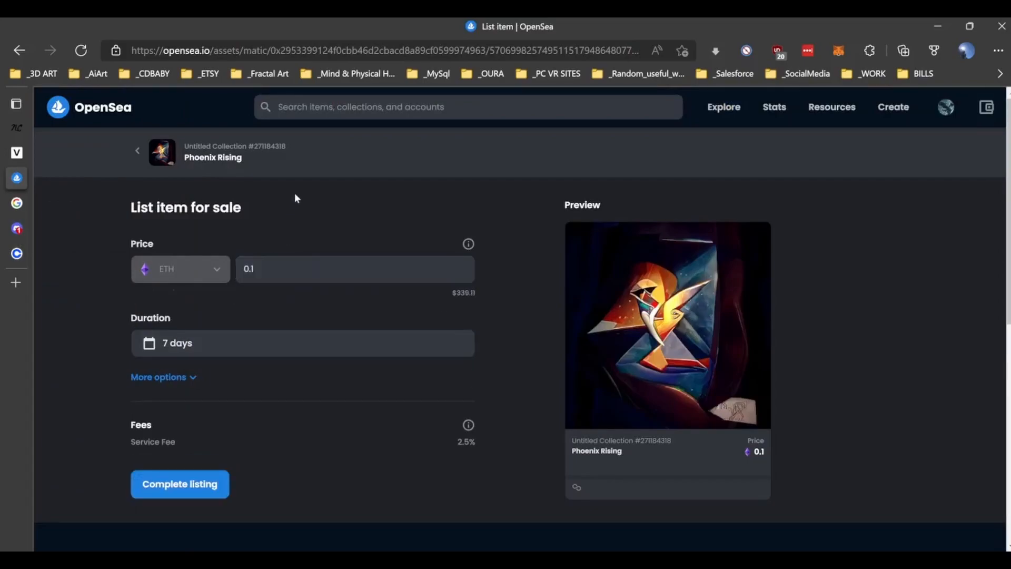
{"action": "mouse_move", "coordinate": [251, 299]}
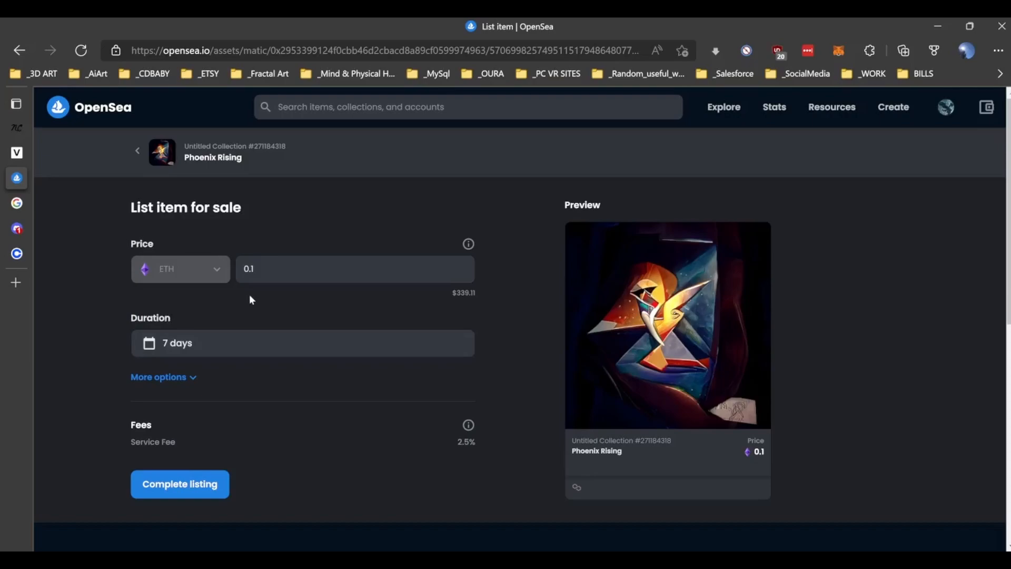
{"action": "left_click", "coordinate": [301, 343]}
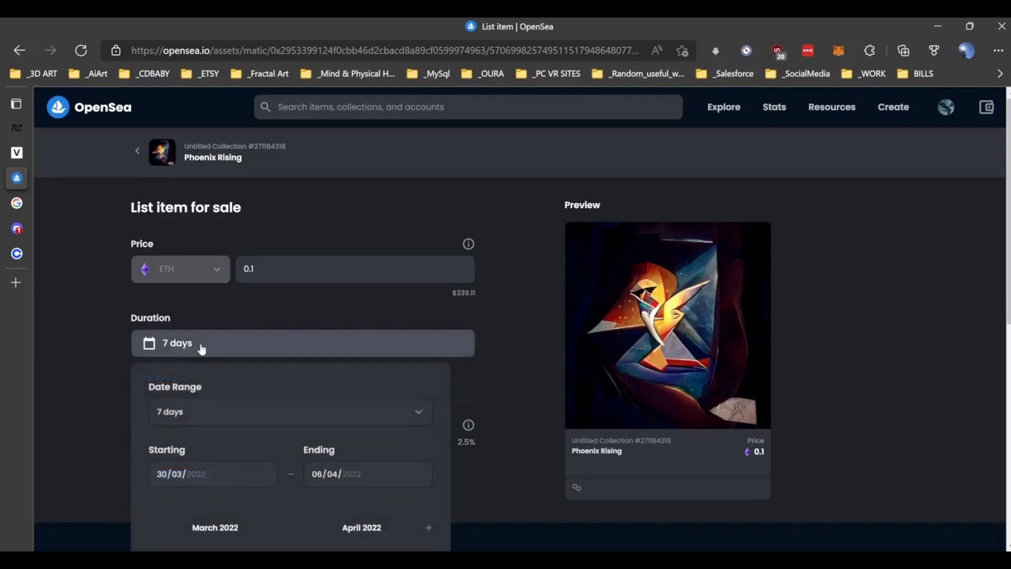
{"action": "left_click", "coordinate": [290, 412]}
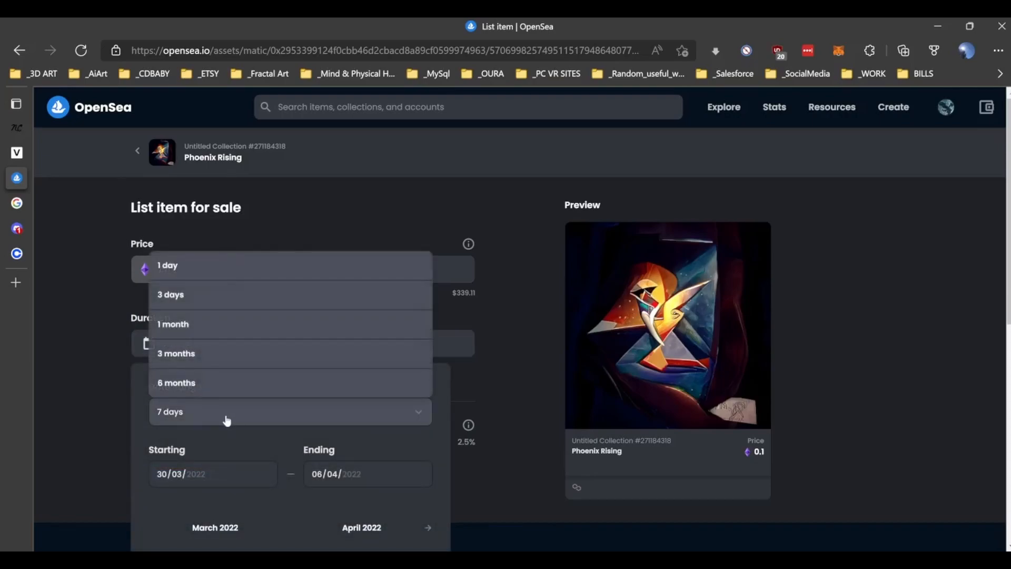
{"action": "mouse_move", "coordinate": [247, 336]}
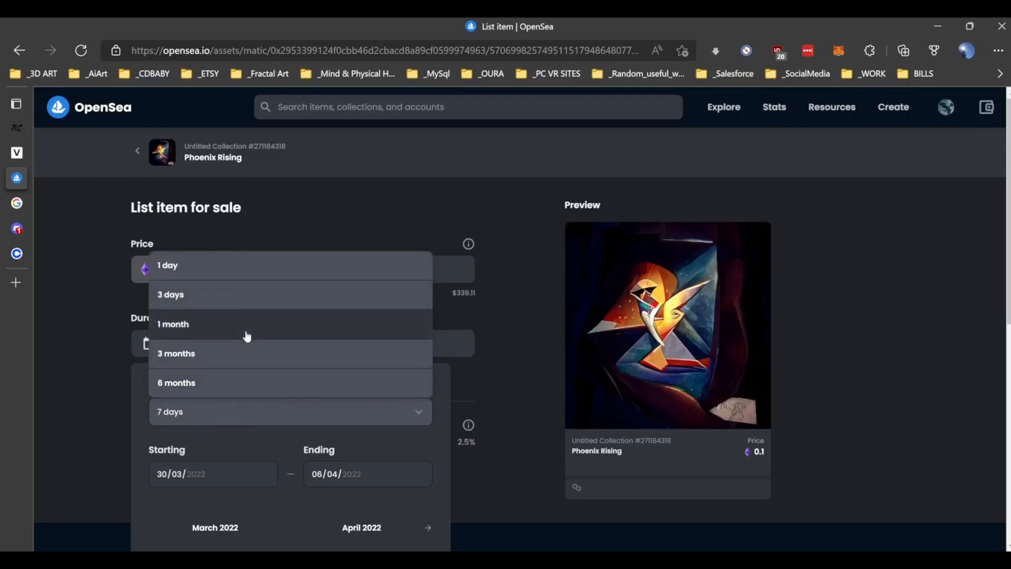
{"action": "left_click", "coordinate": [175, 382]}
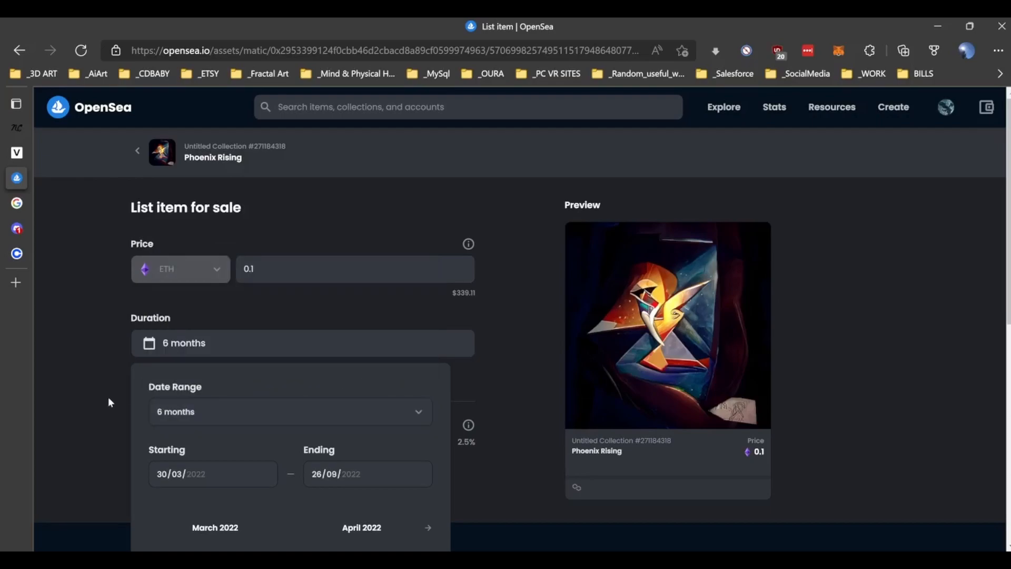
{"action": "left_click", "coordinate": [366, 474]}
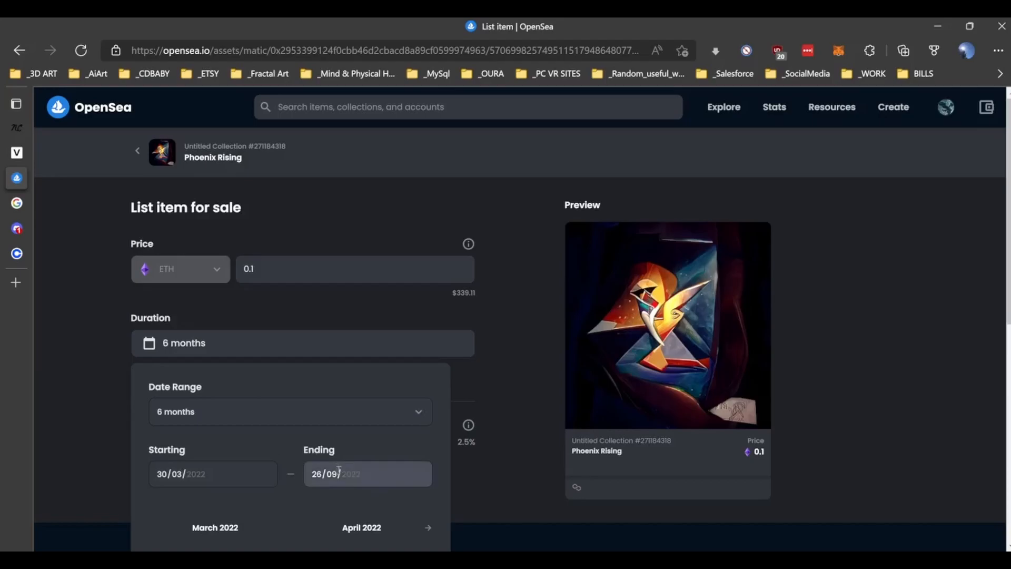
{"action": "scroll", "scroll_direction": "down", "scroll_amount": 3}
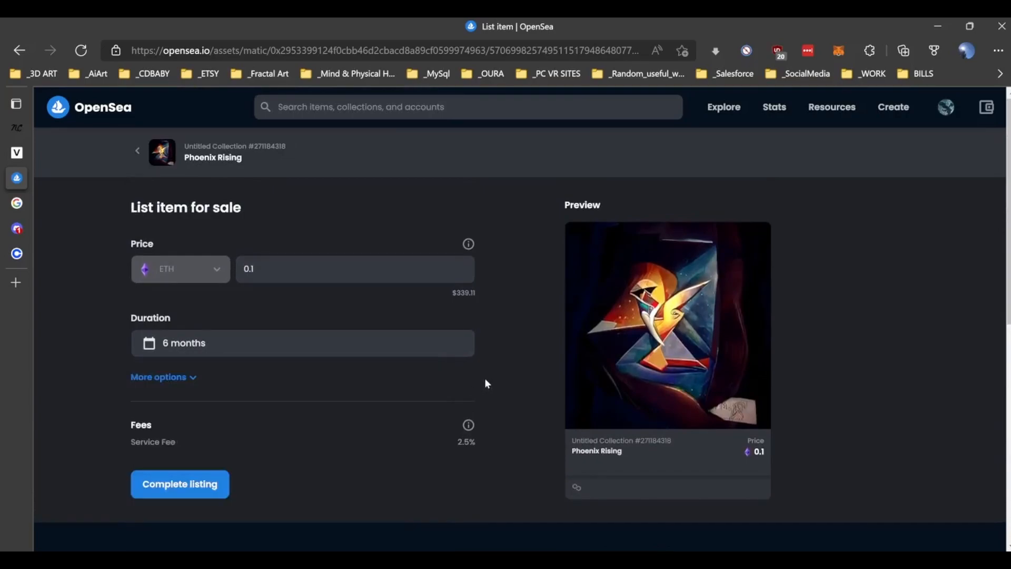
- Briefly expand and collapse More options, then submit the listing with Complete listing
{"action": "scroll", "scroll_direction": "down", "scroll_amount": 3}
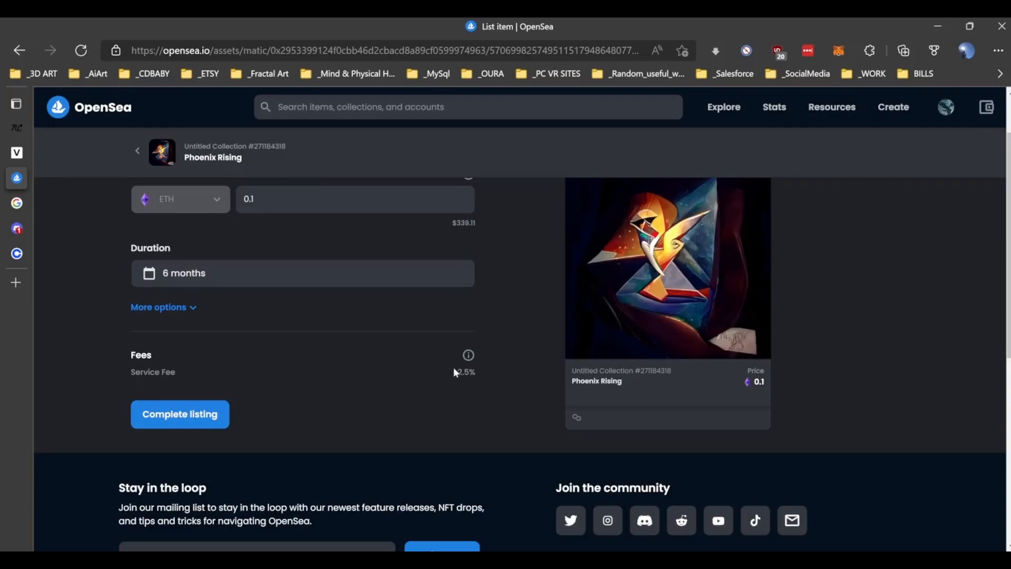
{"action": "mouse_move", "coordinate": [455, 378]}
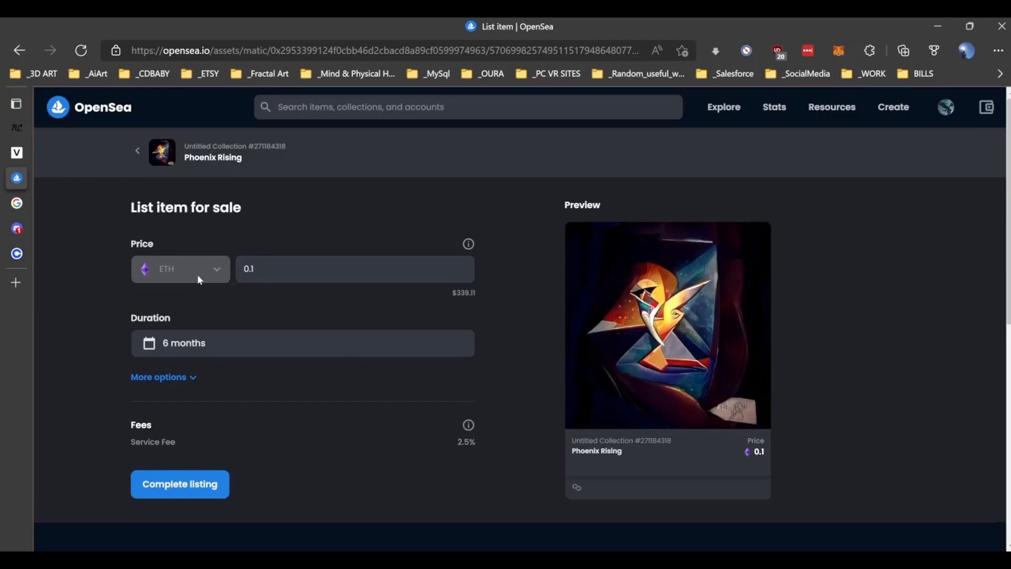
{"action": "scroll", "scroll_direction": "down", "scroll_amount": 3}
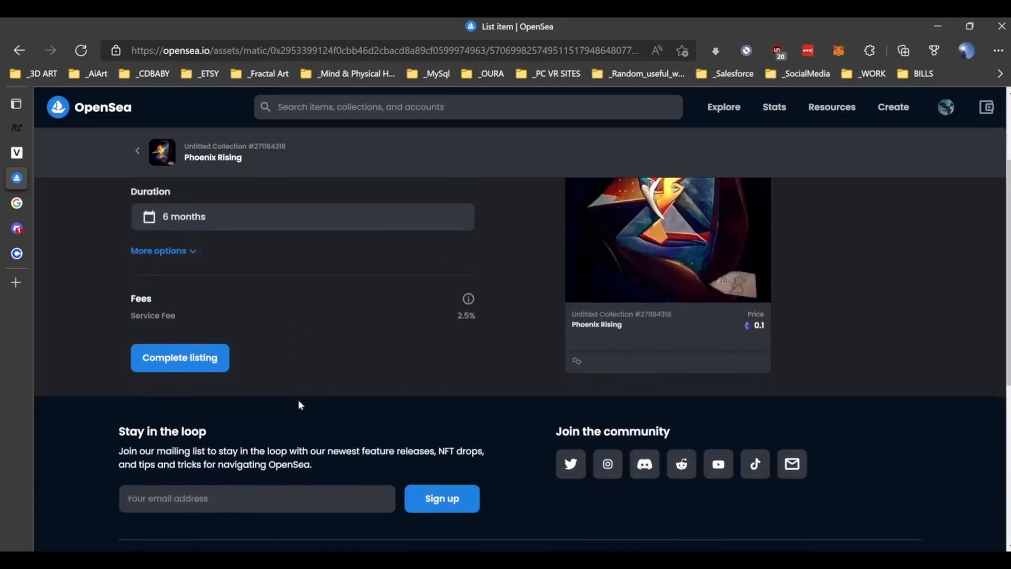
{"action": "left_click", "coordinate": [158, 250]}
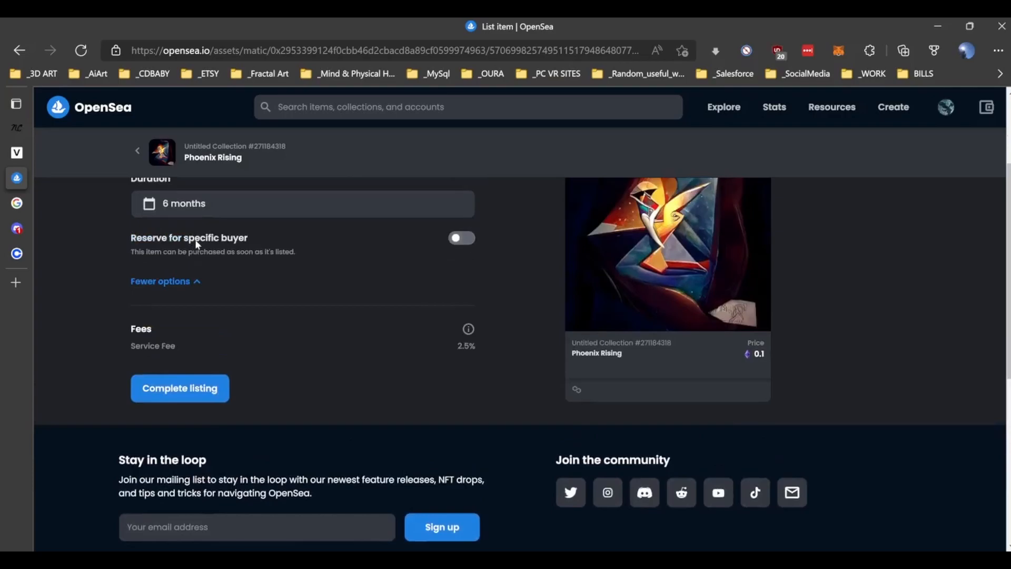
{"action": "mouse_move", "coordinate": [196, 268]}
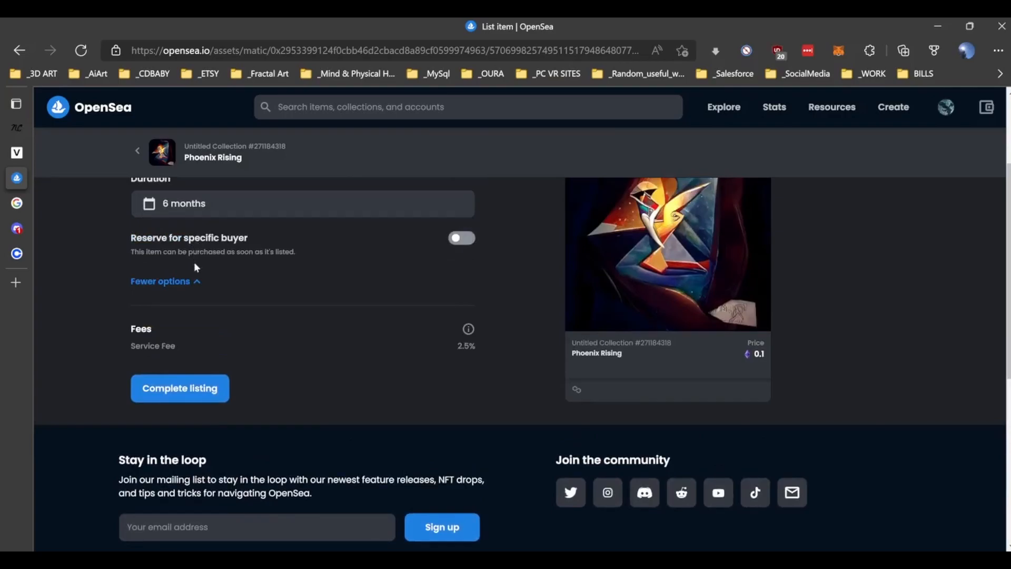
{"action": "left_click", "coordinate": [159, 281]}
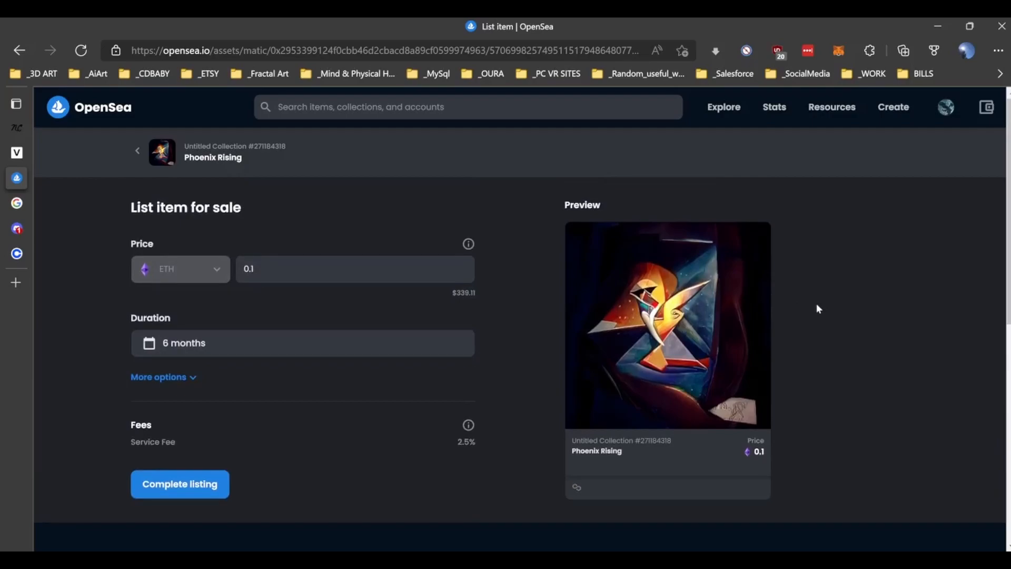
{"action": "scroll", "scroll_direction": "down", "scroll_amount": 3}
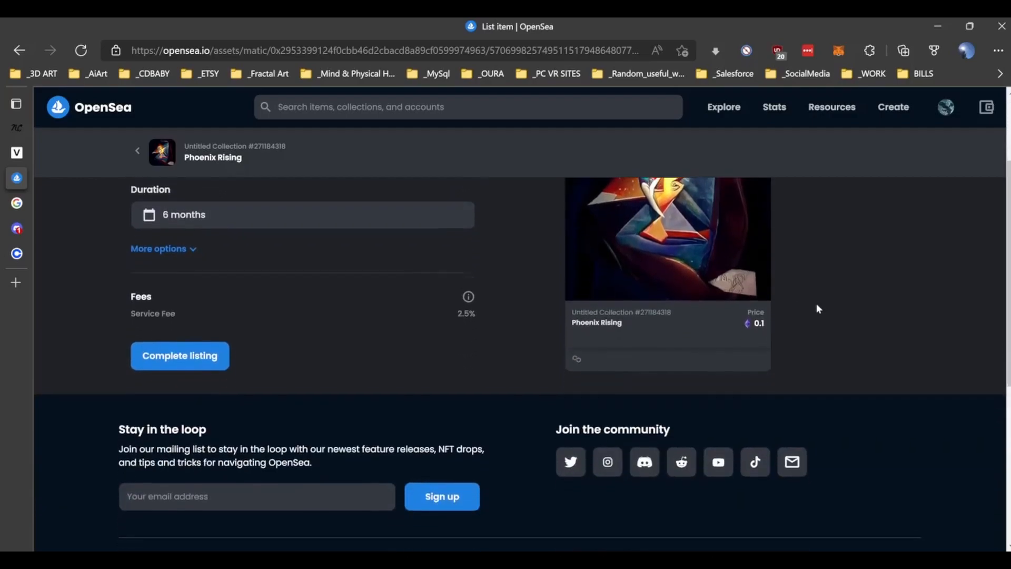
{"action": "scroll", "scroll_direction": "down", "scroll_amount": 3}
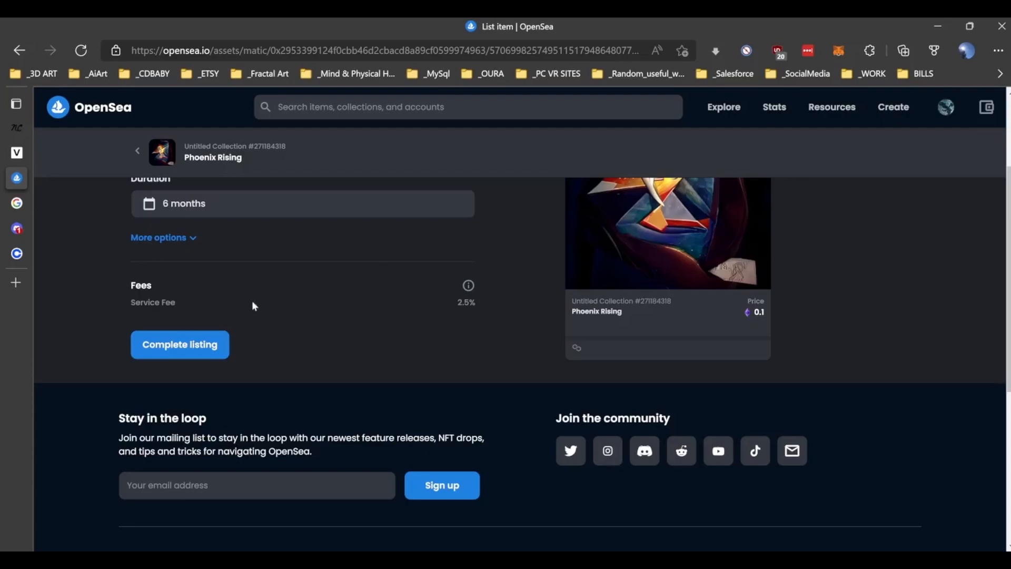
{"action": "left_click", "coordinate": [180, 344]}
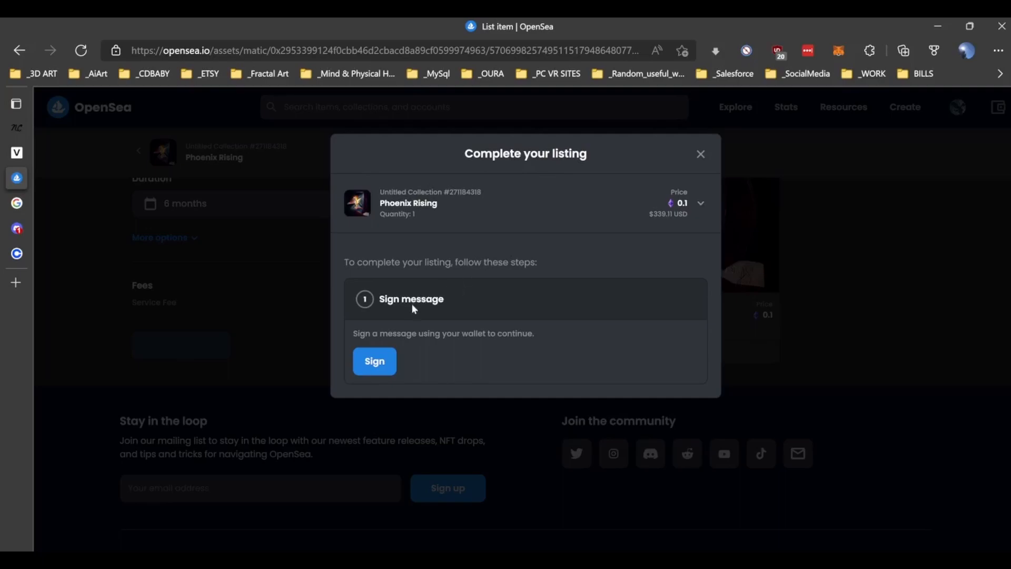
{"action": "mouse_move", "coordinate": [374, 351]}
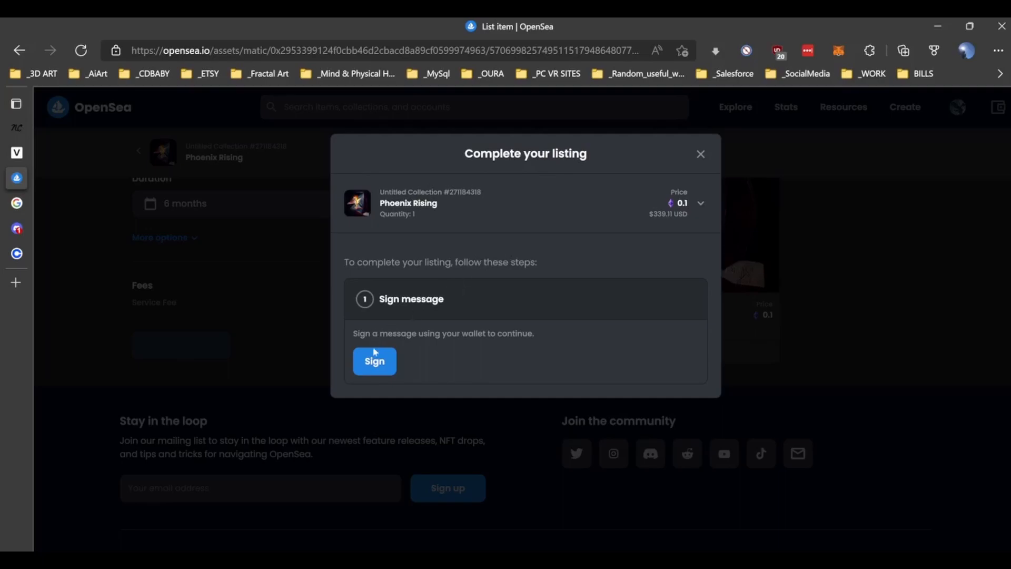
- Sign the listing message in MetaMask and close the 'Your NFT is listed!' dialog
{"action": "left_click", "coordinate": [374, 361]}
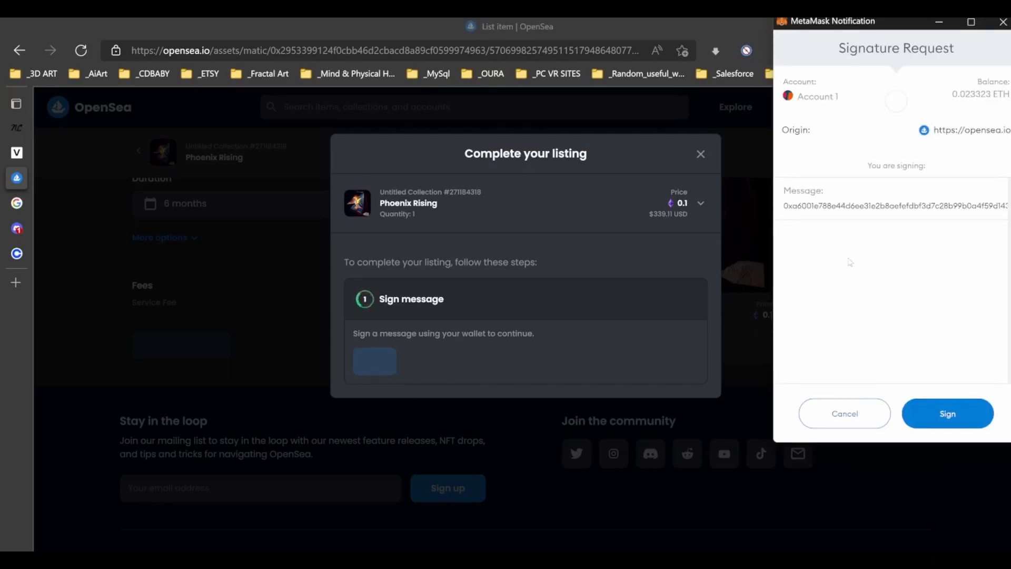
{"action": "left_click", "coordinate": [947, 413]}
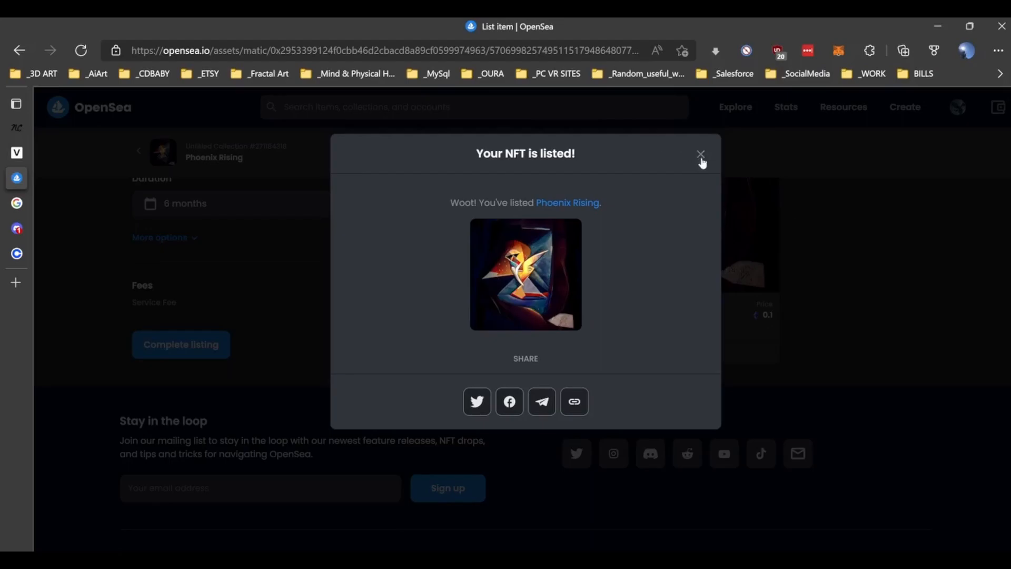
{"action": "left_click", "coordinate": [701, 154]}
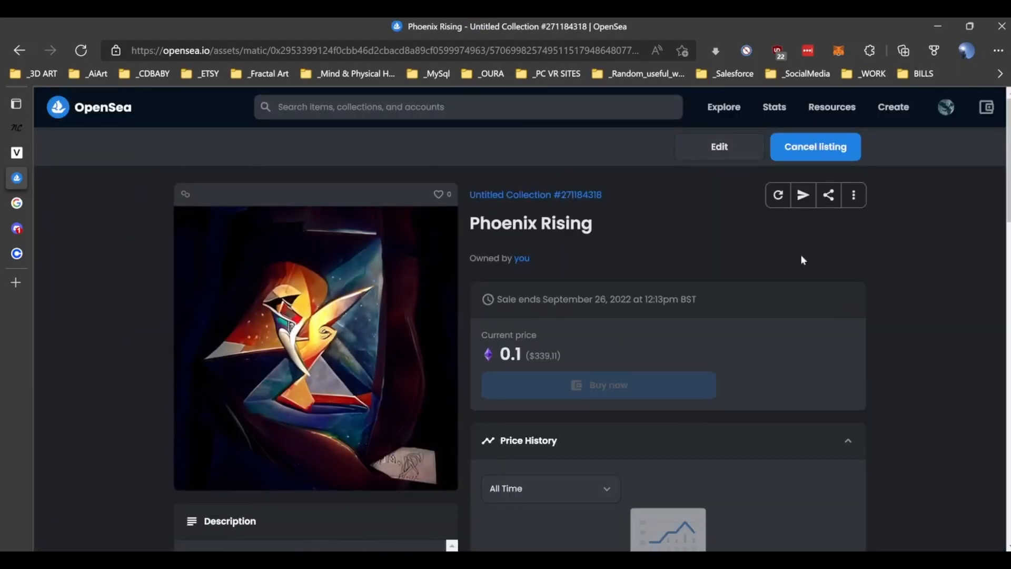
{"action": "mouse_move", "coordinate": [634, 234]}
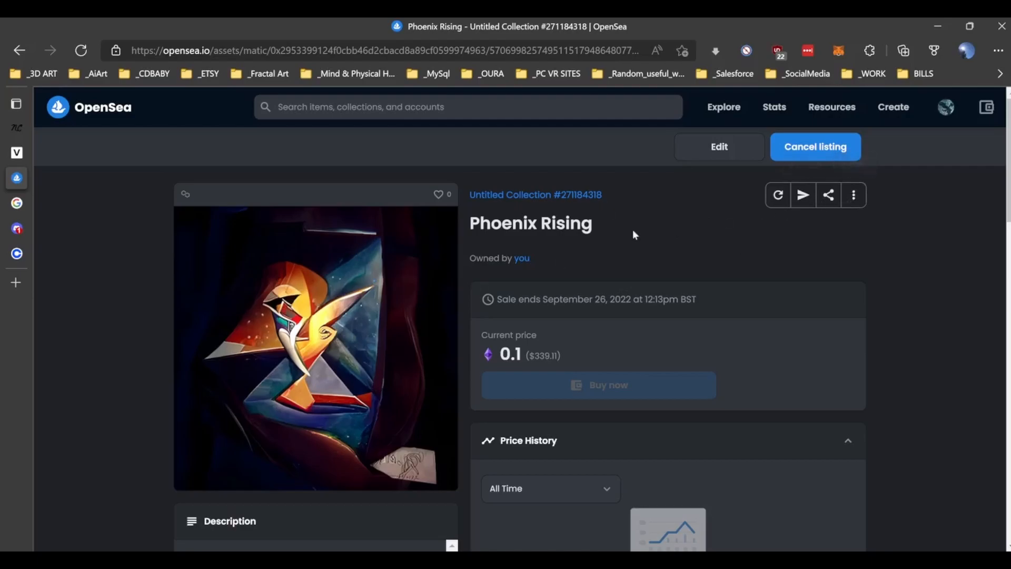
- Go to My Collections through the profile avatar menu
{"action": "scroll", "scroll_direction": "down", "scroll_amount": 3}
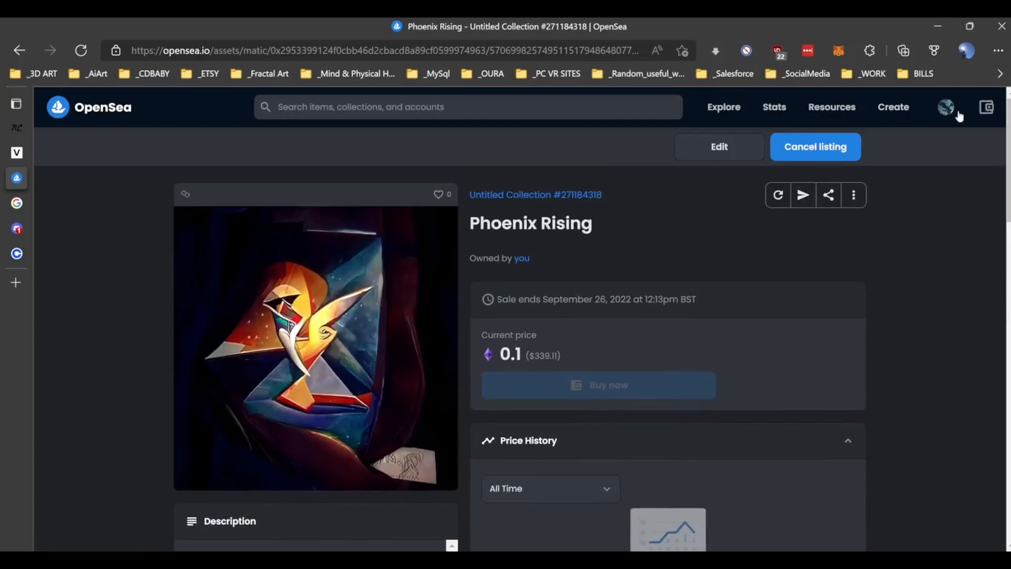
{"action": "left_click", "coordinate": [947, 107]}
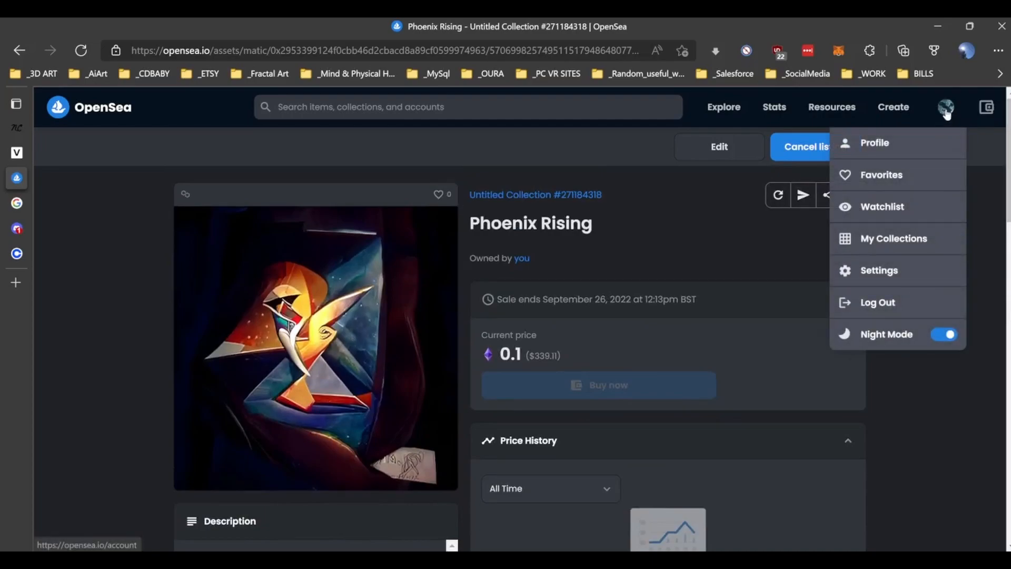
{"action": "mouse_move", "coordinate": [945, 118]}
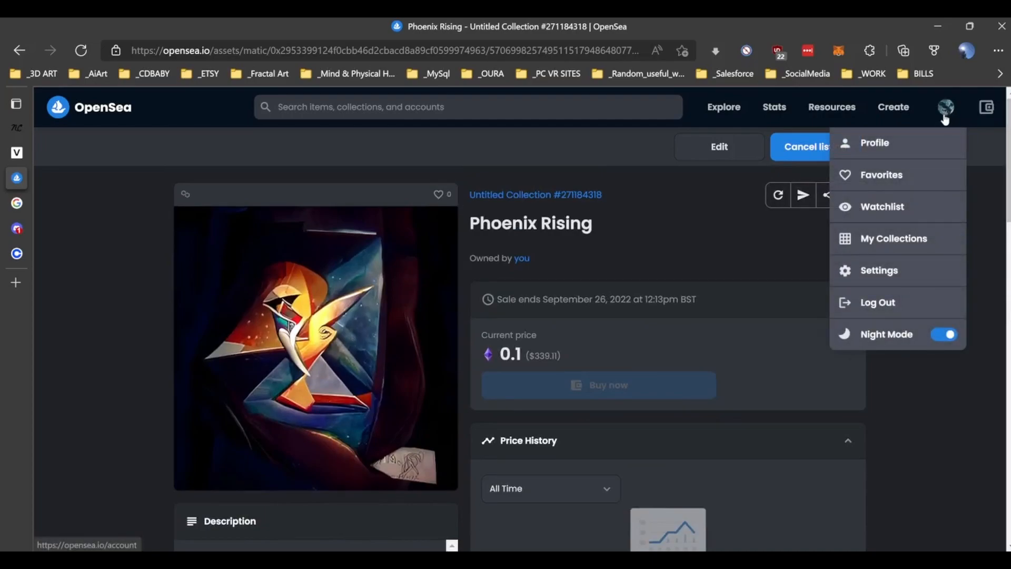
{"action": "mouse_move", "coordinate": [903, 235]}
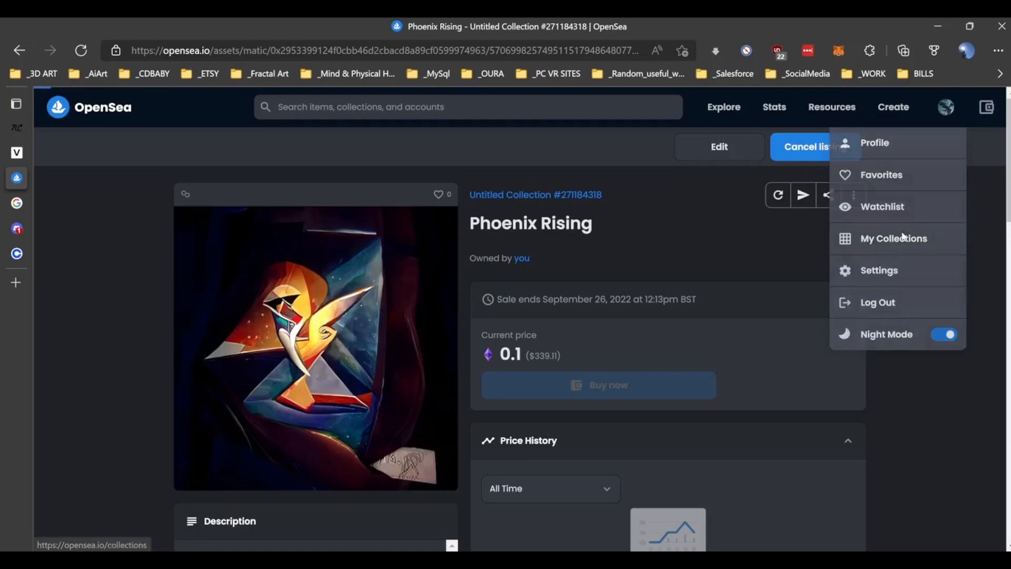
{"action": "left_click", "coordinate": [894, 238]}
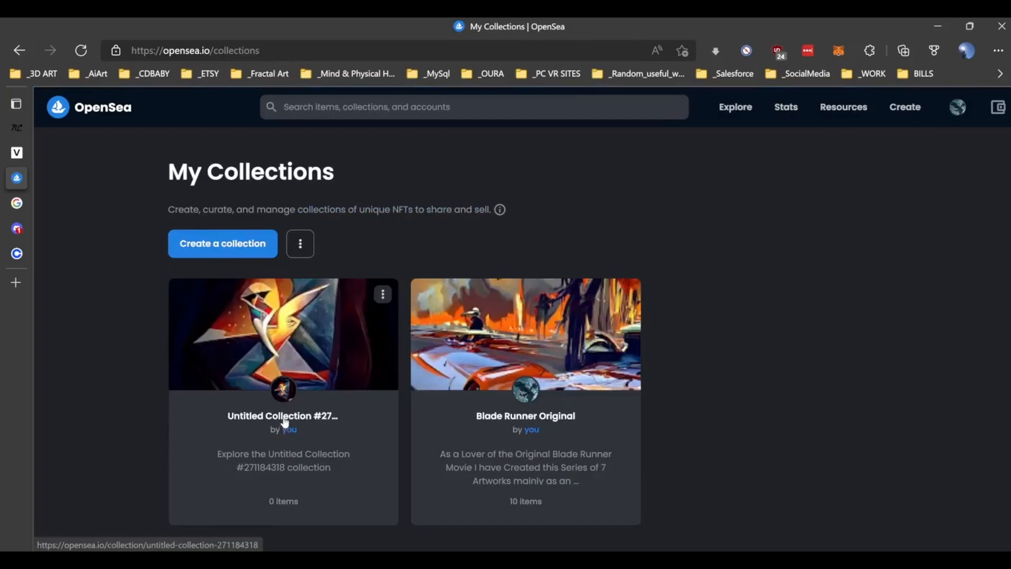
- Open Untitled Collection #271184318, then its Phoenix Rising item listed at 0.1
{"action": "left_click", "coordinate": [283, 416]}
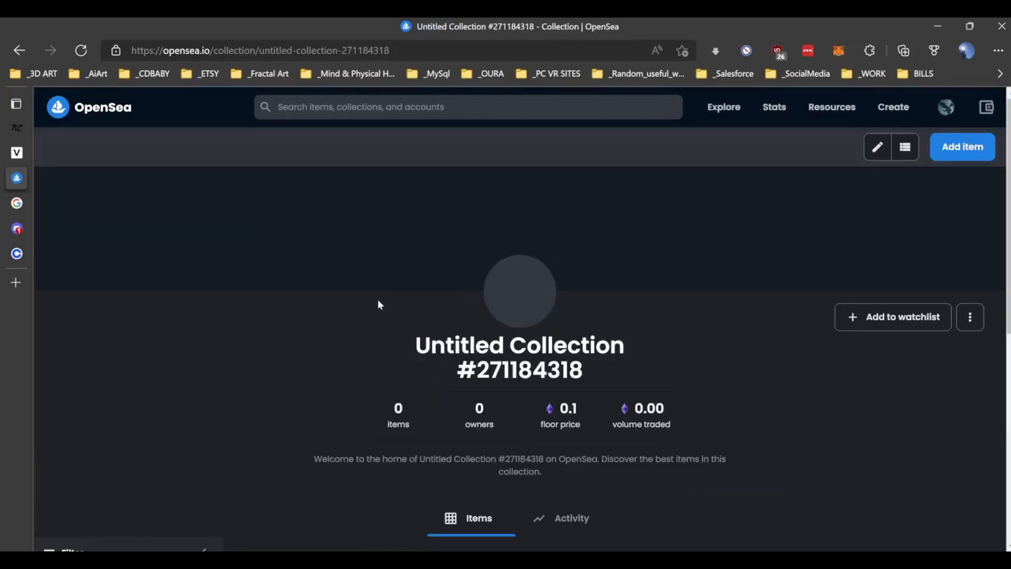
{"action": "scroll", "scroll_direction": "down", "scroll_amount": 3}
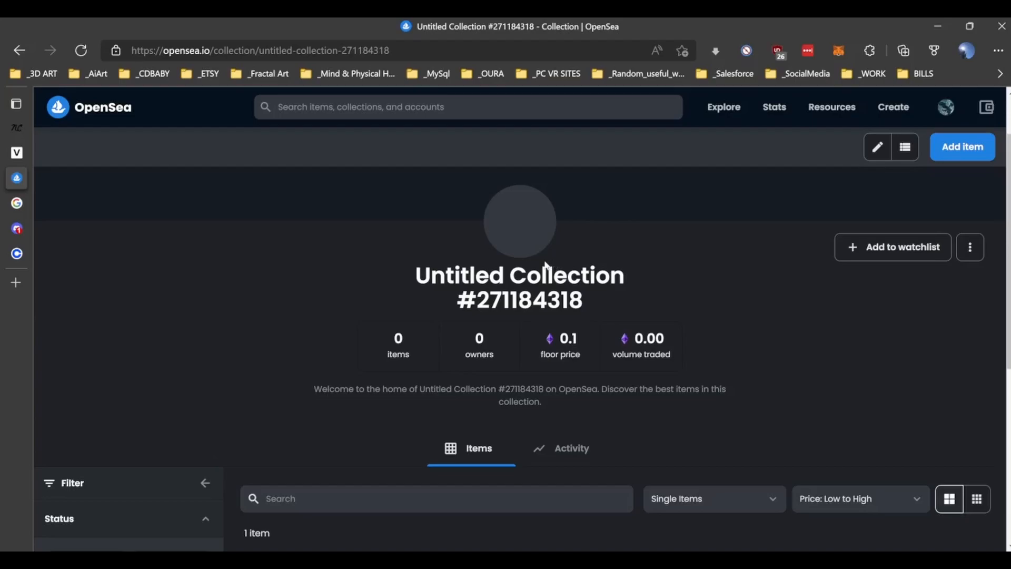
{"action": "mouse_move", "coordinate": [200, 143]}
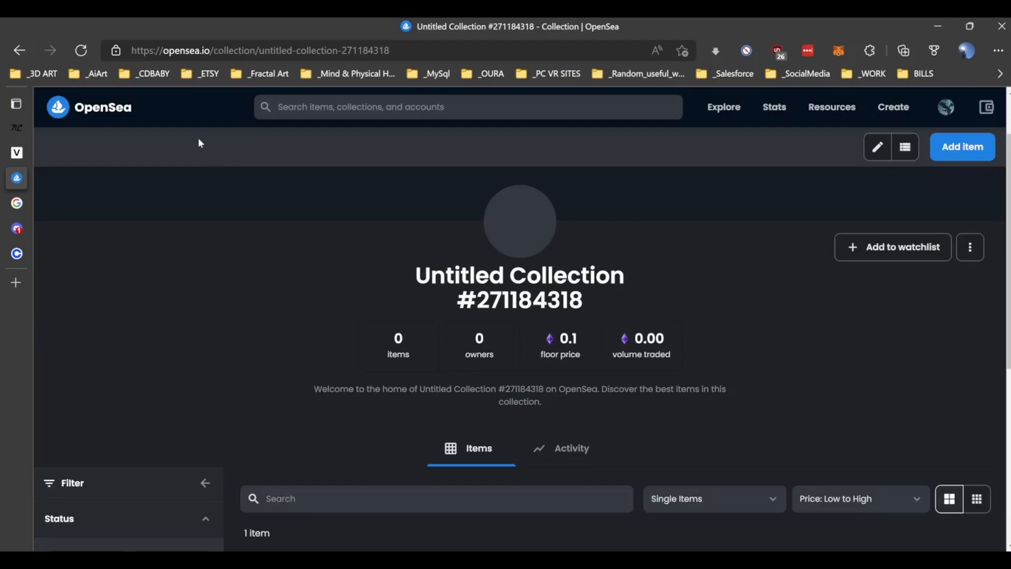
{"action": "mouse_move", "coordinate": [548, 248]}
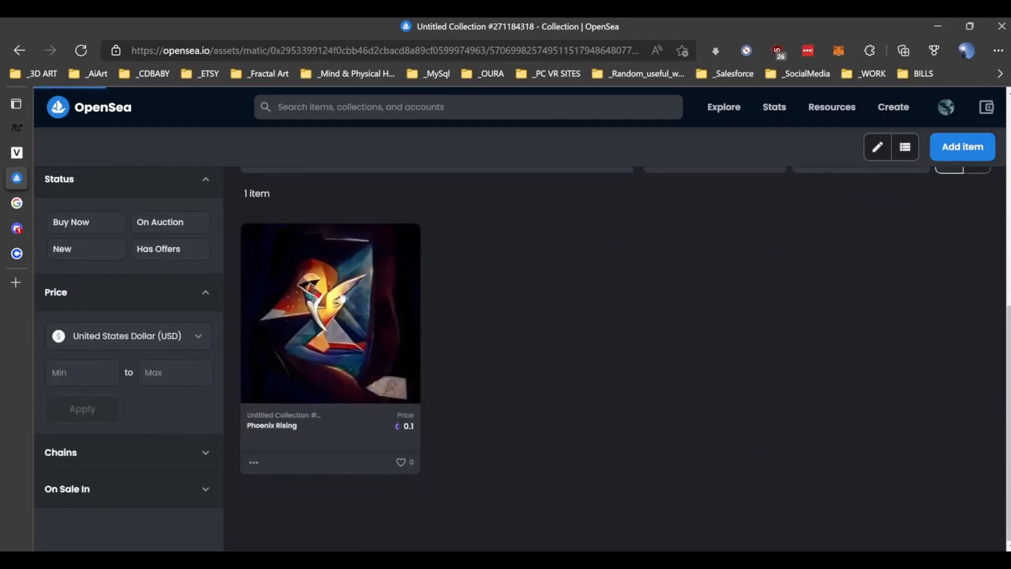
{"action": "left_click", "coordinate": [329, 313]}
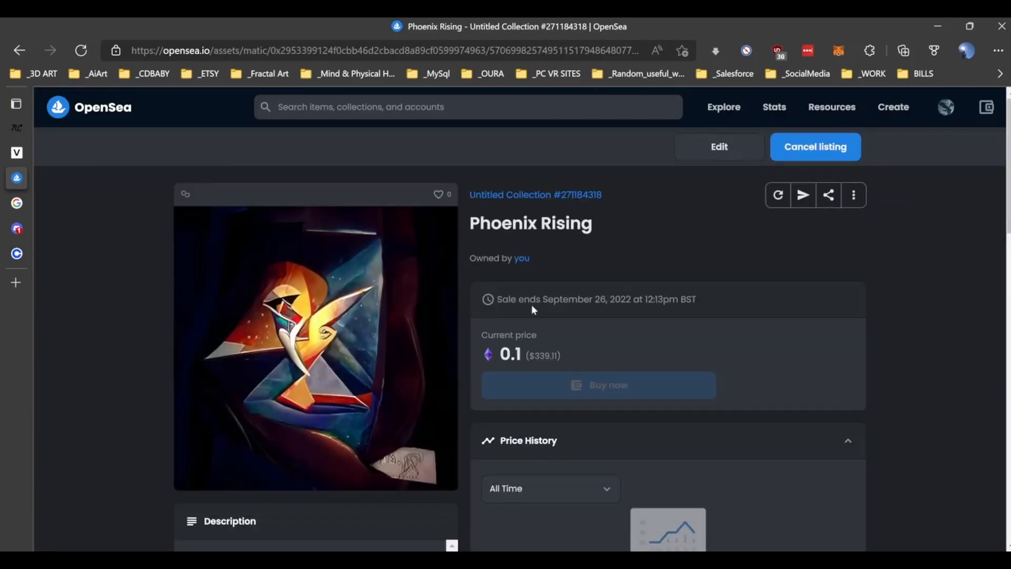
{"action": "mouse_move", "coordinate": [462, 290]}
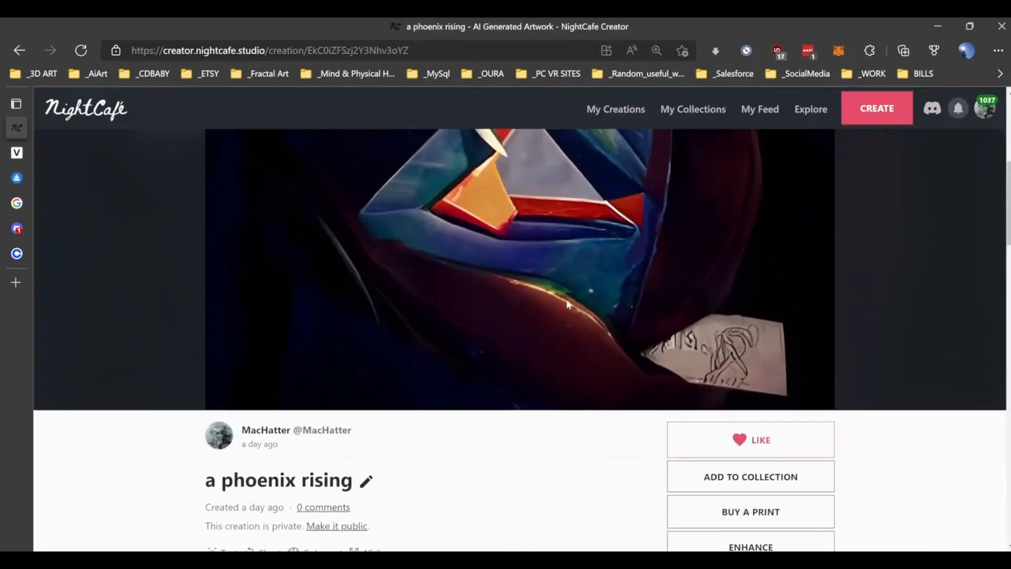
- Open the phoenix rising creation's BUY NFT link to return to its OpenSea listing
{"action": "left_click", "coordinate": [367, 480]}
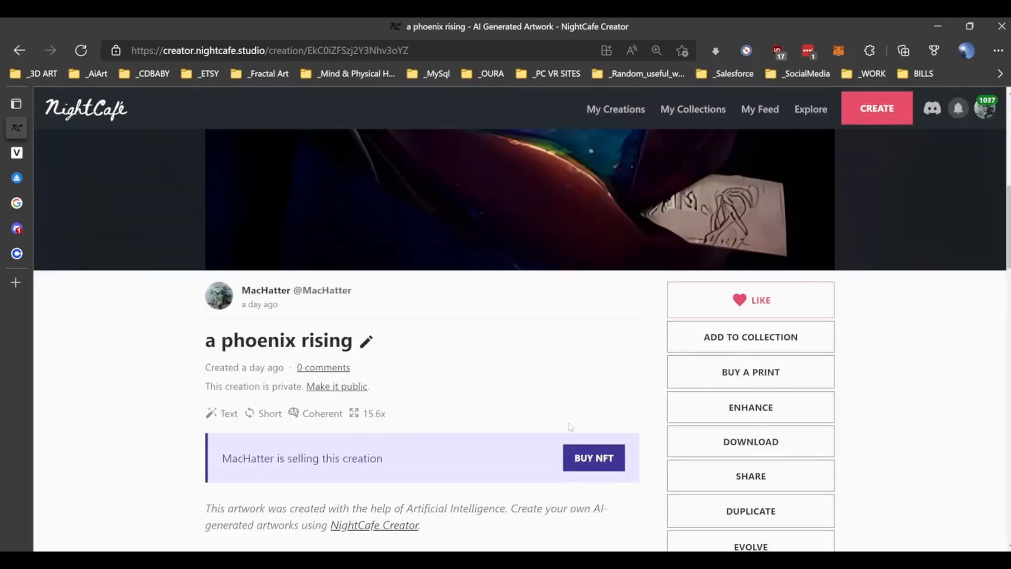
{"action": "left_click", "coordinate": [593, 457]}
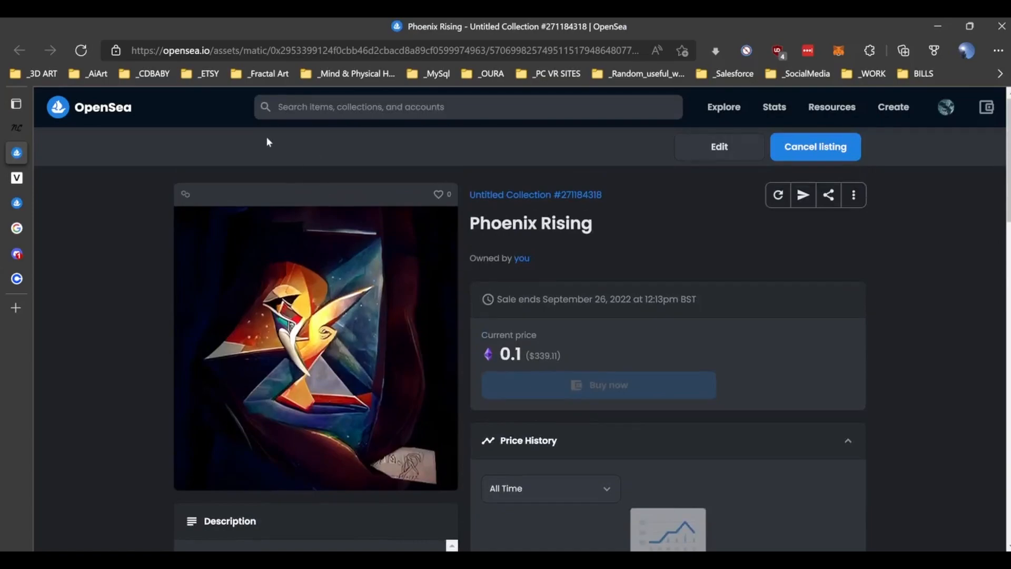
{"action": "mouse_move", "coordinate": [321, 197]}
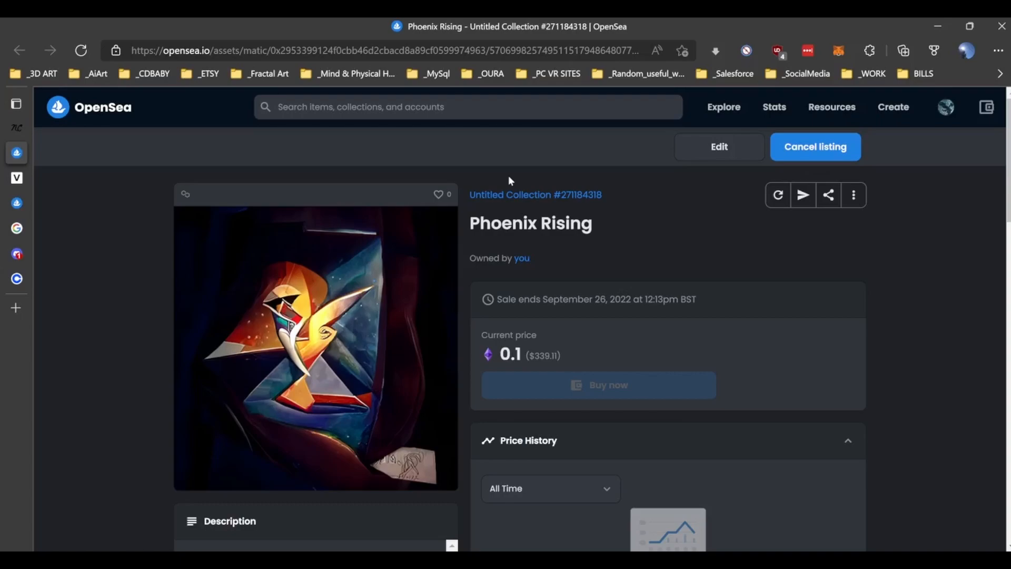
{"action": "mouse_move", "coordinate": [853, 63]}
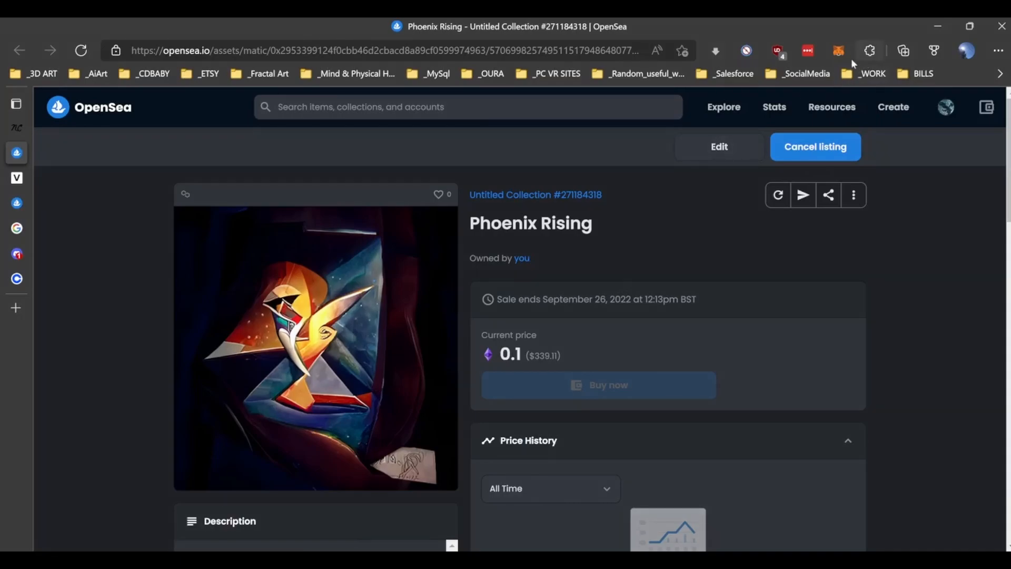
{"action": "mouse_move", "coordinate": [838, 51]}
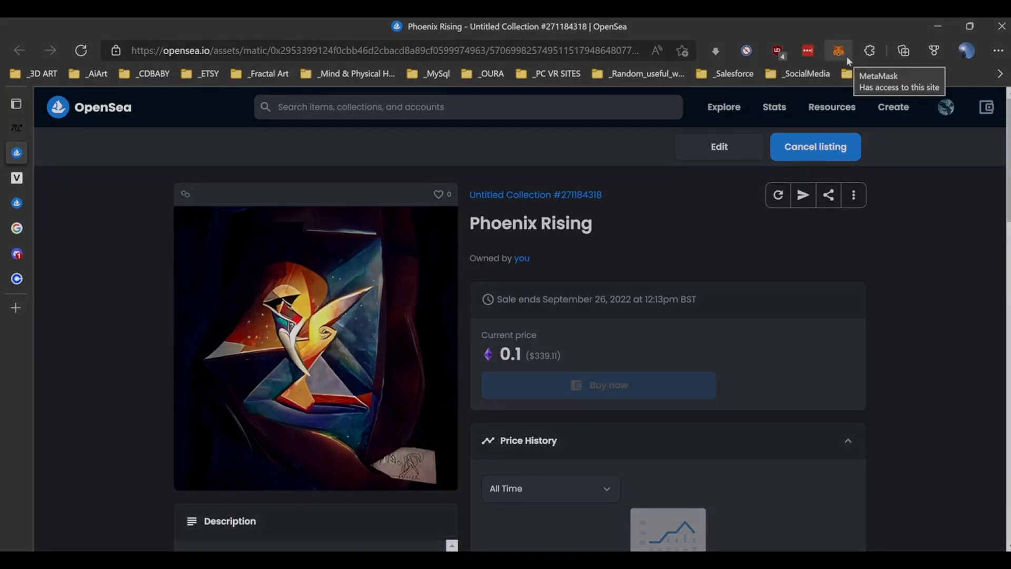
{"action": "mouse_move", "coordinate": [679, 228]}
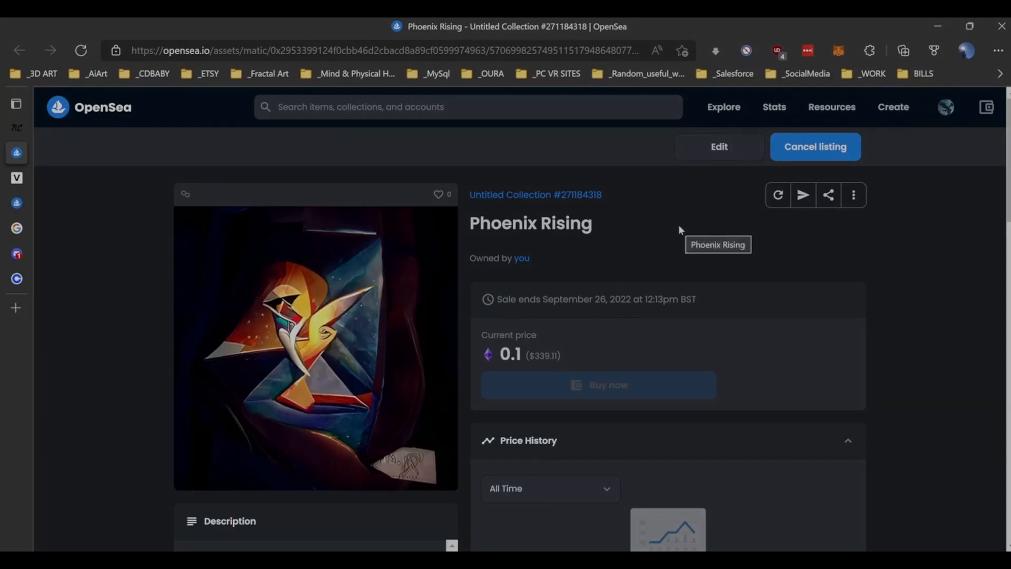